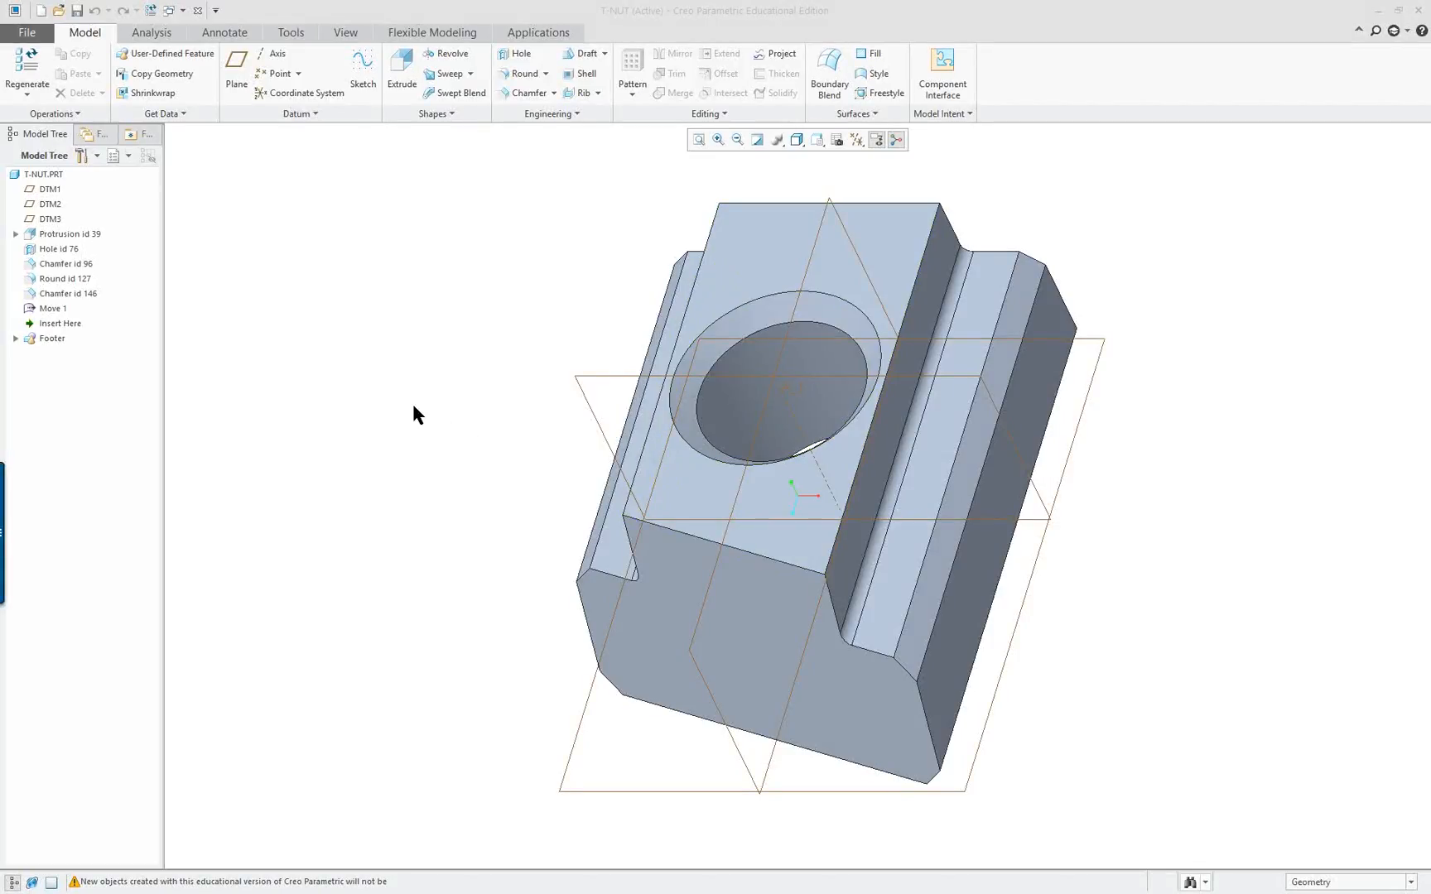
mouse_move(380, 337)
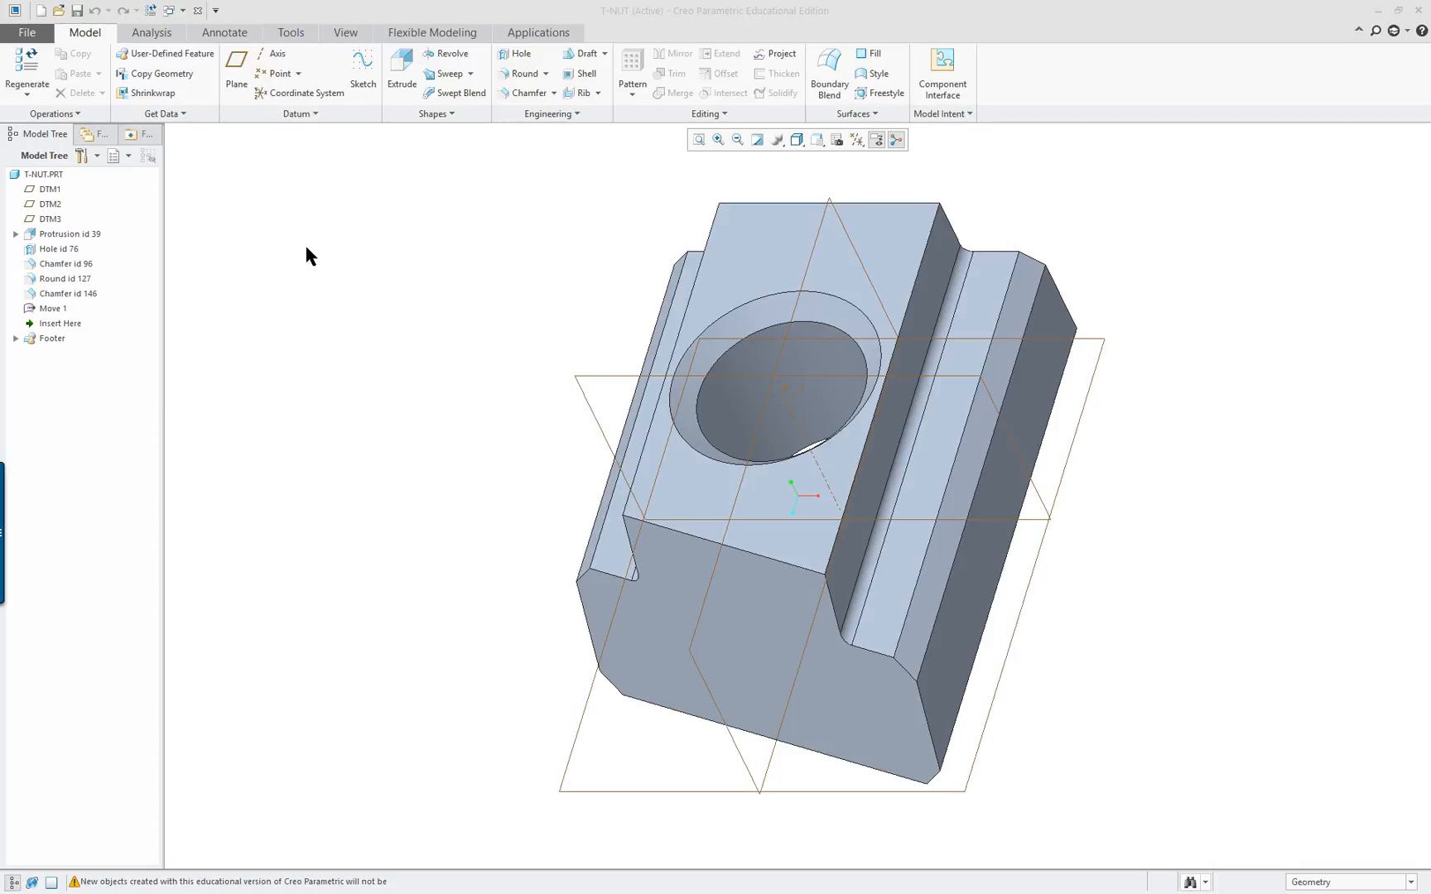
mouse_move(27, 33)
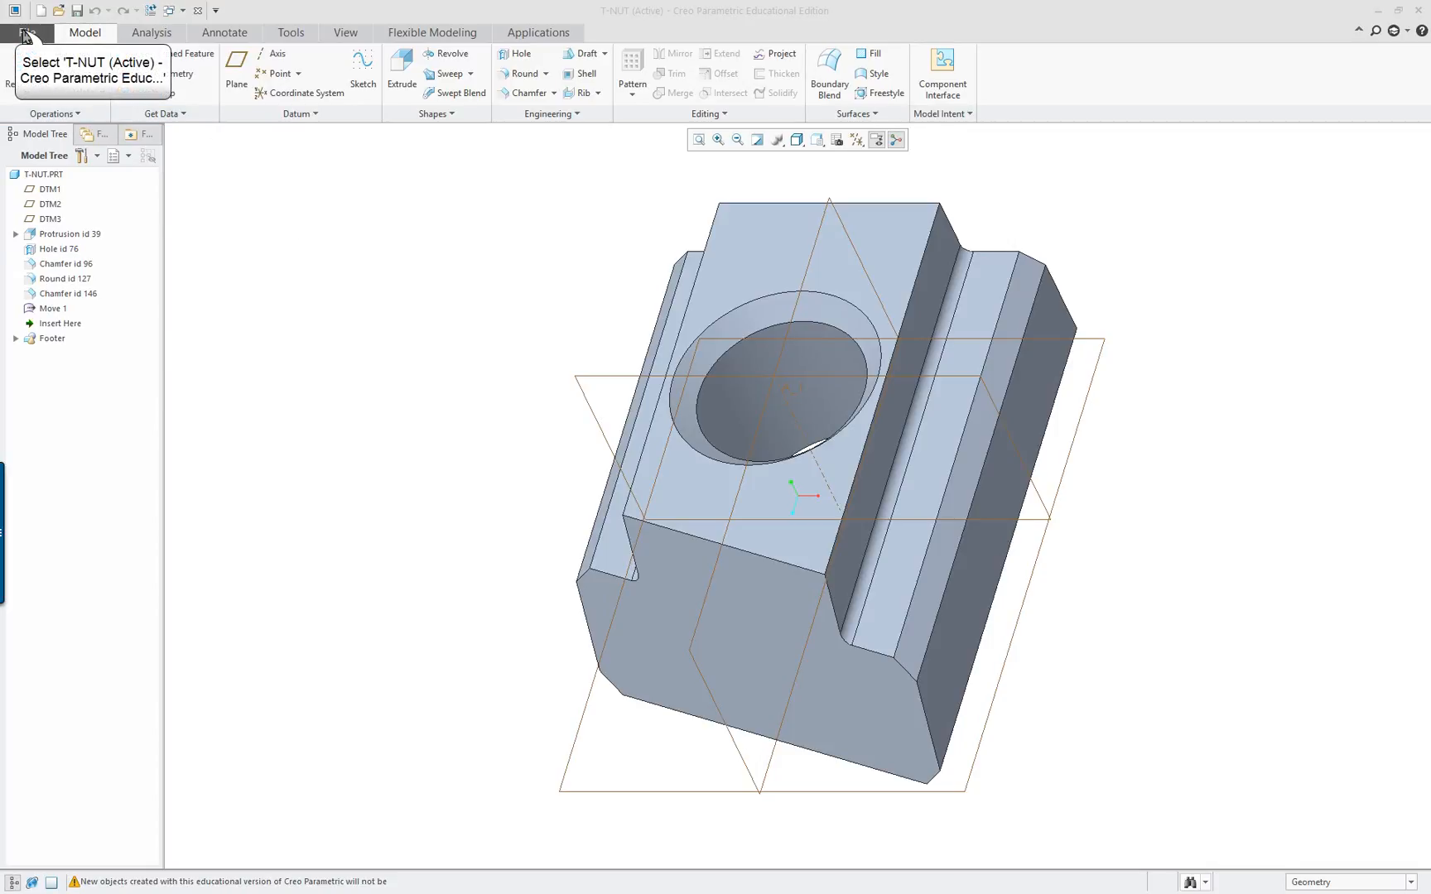
Open the Mapkeys dialog from File > Options > Environment.
click(25, 33)
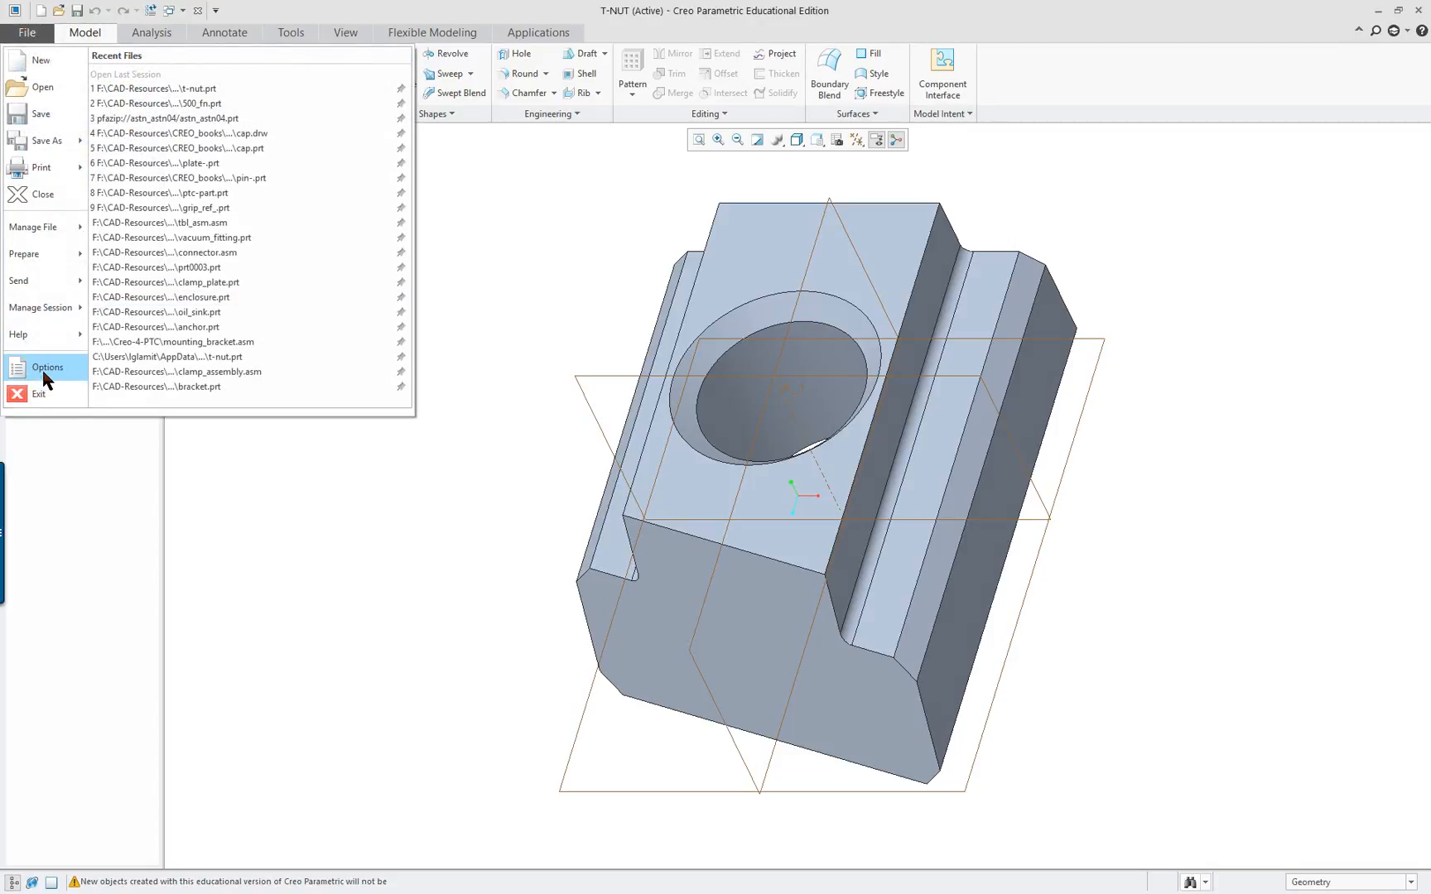
mouse_move(45, 377)
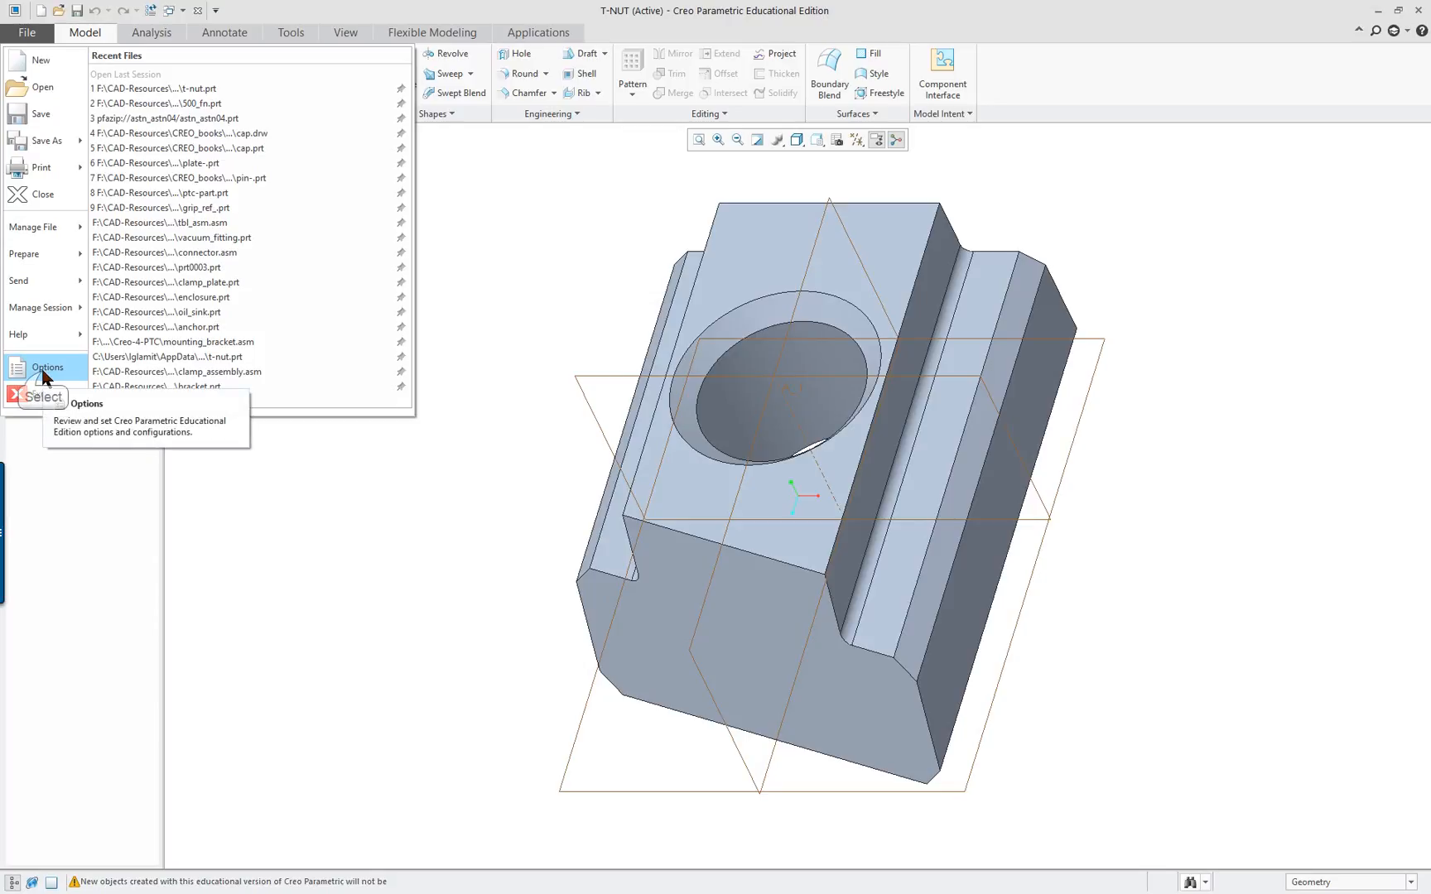
click(48, 367)
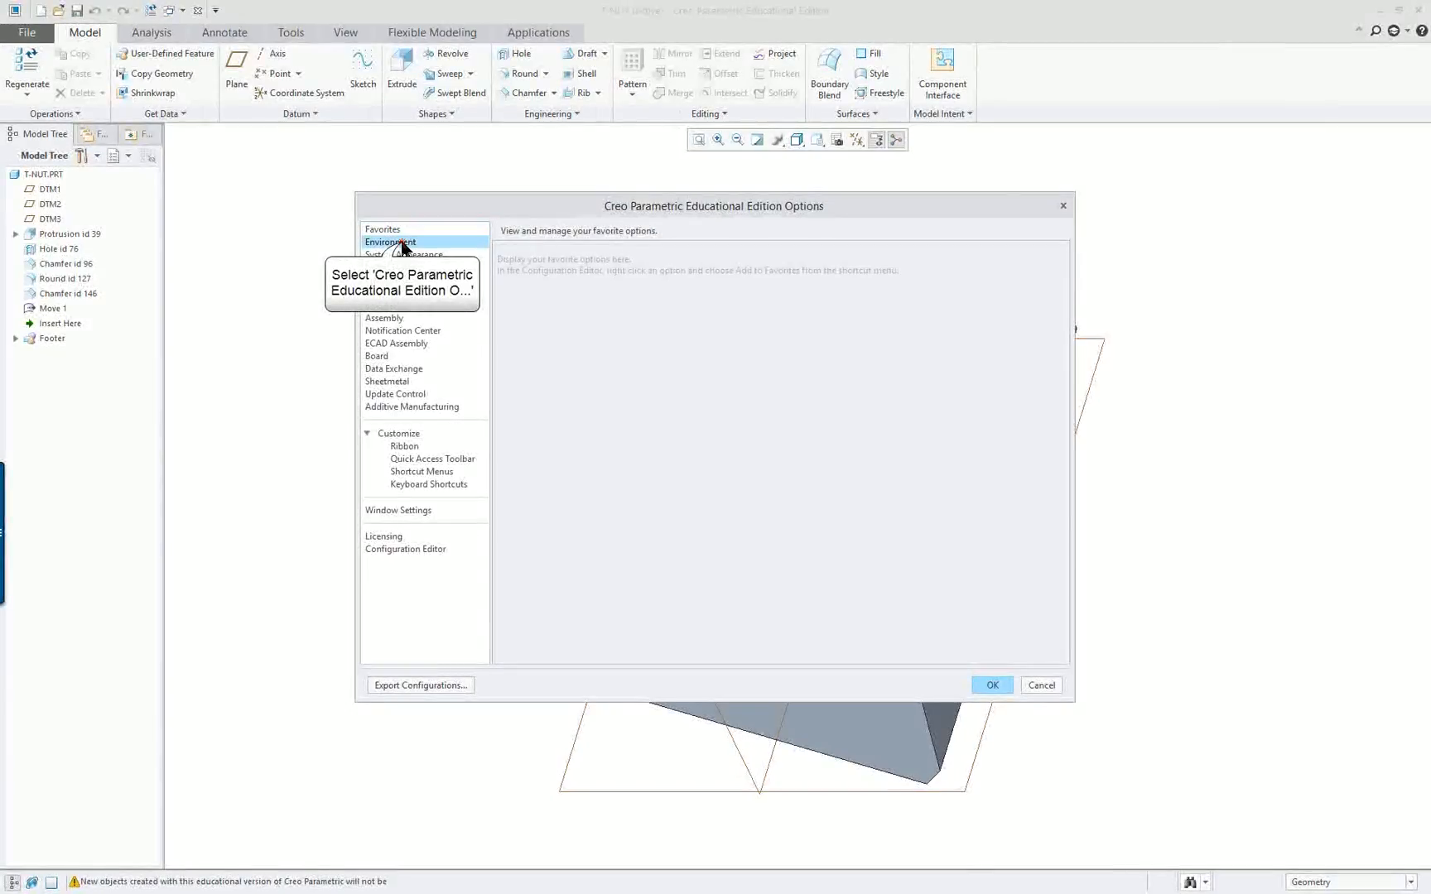
click(390, 241)
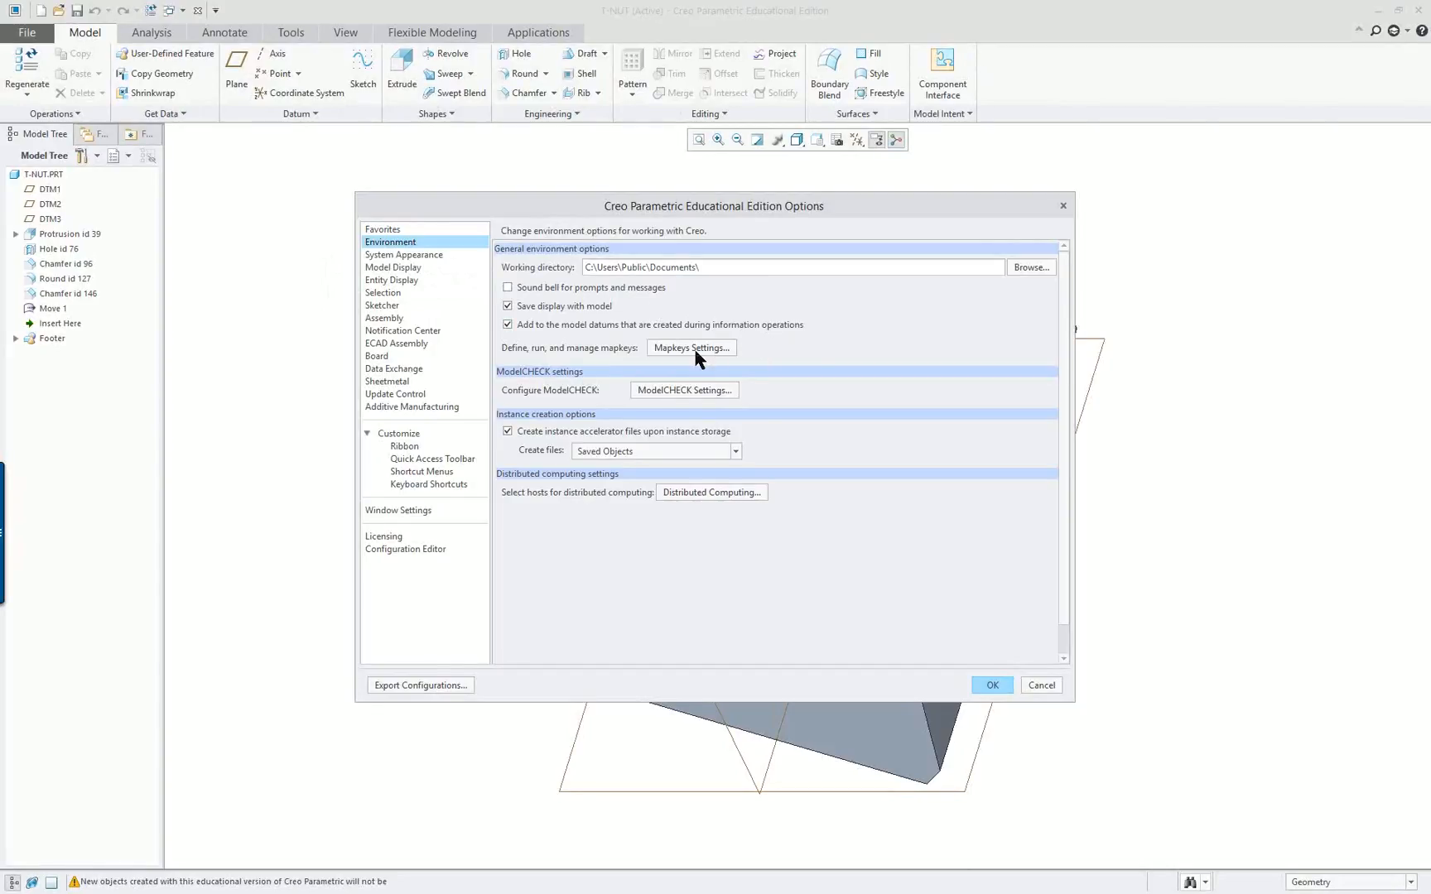
click(691, 348)
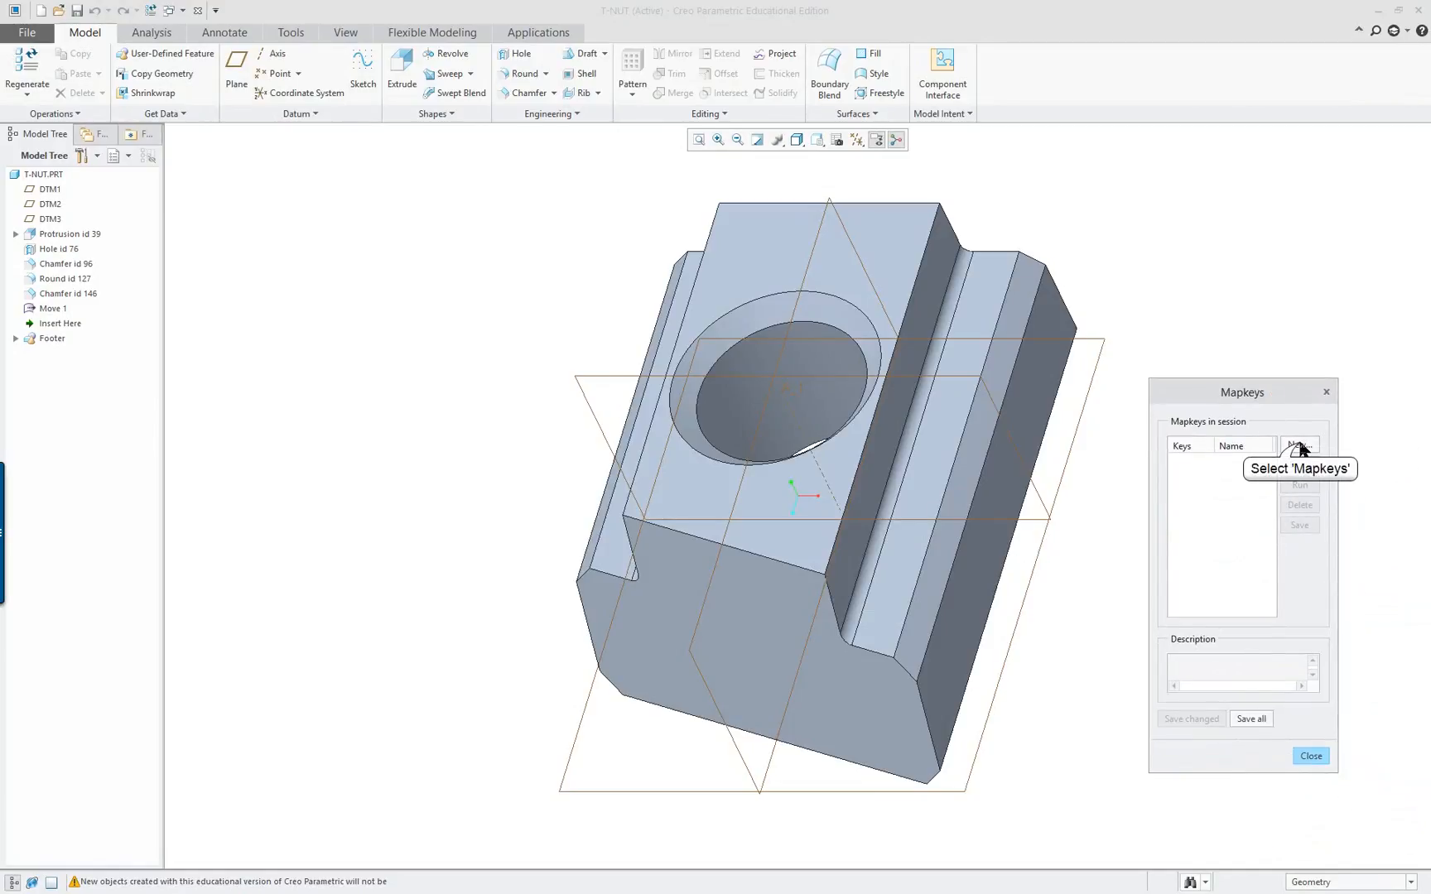
Create a new $F7 mapkey named 'dis' with description 'display101'.
click(1300, 445)
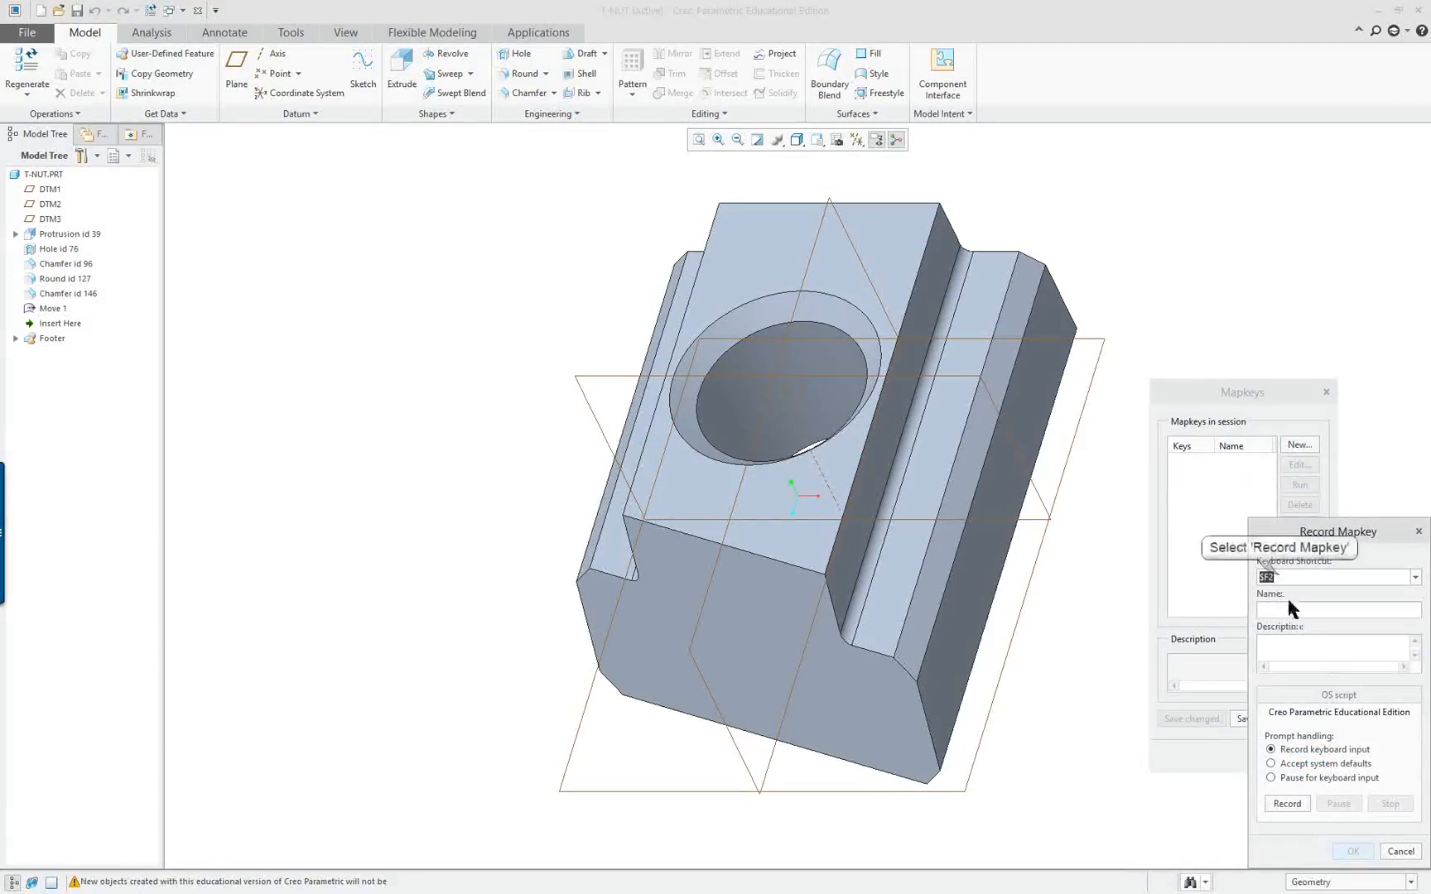
click(1332, 576)
text(d)
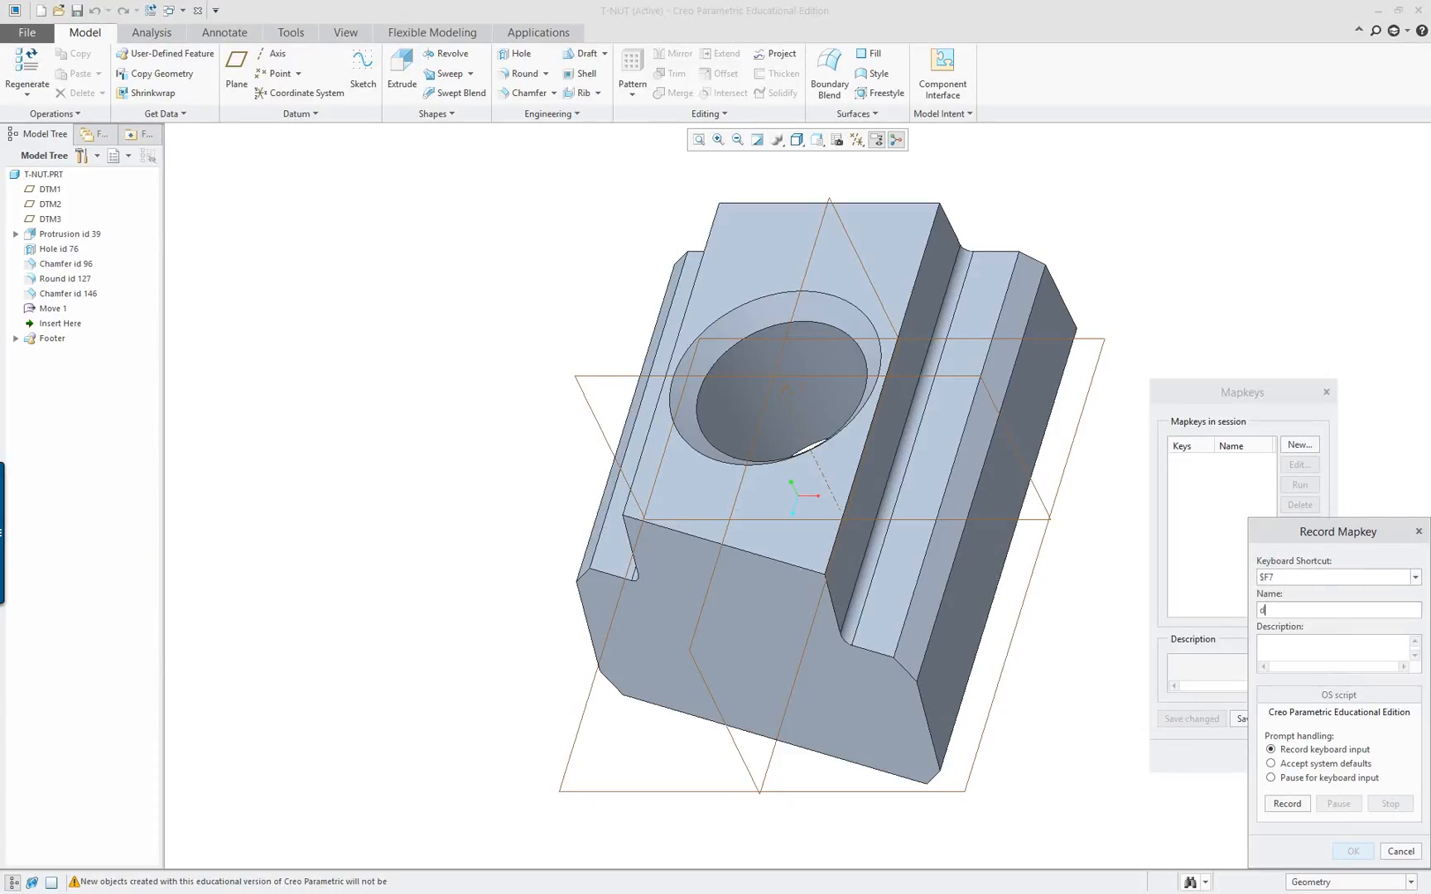
text(is)
click(1334, 649)
text(display101)
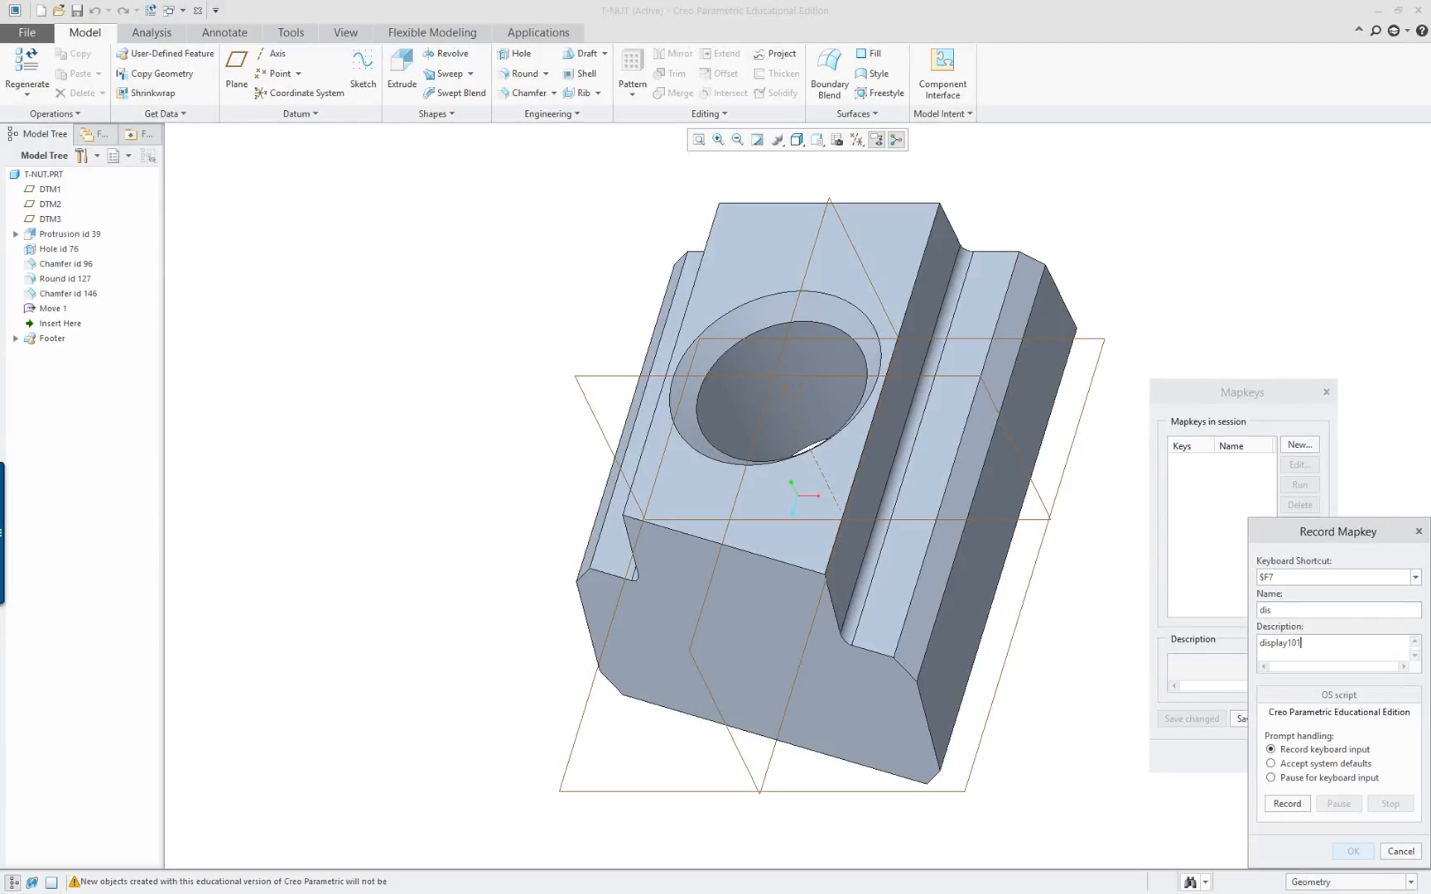
mouse_move(1365, 538)
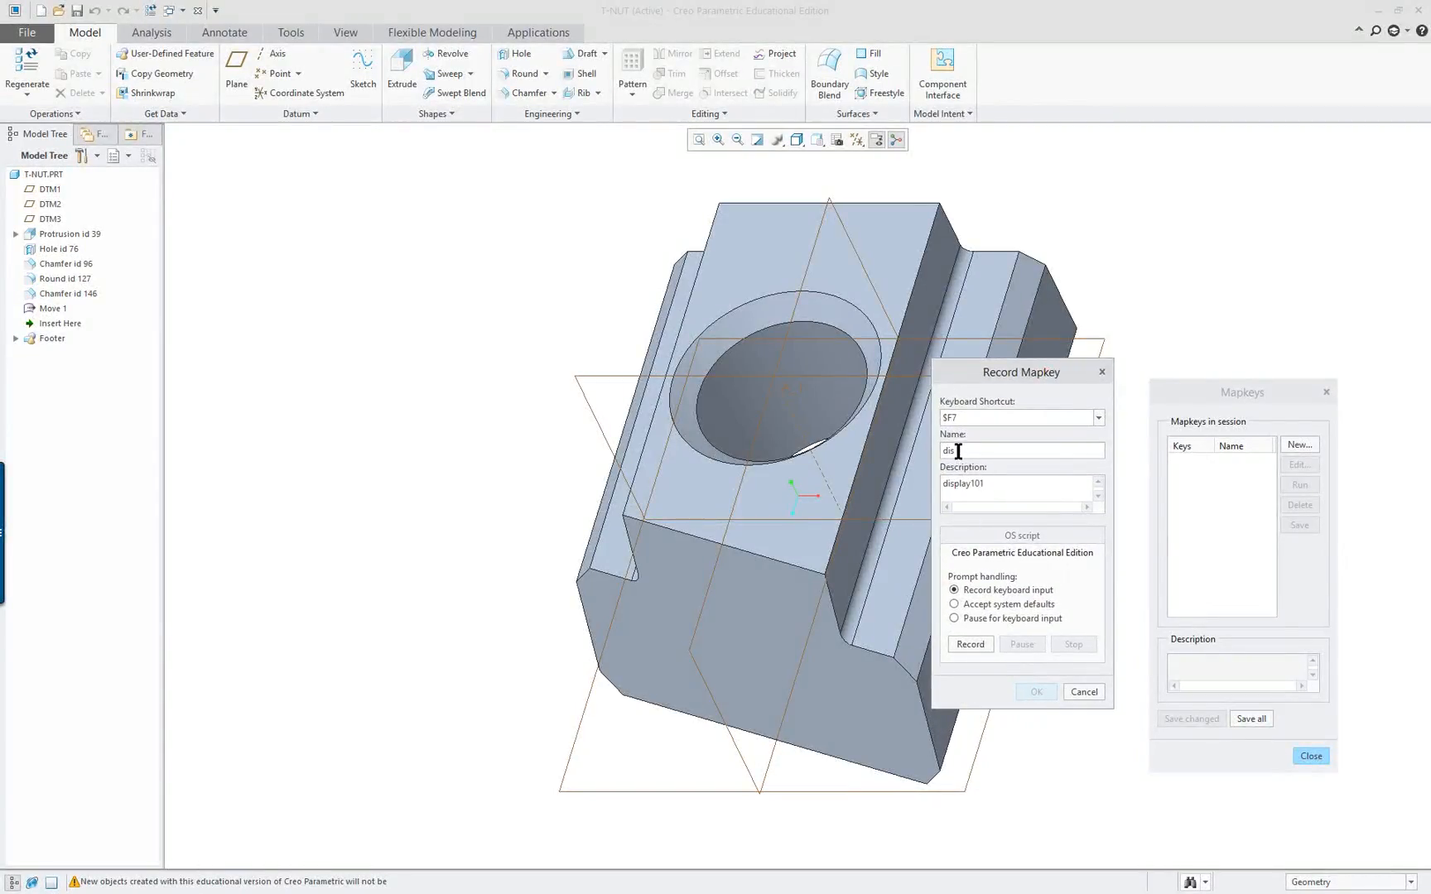
mouse_move(978, 652)
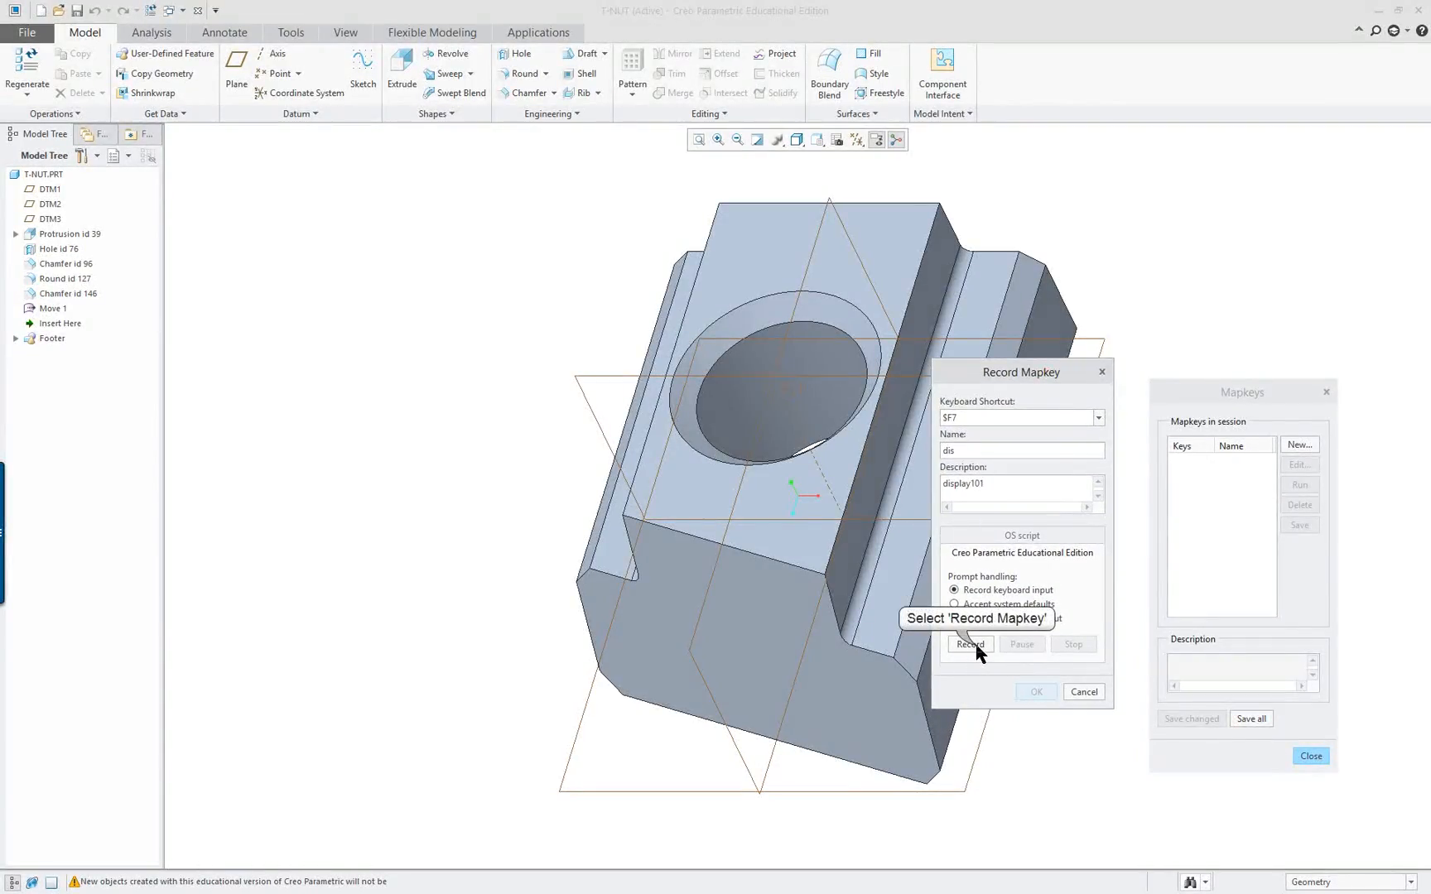
Start recording the dis mapkey and hide all datum planes, axes, points and coordinate systems.
click(971, 644)
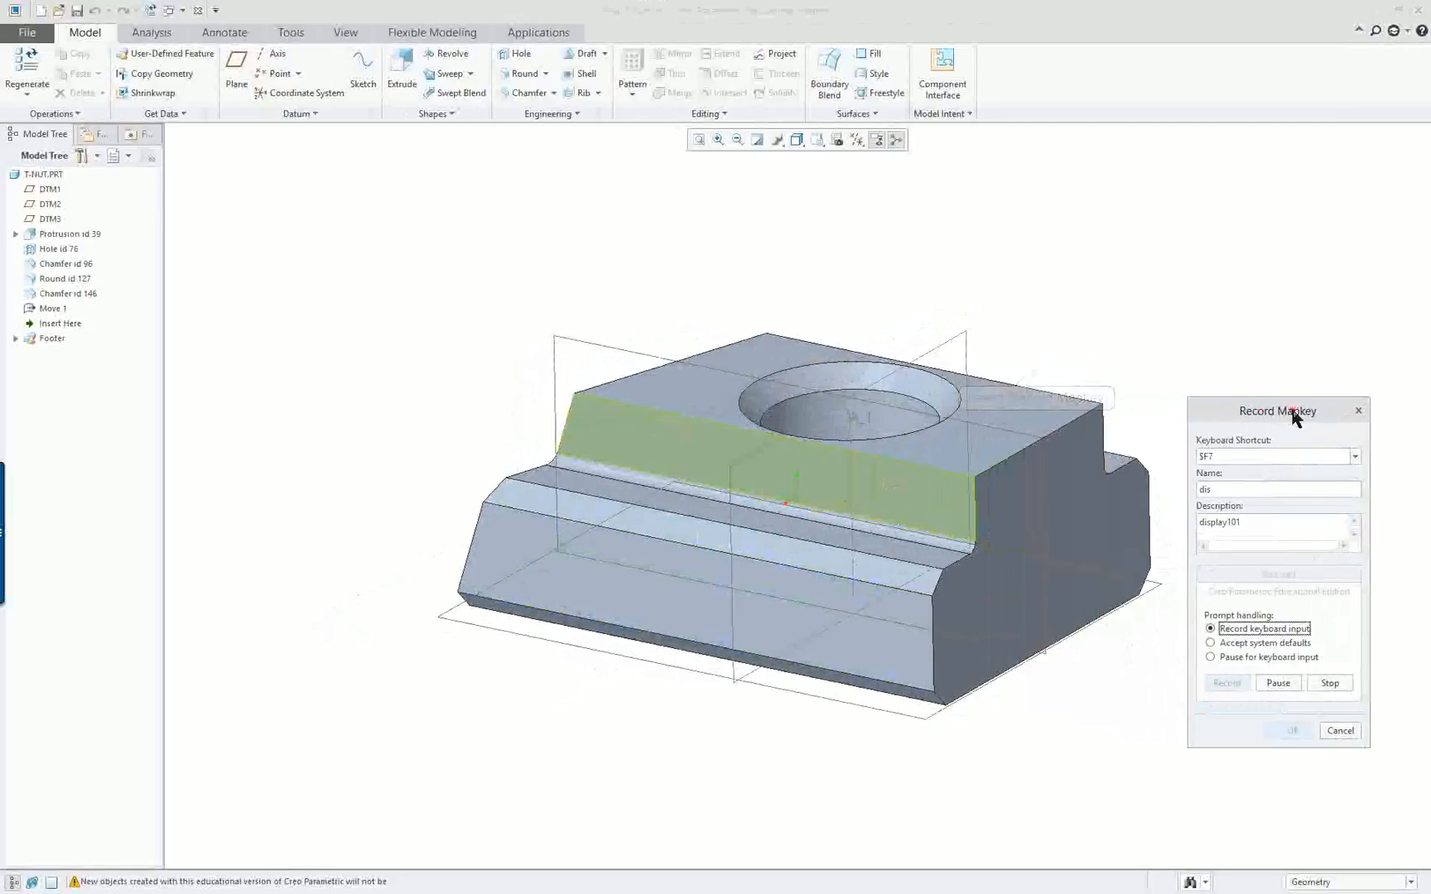
click(856, 139)
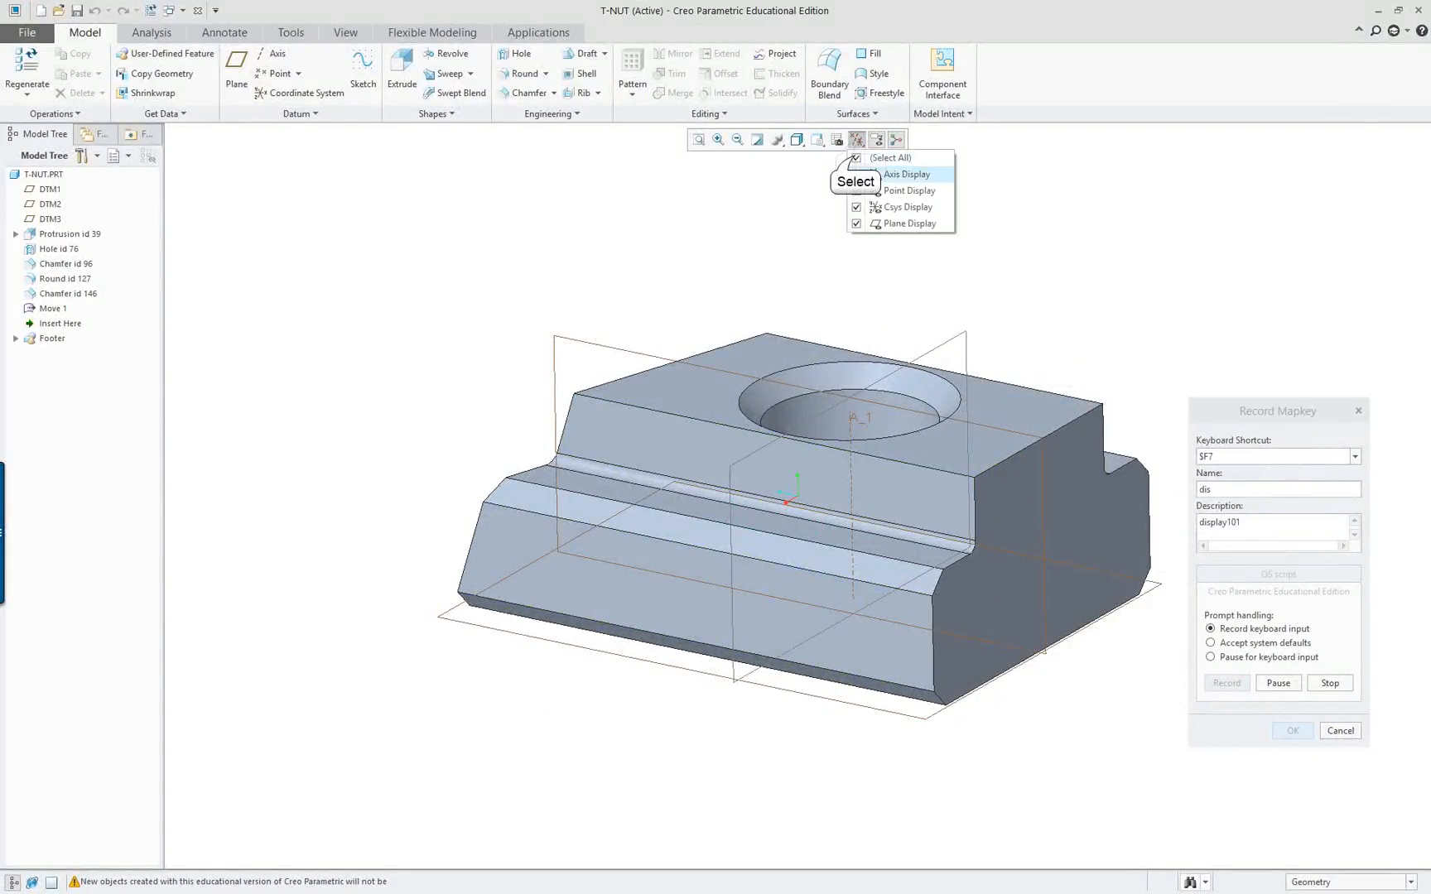
click(874, 224)
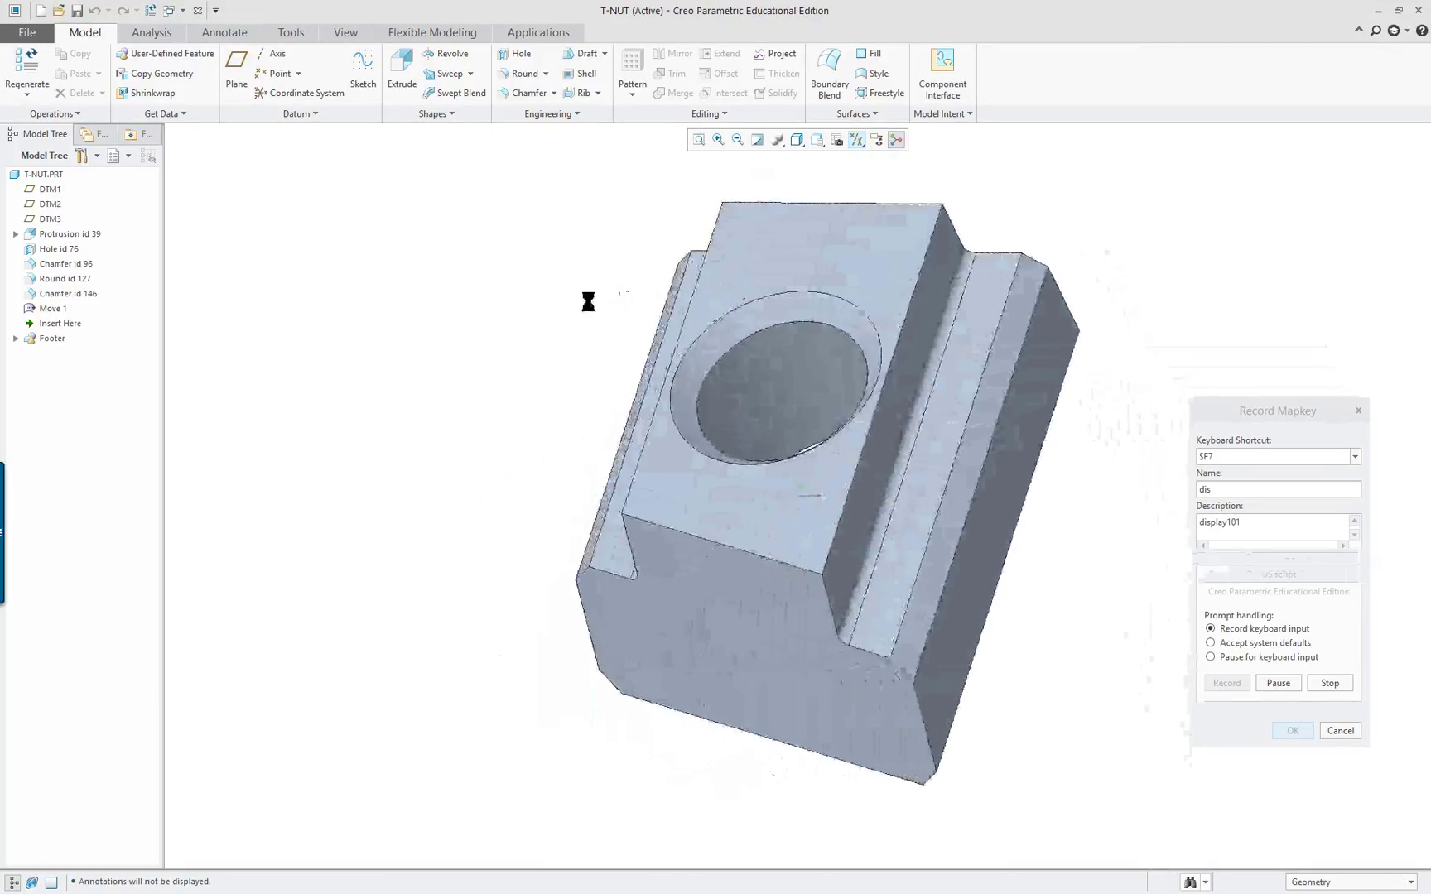
In Model Display options, set Isometric default orientation and shade quality 40.
click(30, 32)
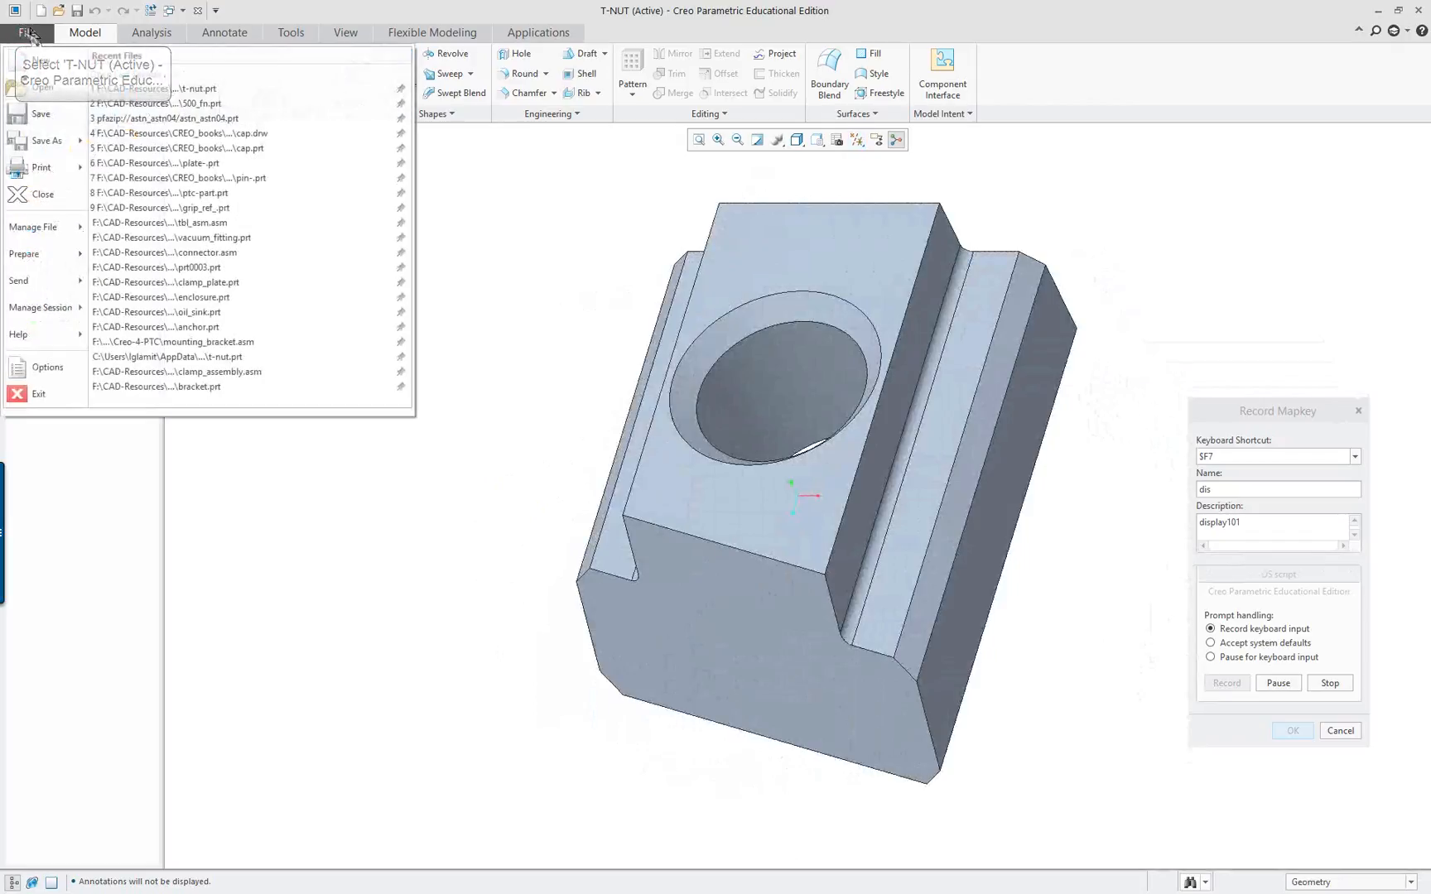
click(47, 367)
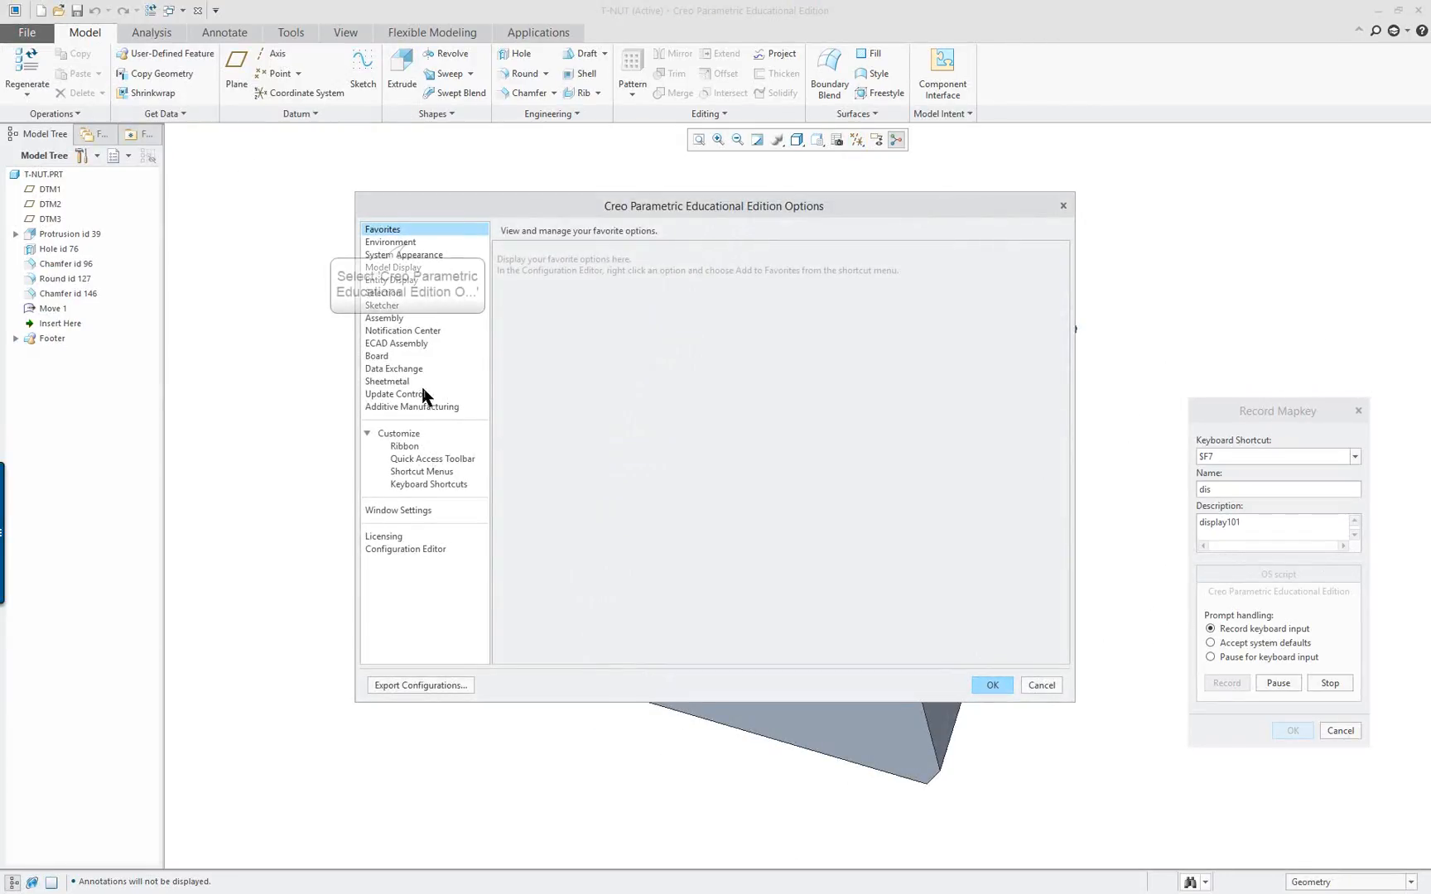
click(390, 242)
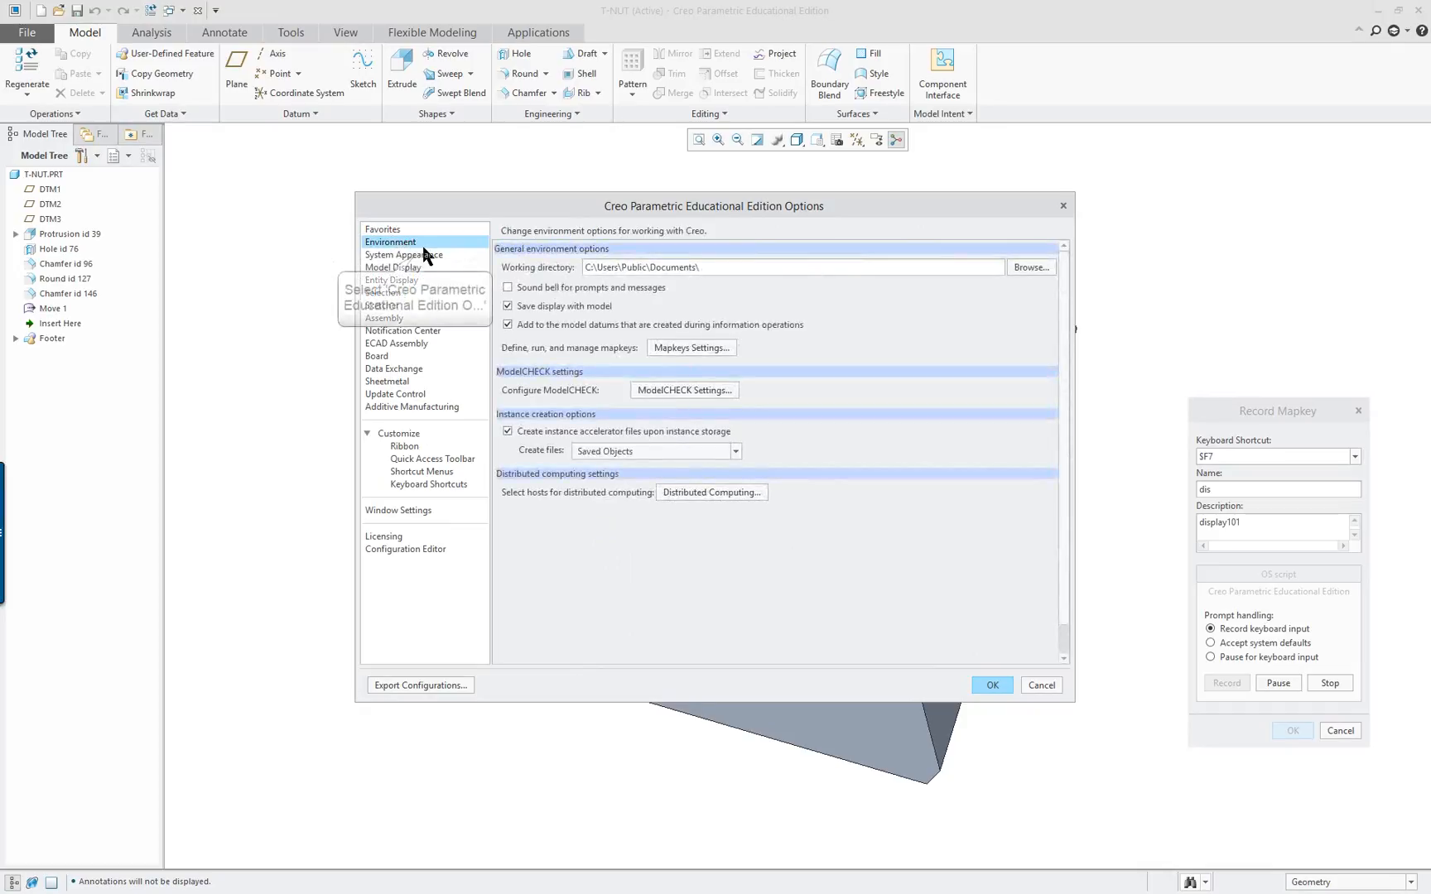
click(403, 254)
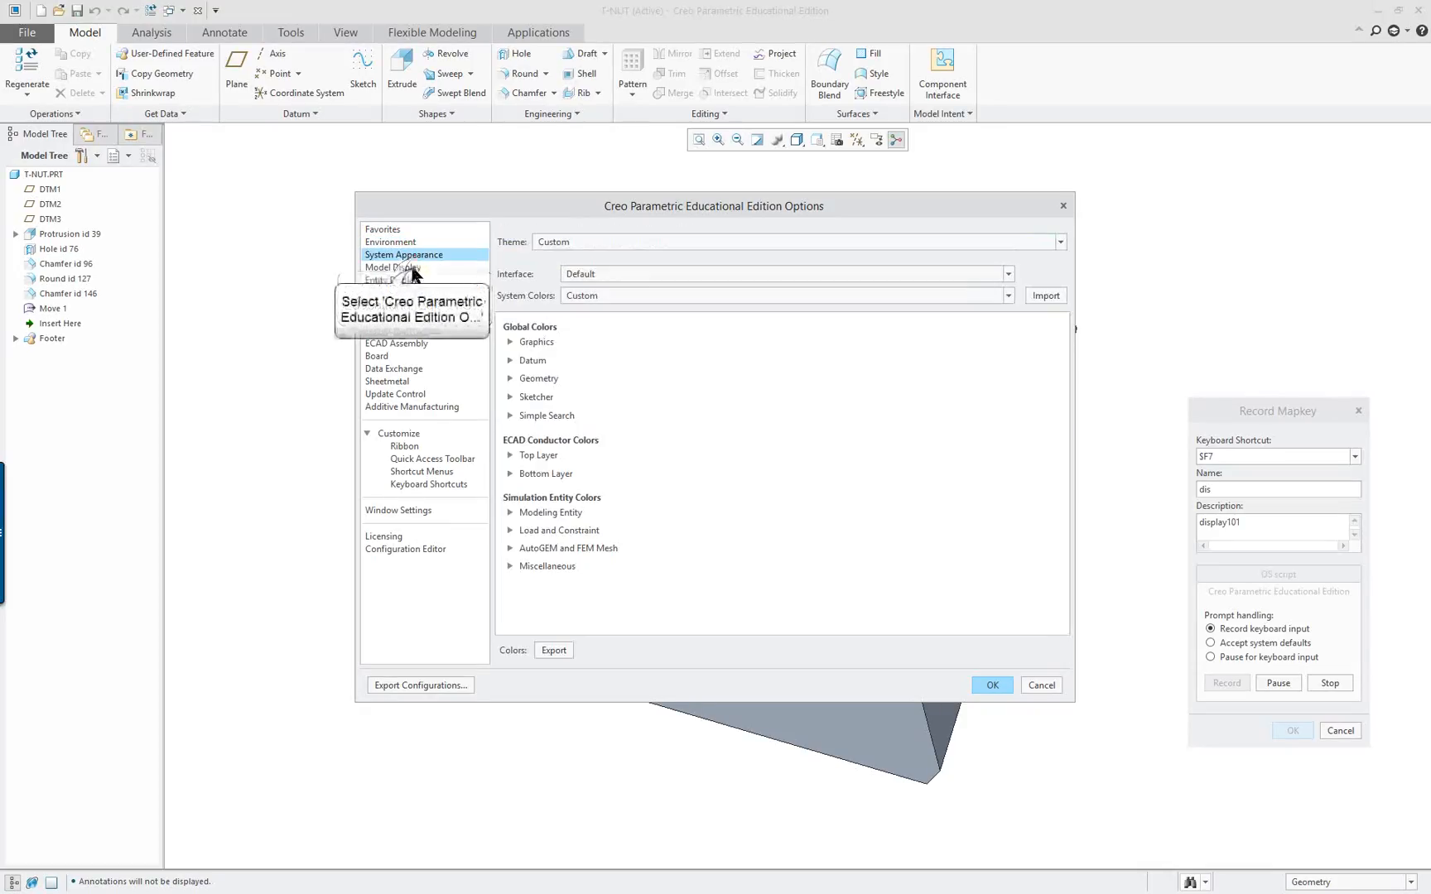
click(393, 267)
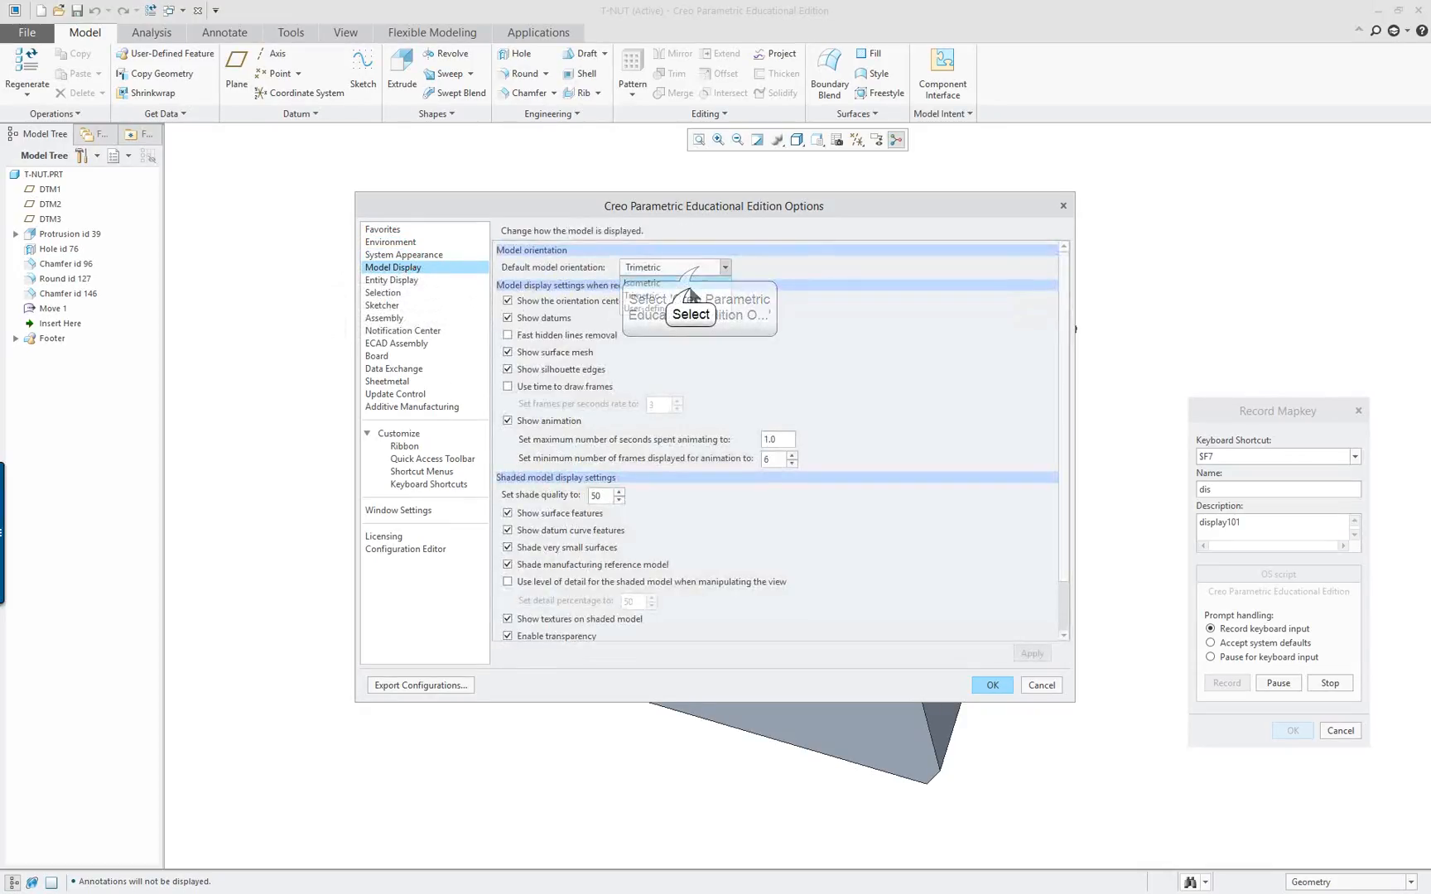
click(642, 283)
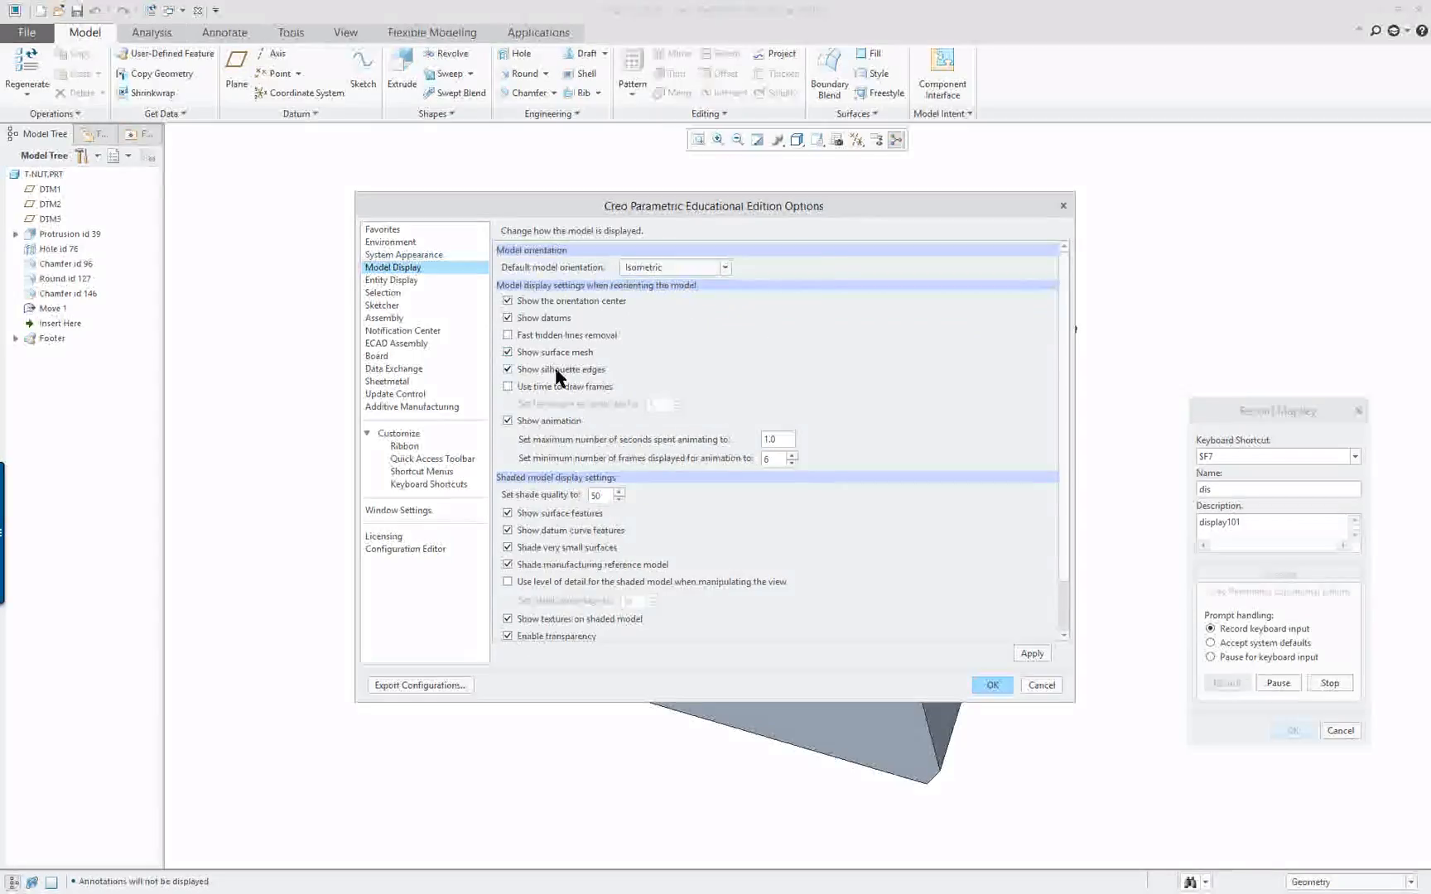
click(619, 499)
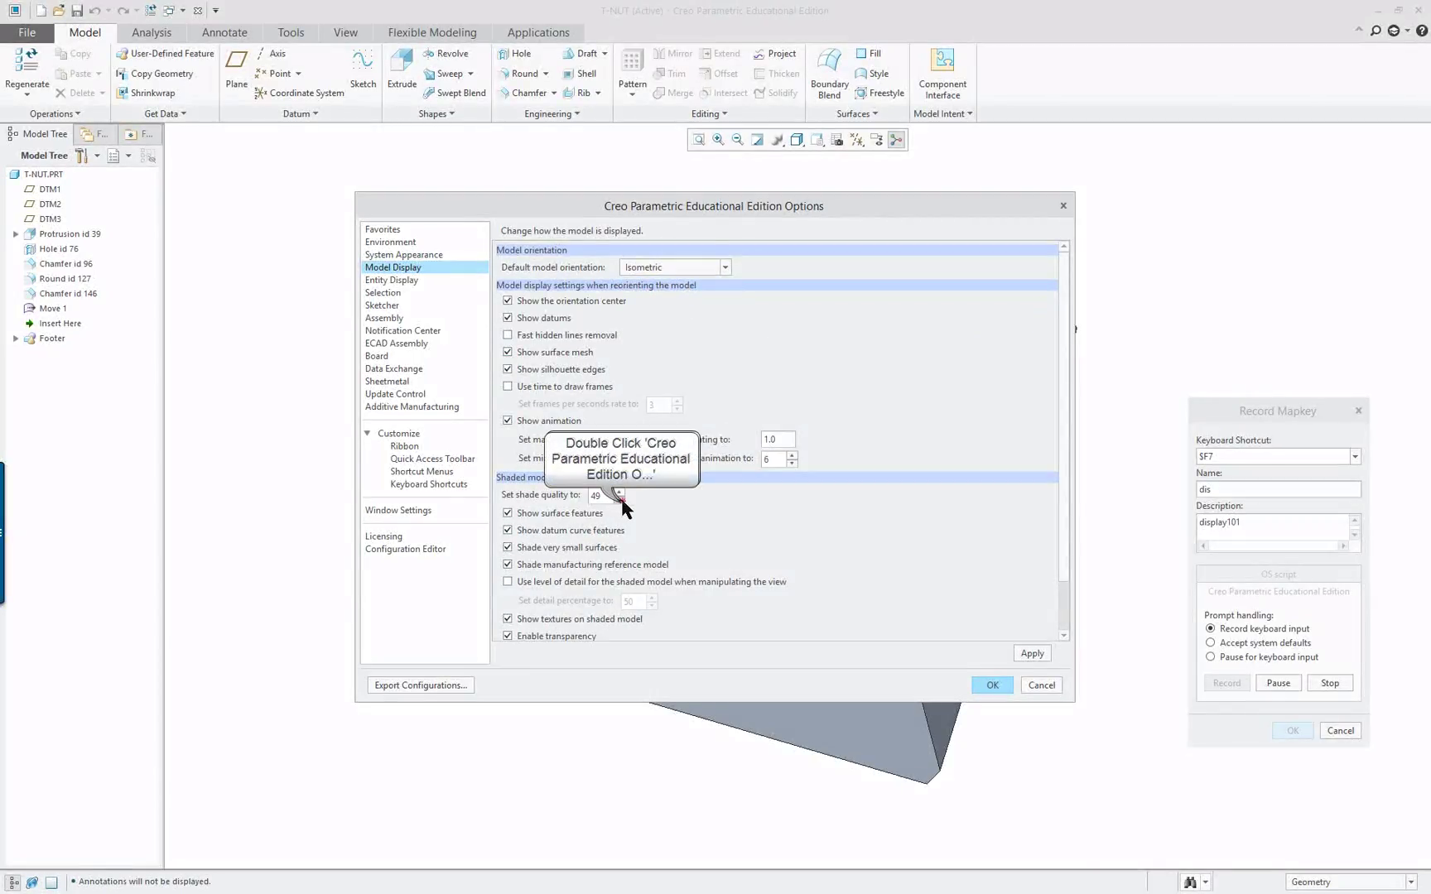
click(618, 500)
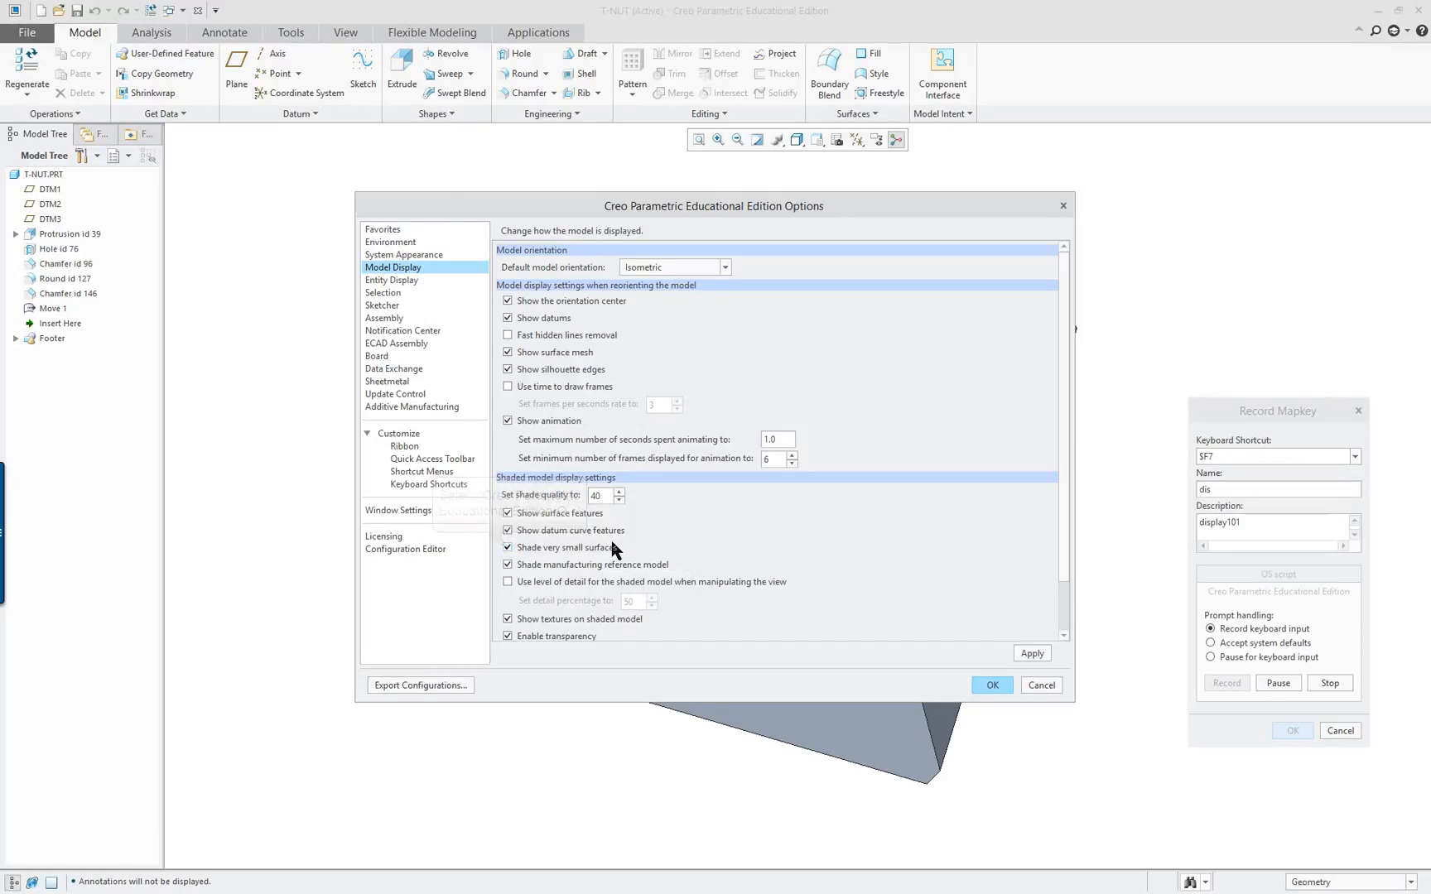
mouse_move(402, 285)
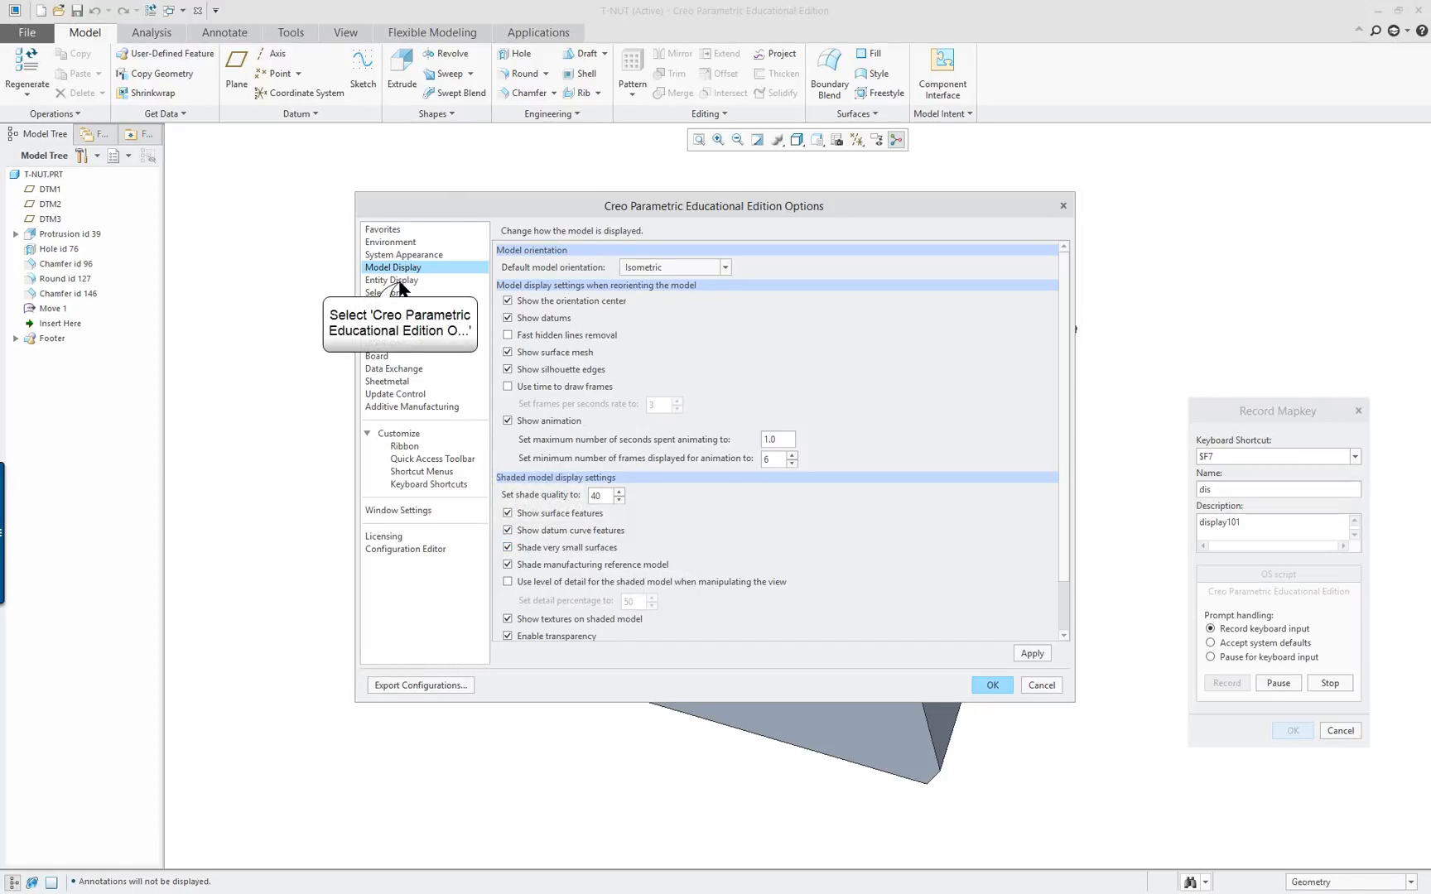
Make Shade With Reflection the default geometry display and apply the options.
click(391, 280)
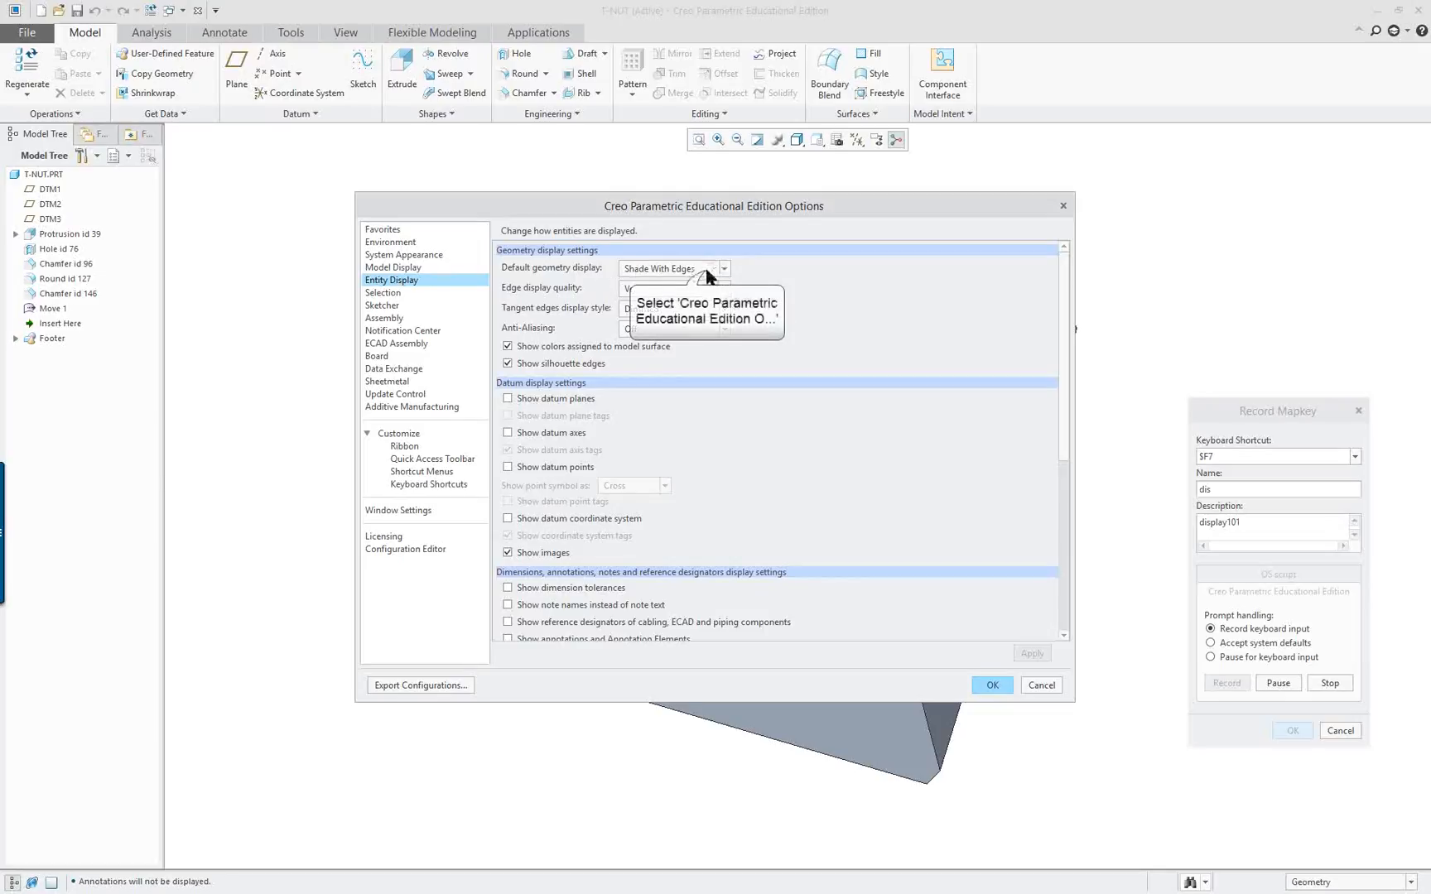
click(723, 269)
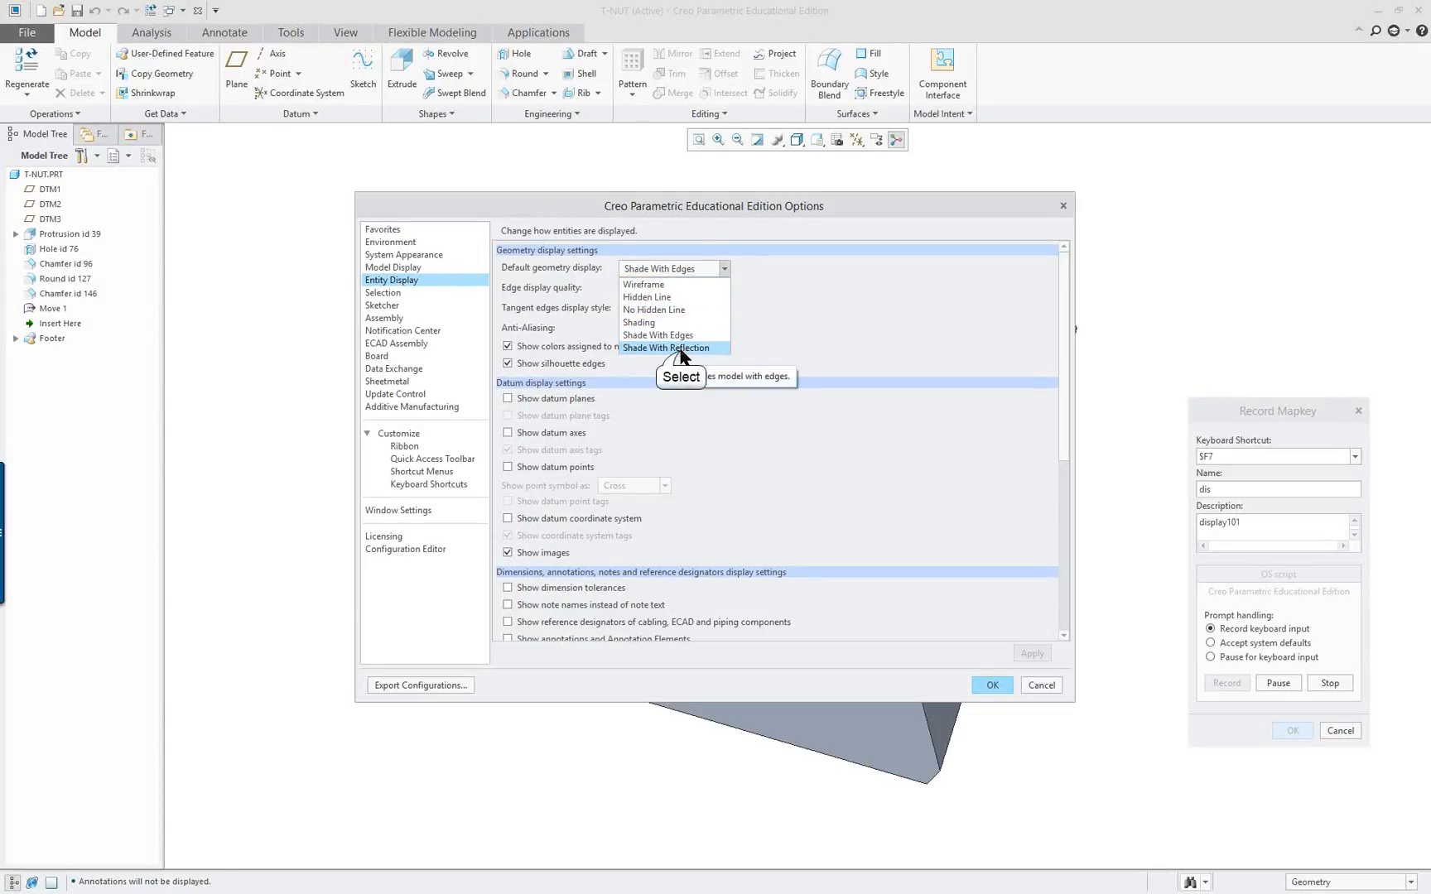
click(665, 348)
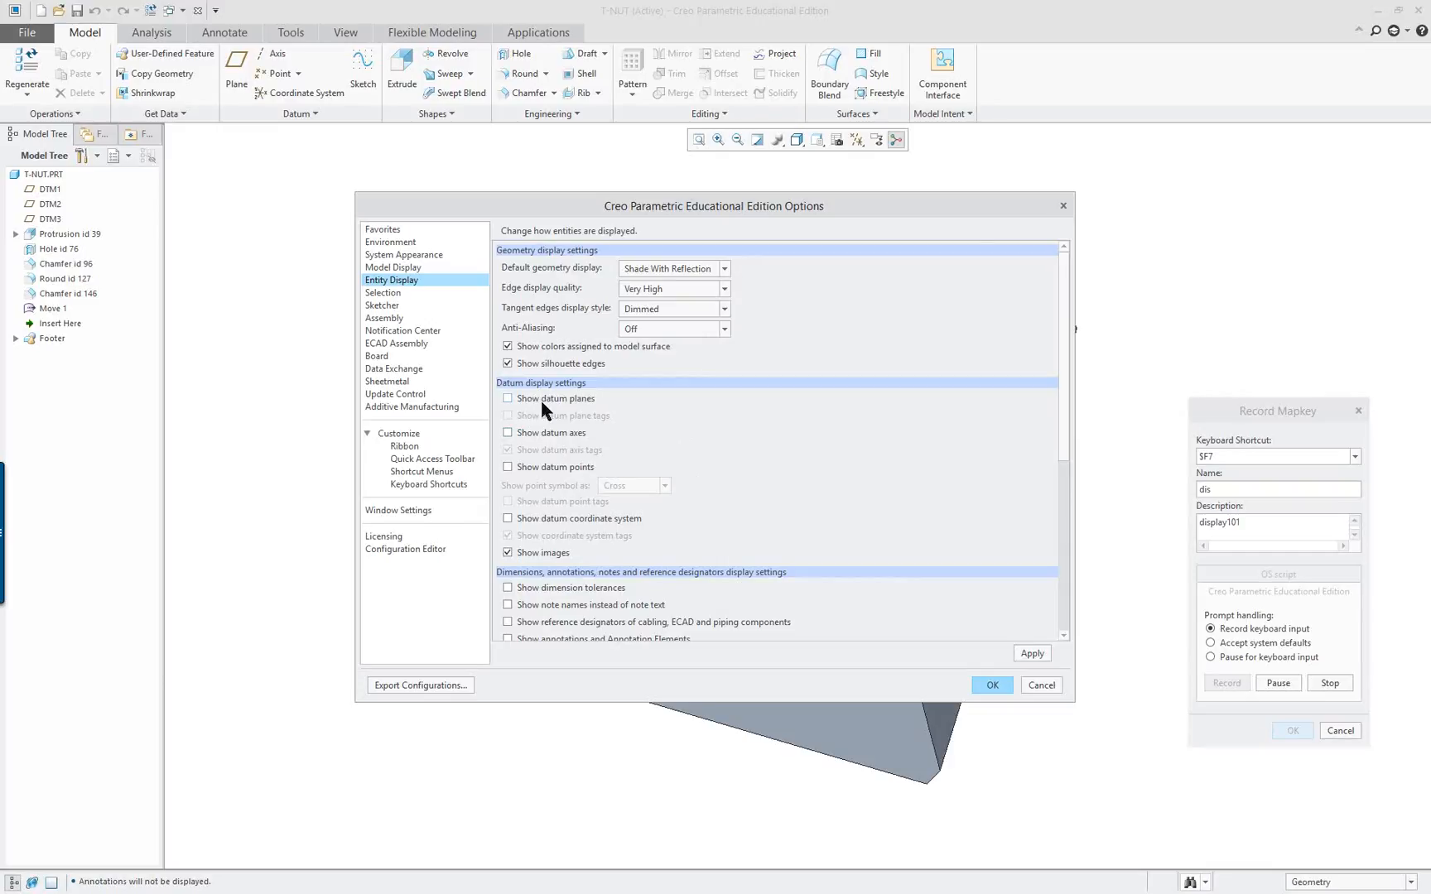
click(506, 399)
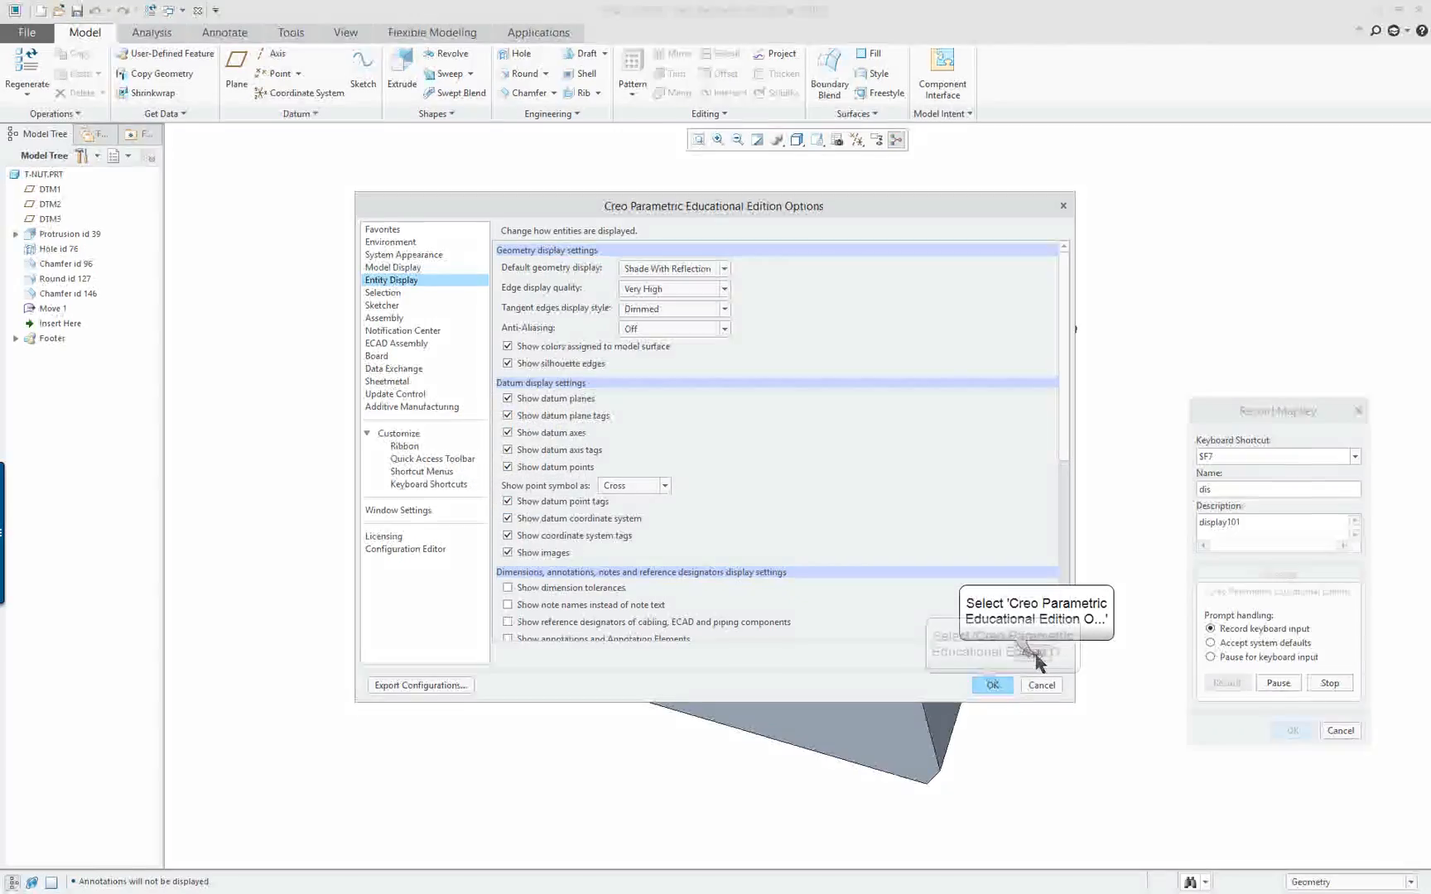
click(992, 685)
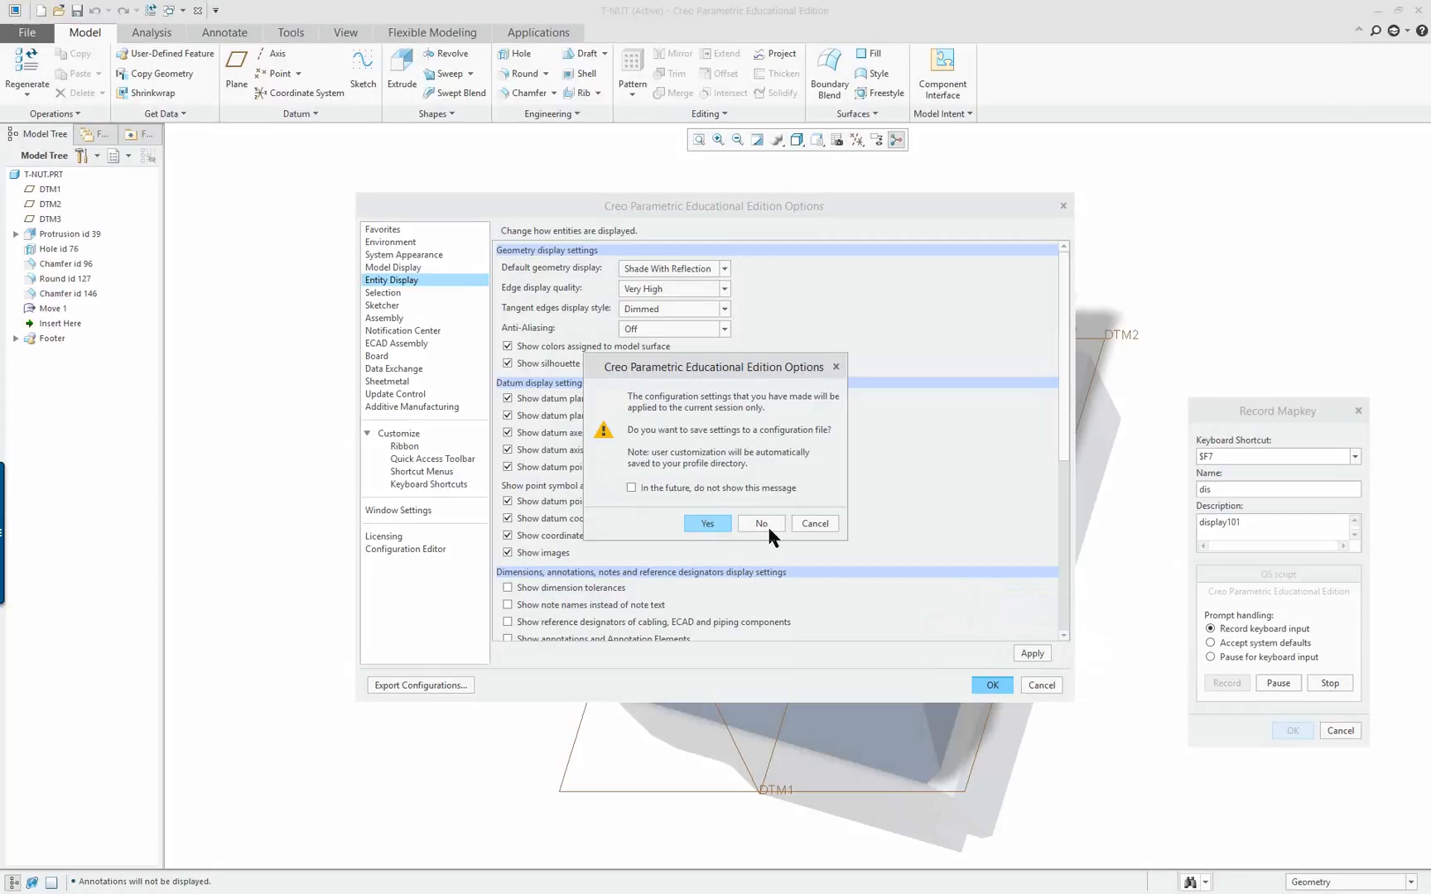
mouse_move(762, 529)
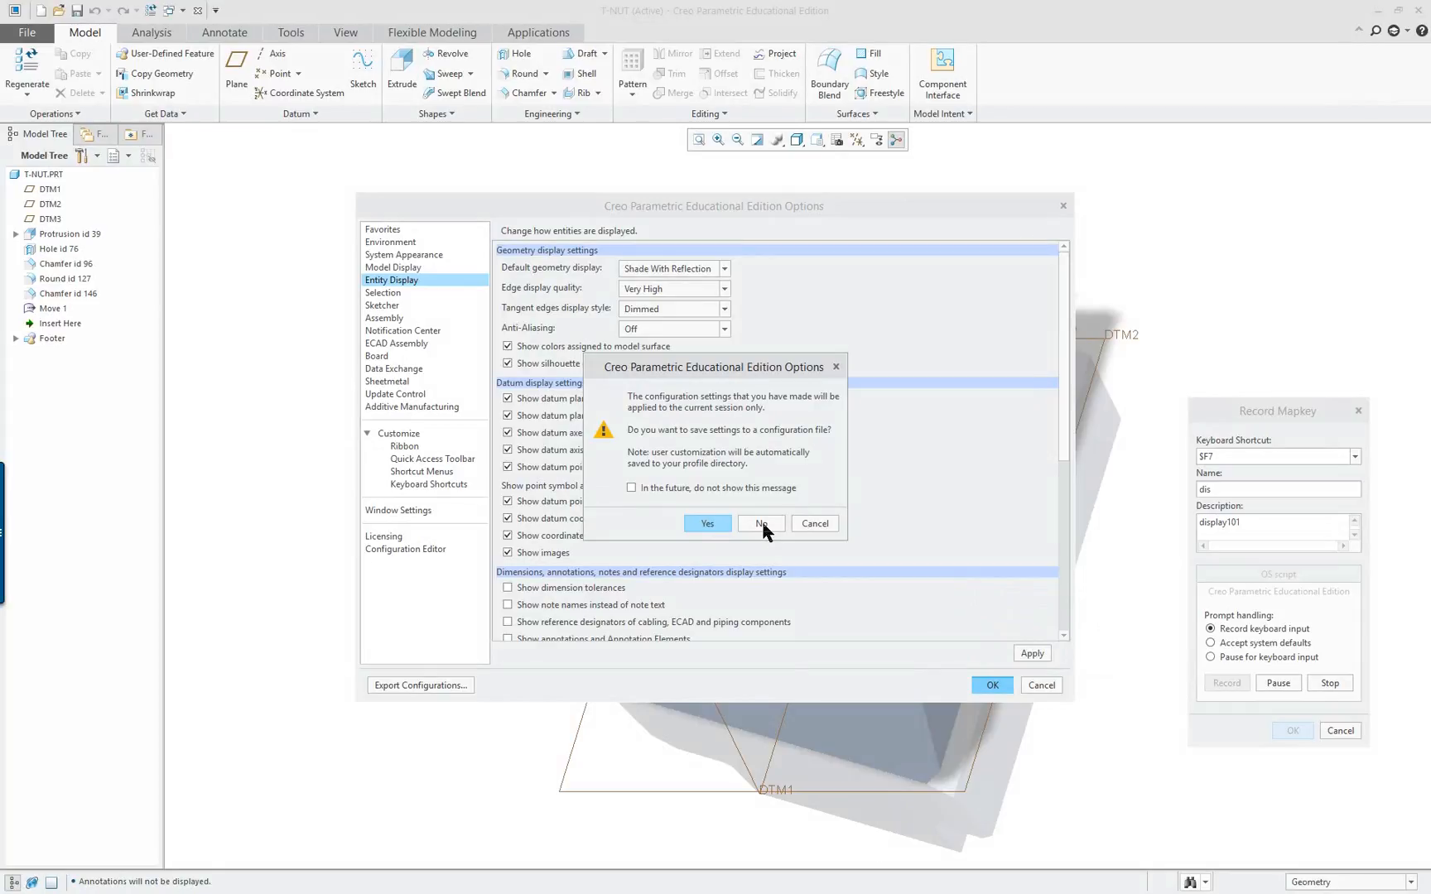
mouse_move(761, 525)
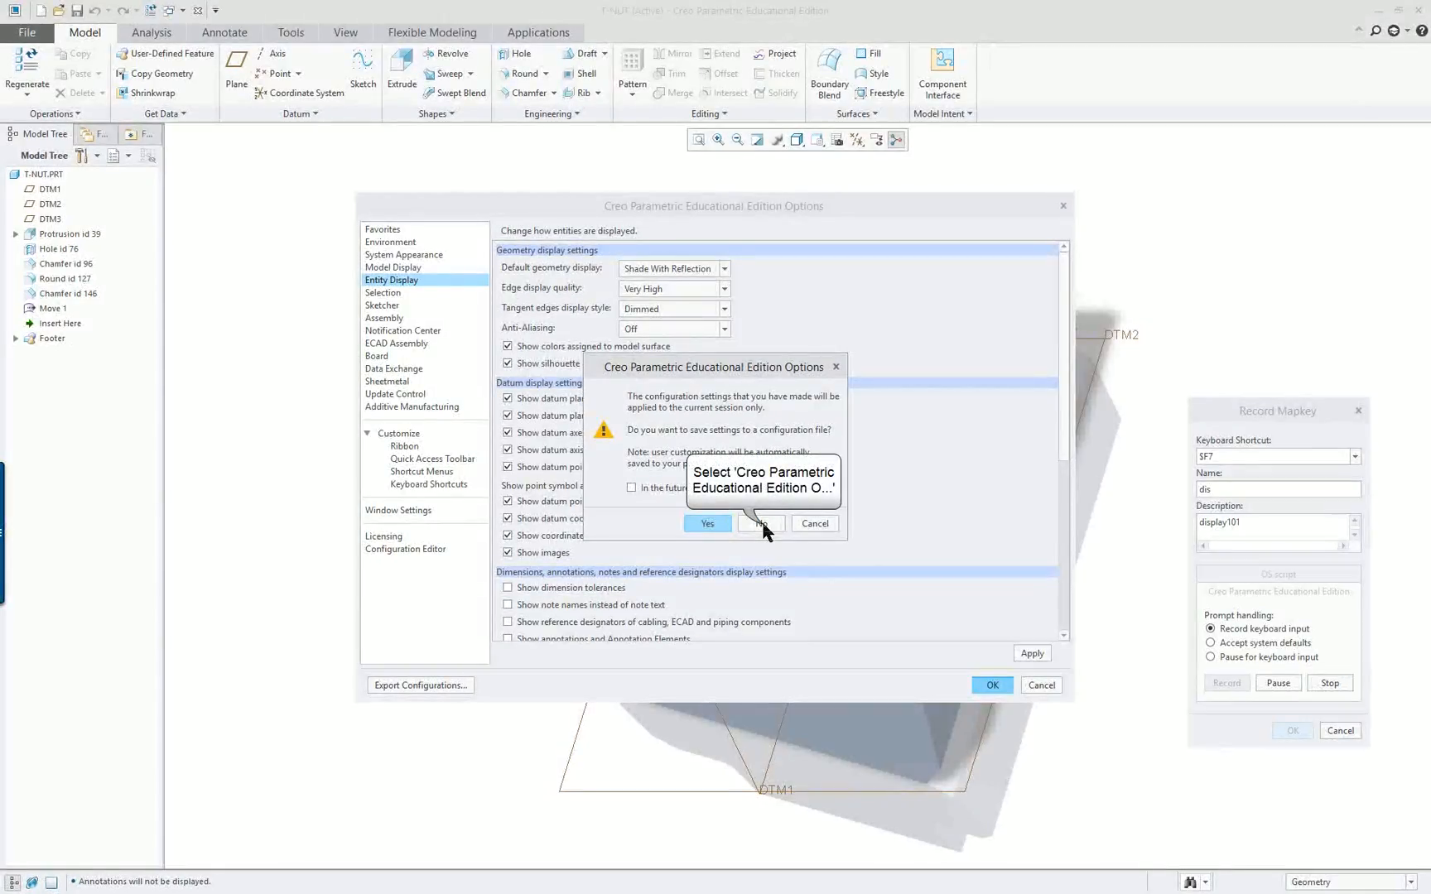
Decline saving settings to a configuration file and stop recording the mapkey.
click(761, 523)
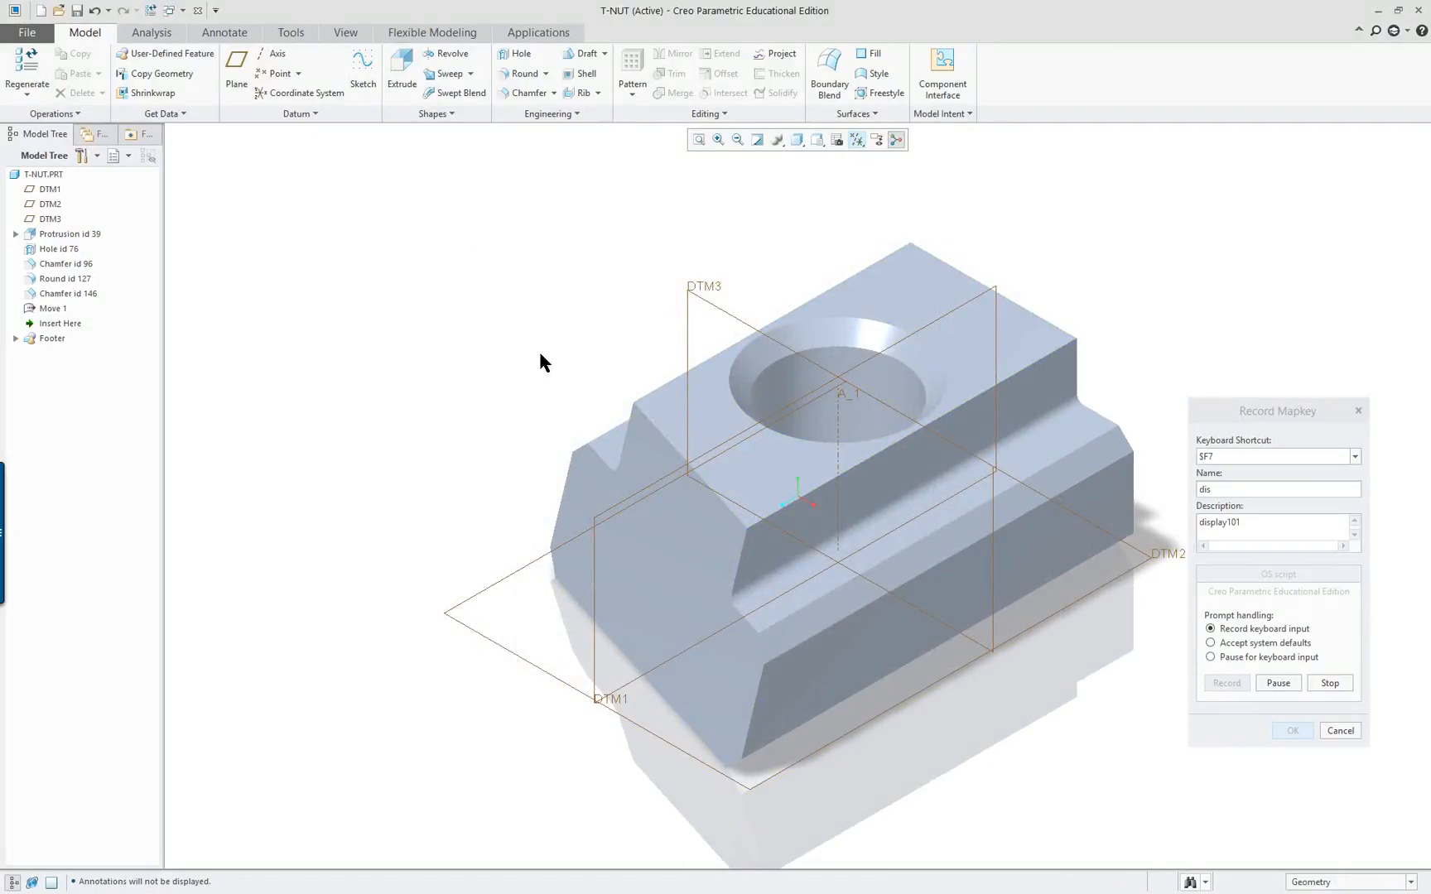
mouse_move(696, 420)
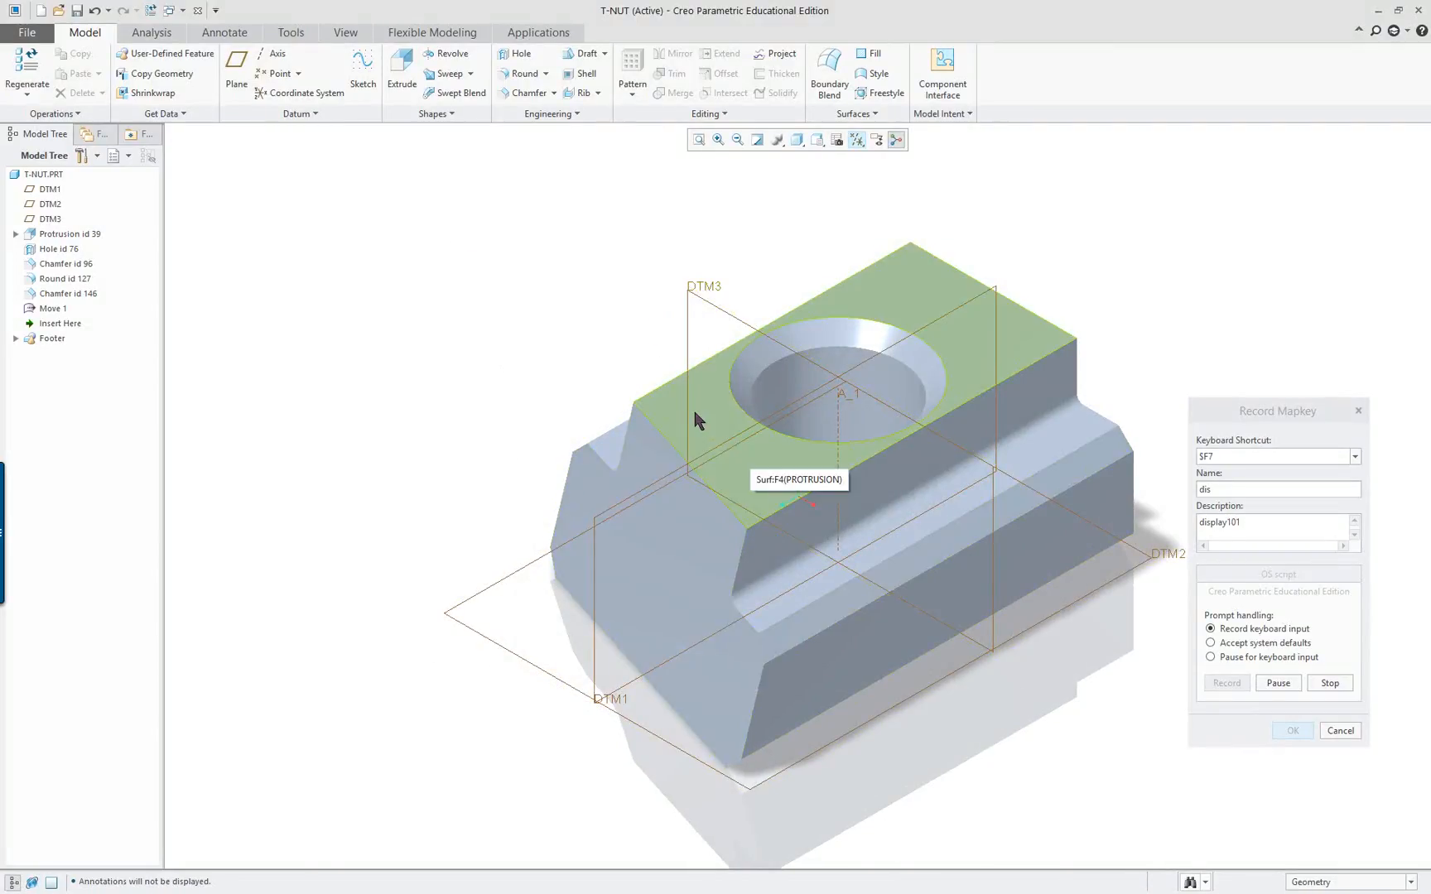
click(344, 33)
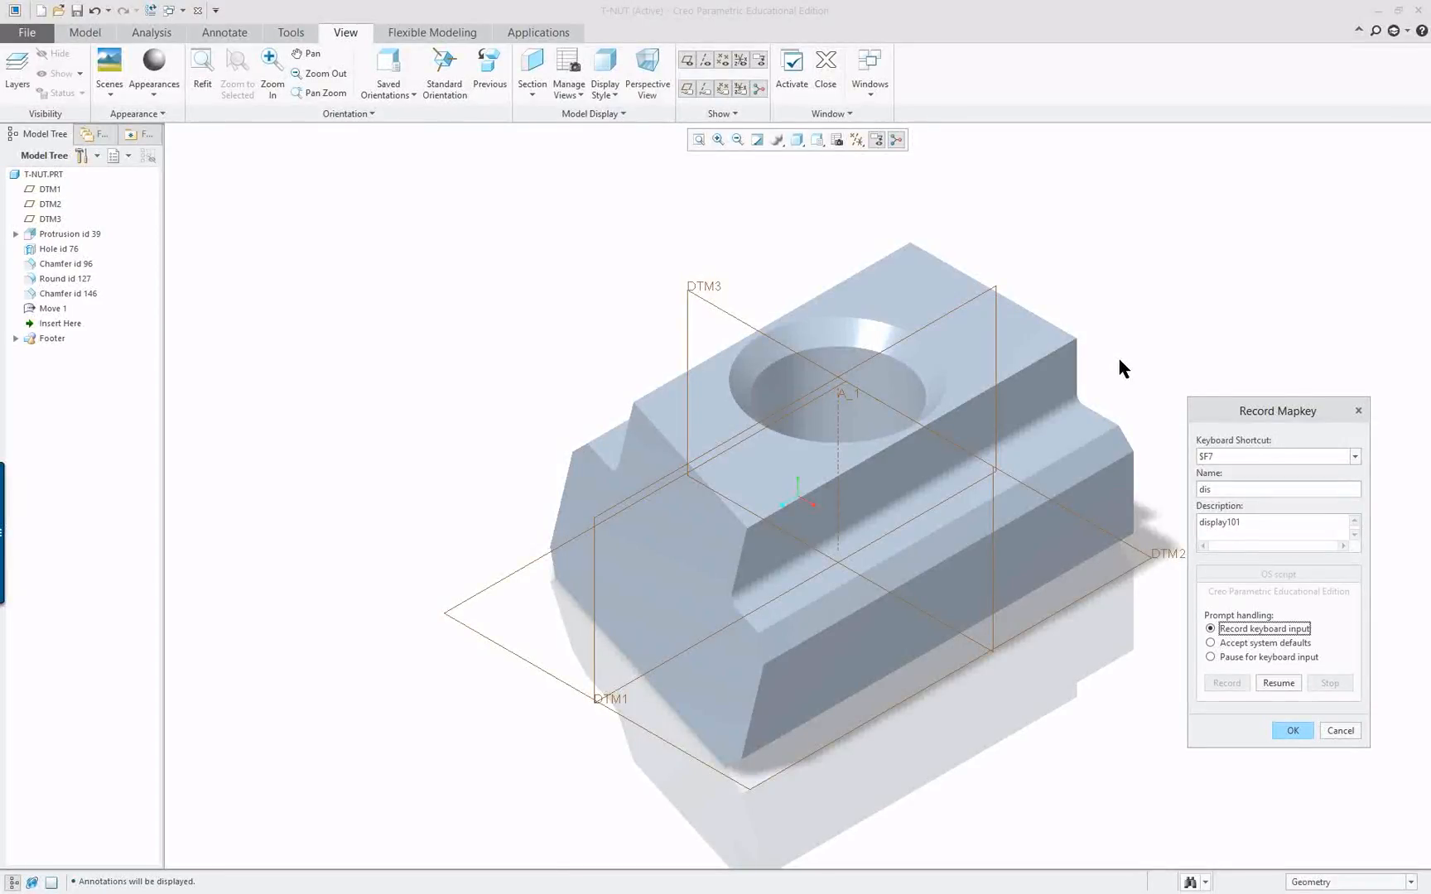
mouse_move(1293, 419)
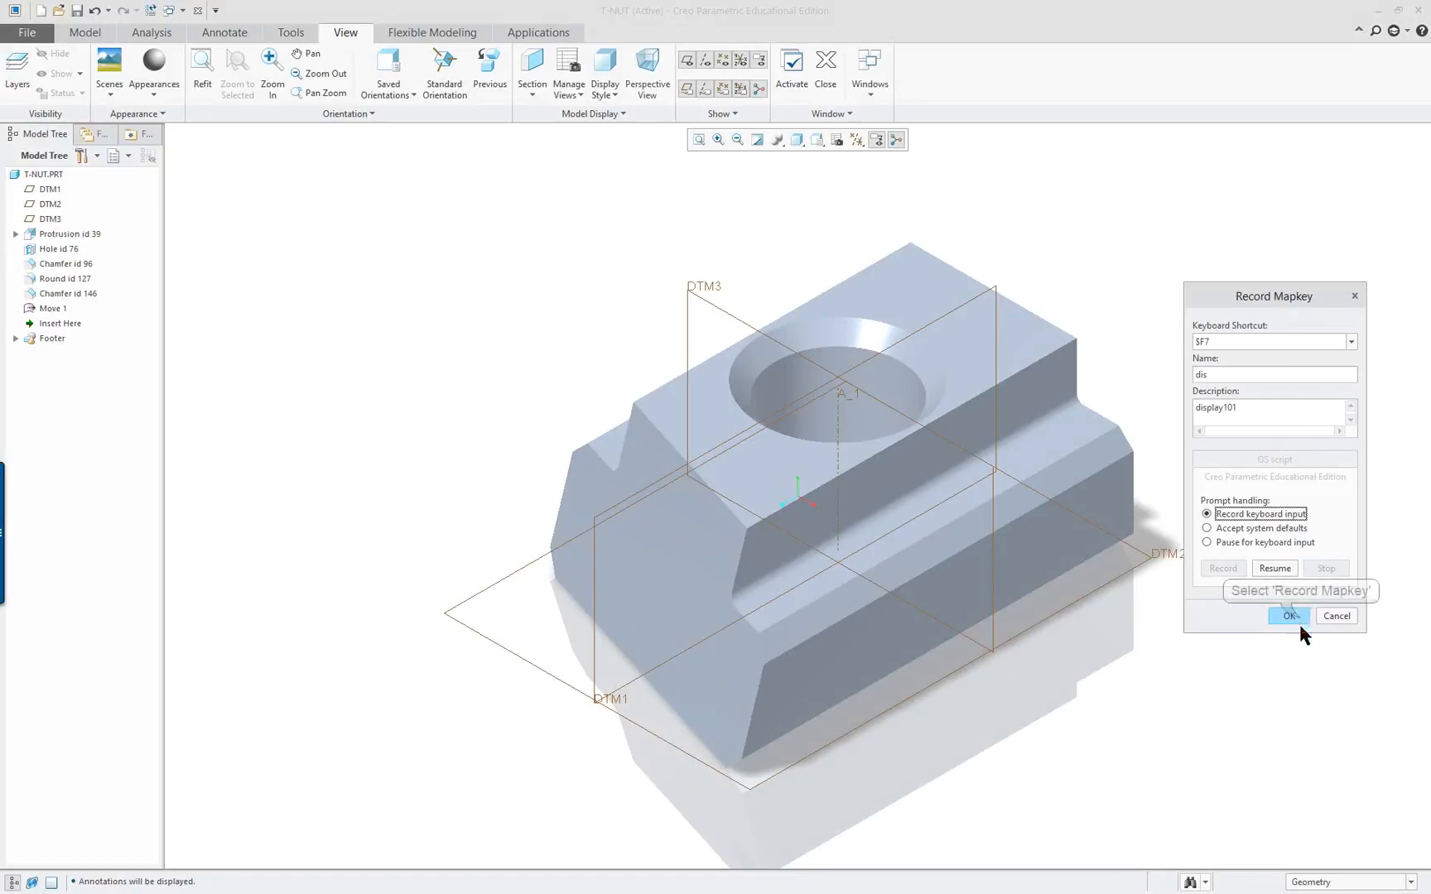
Store the dis mapkey and list Mapkeys commands in ribbon customization.
click(1290, 617)
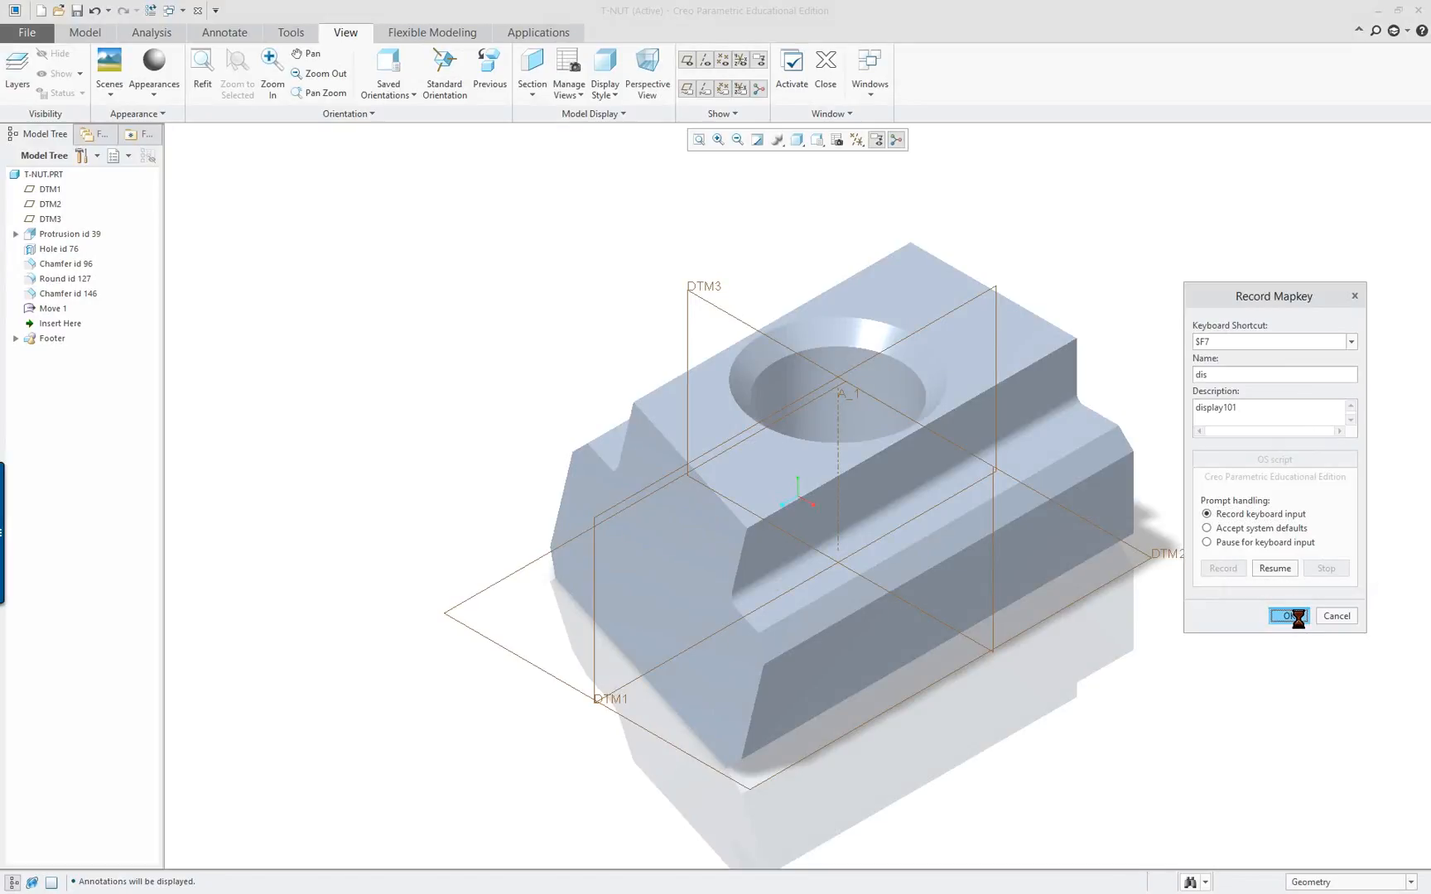
click(1291, 616)
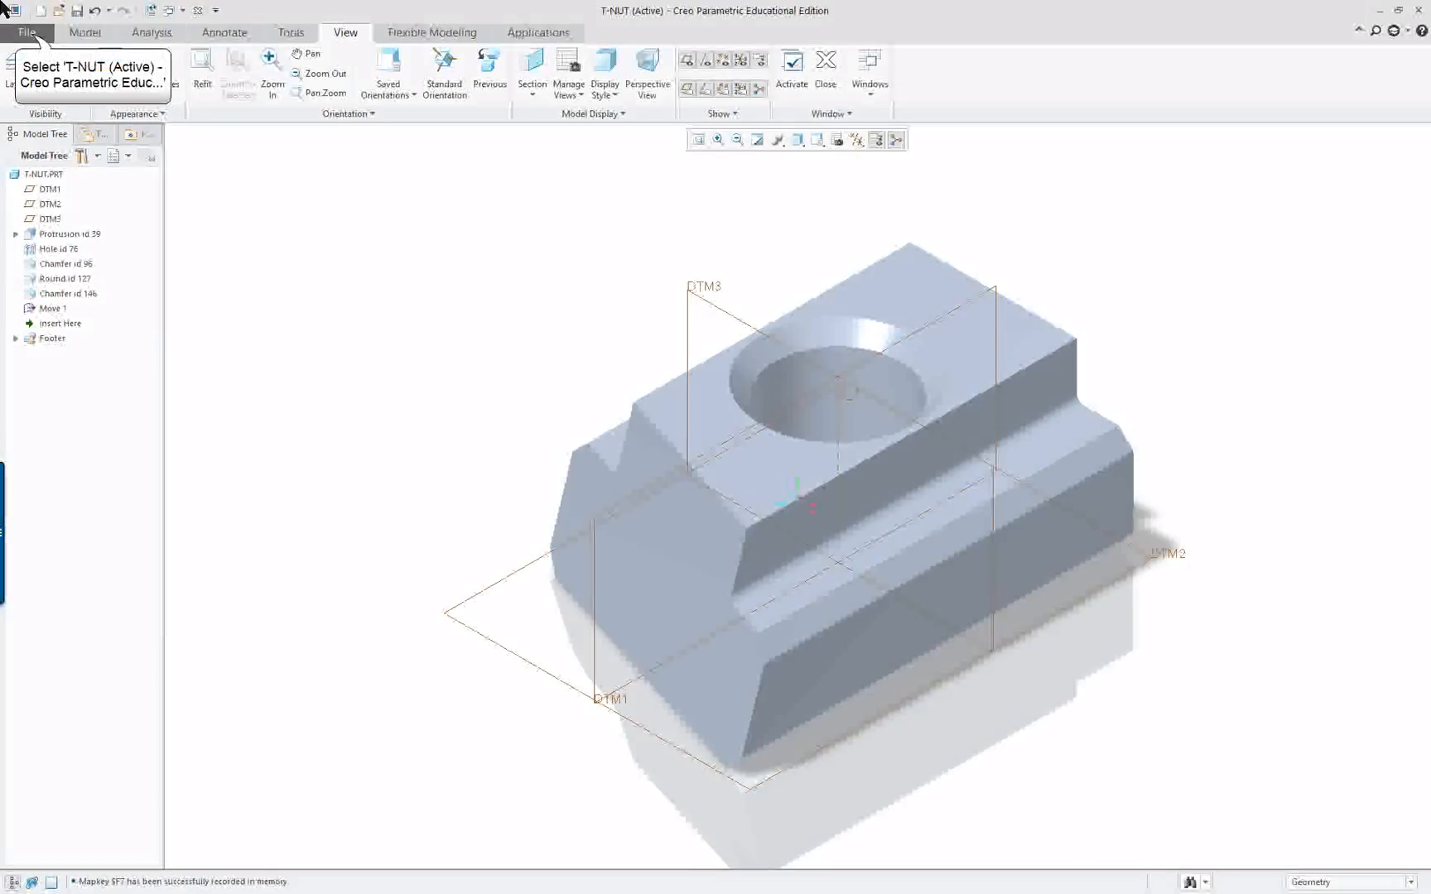
click(31, 33)
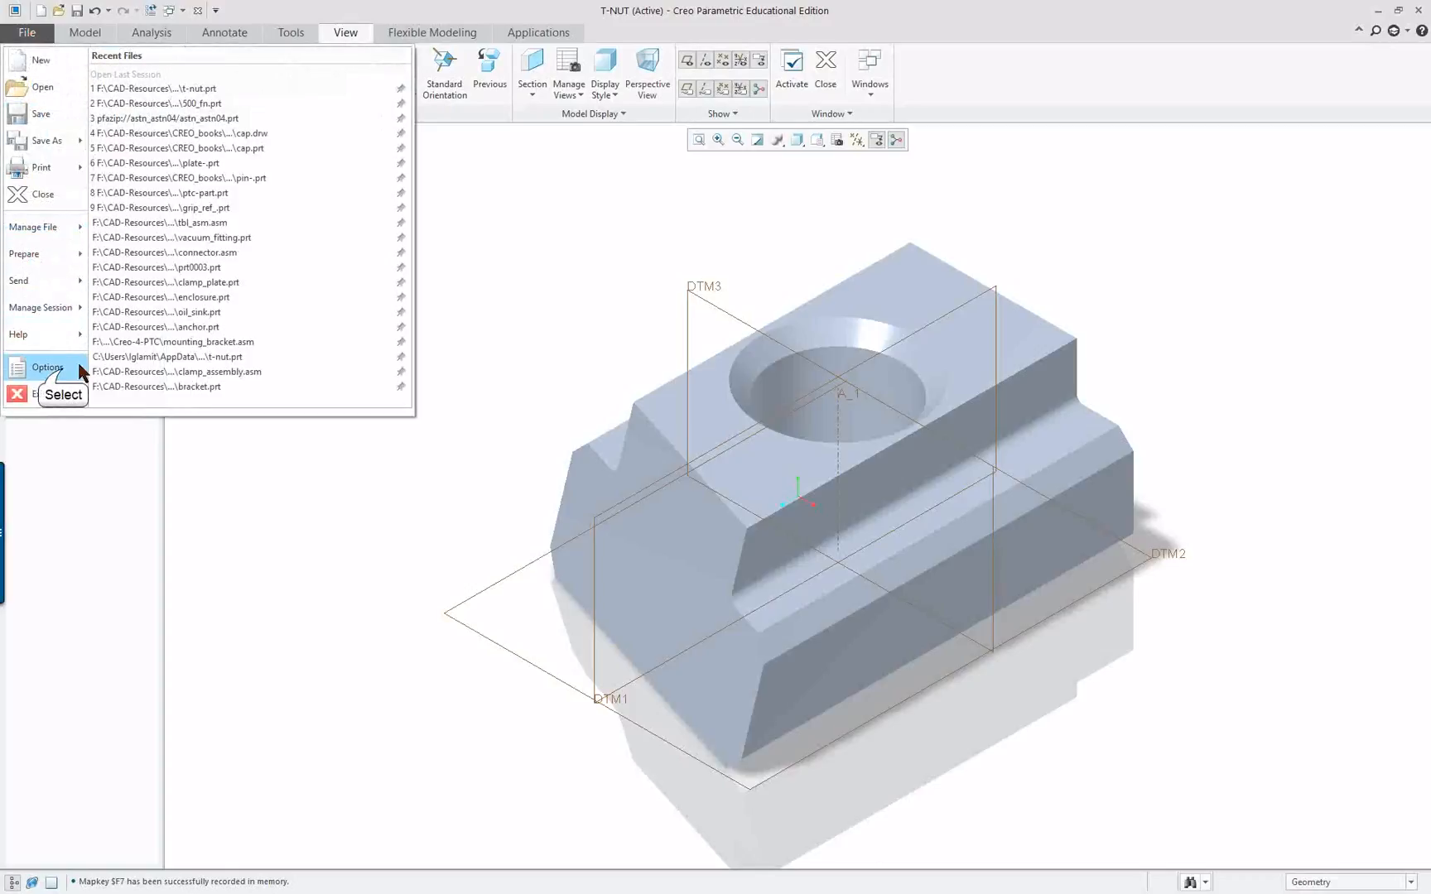
click(47, 367)
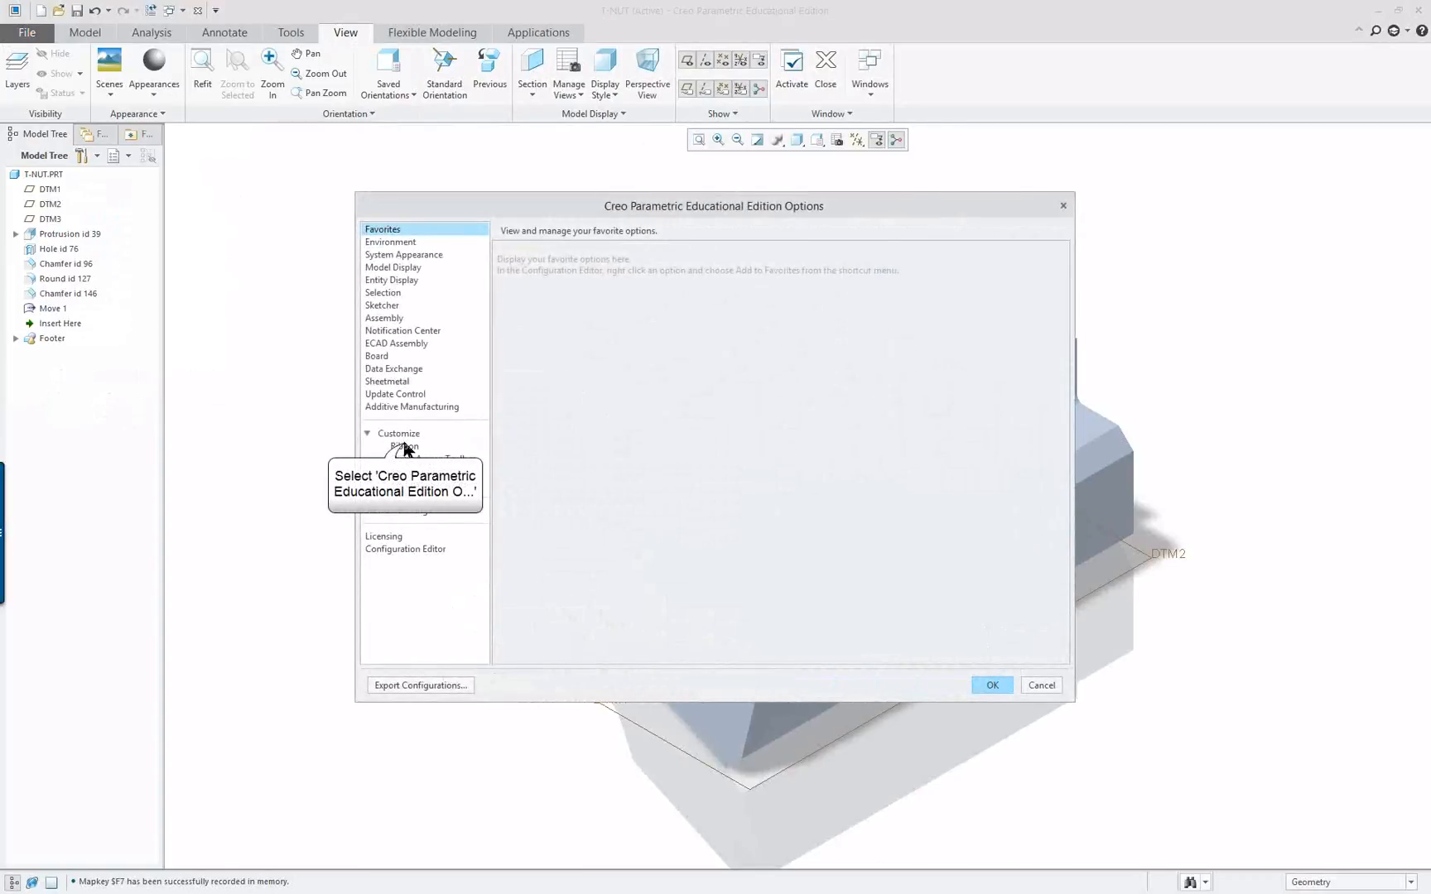
click(405, 446)
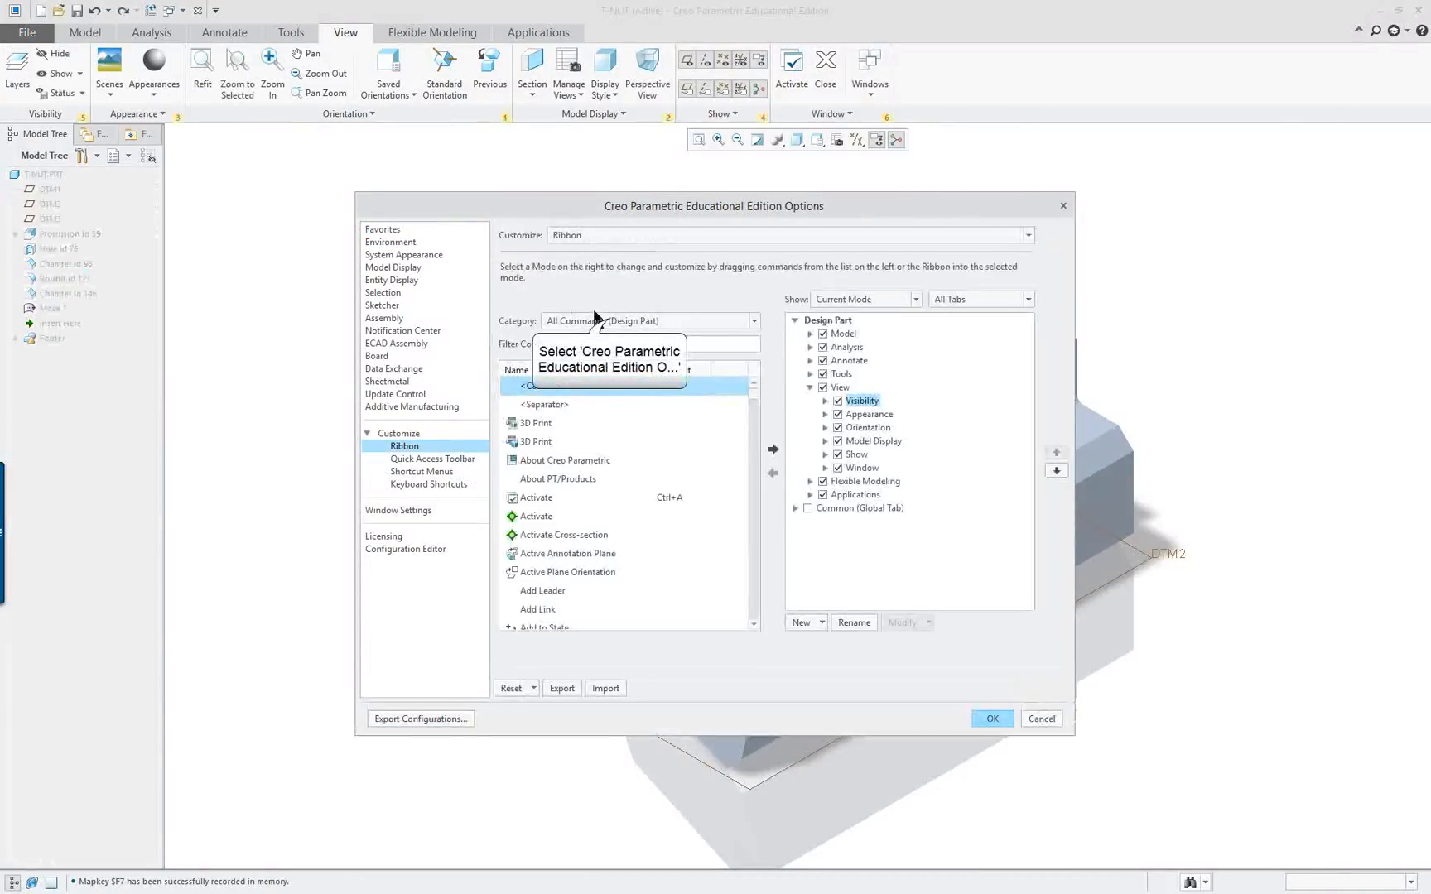
click(753, 321)
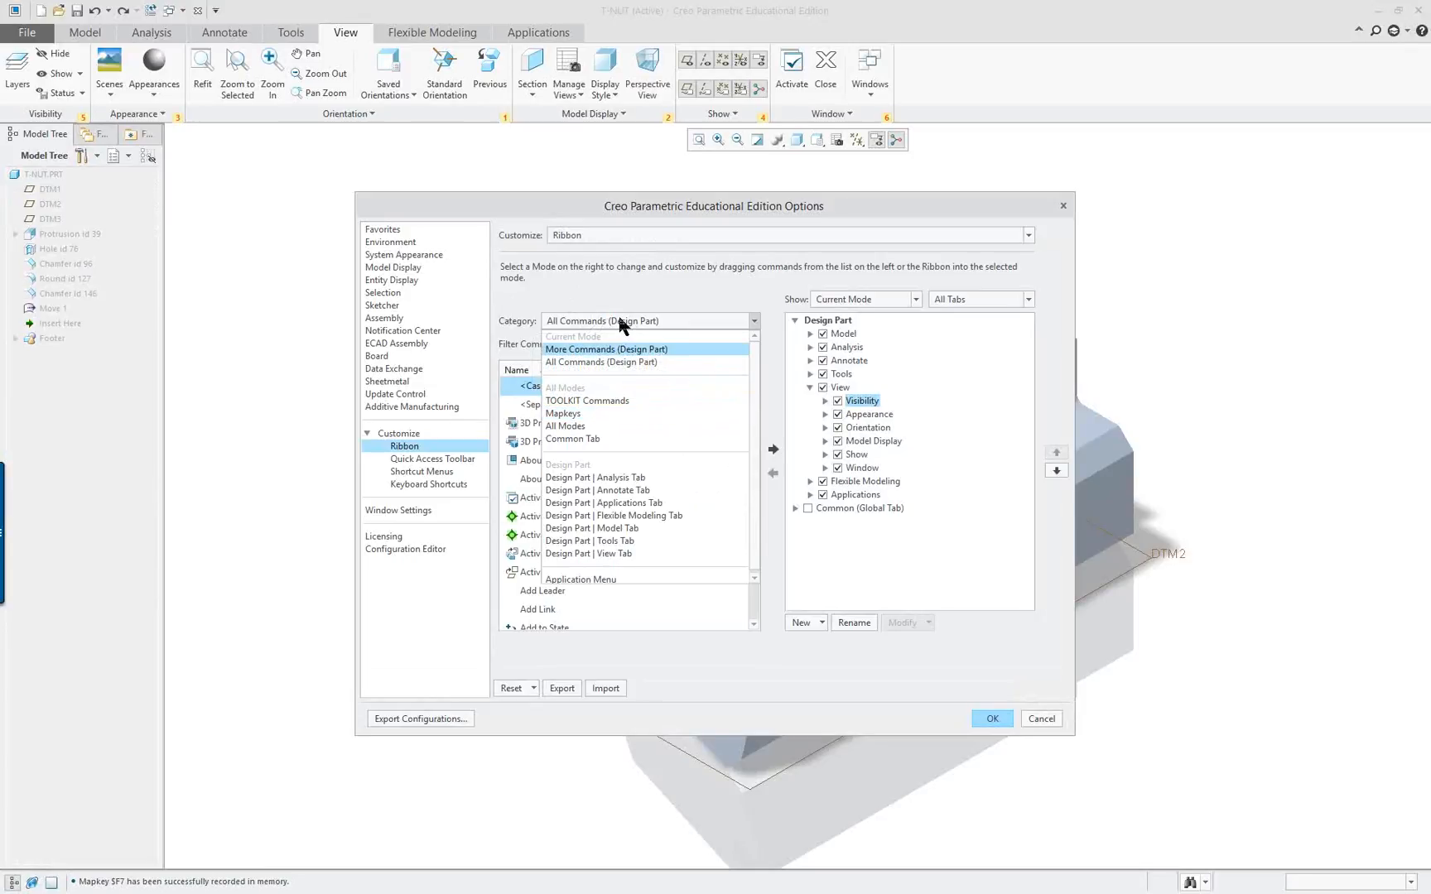
click(563, 413)
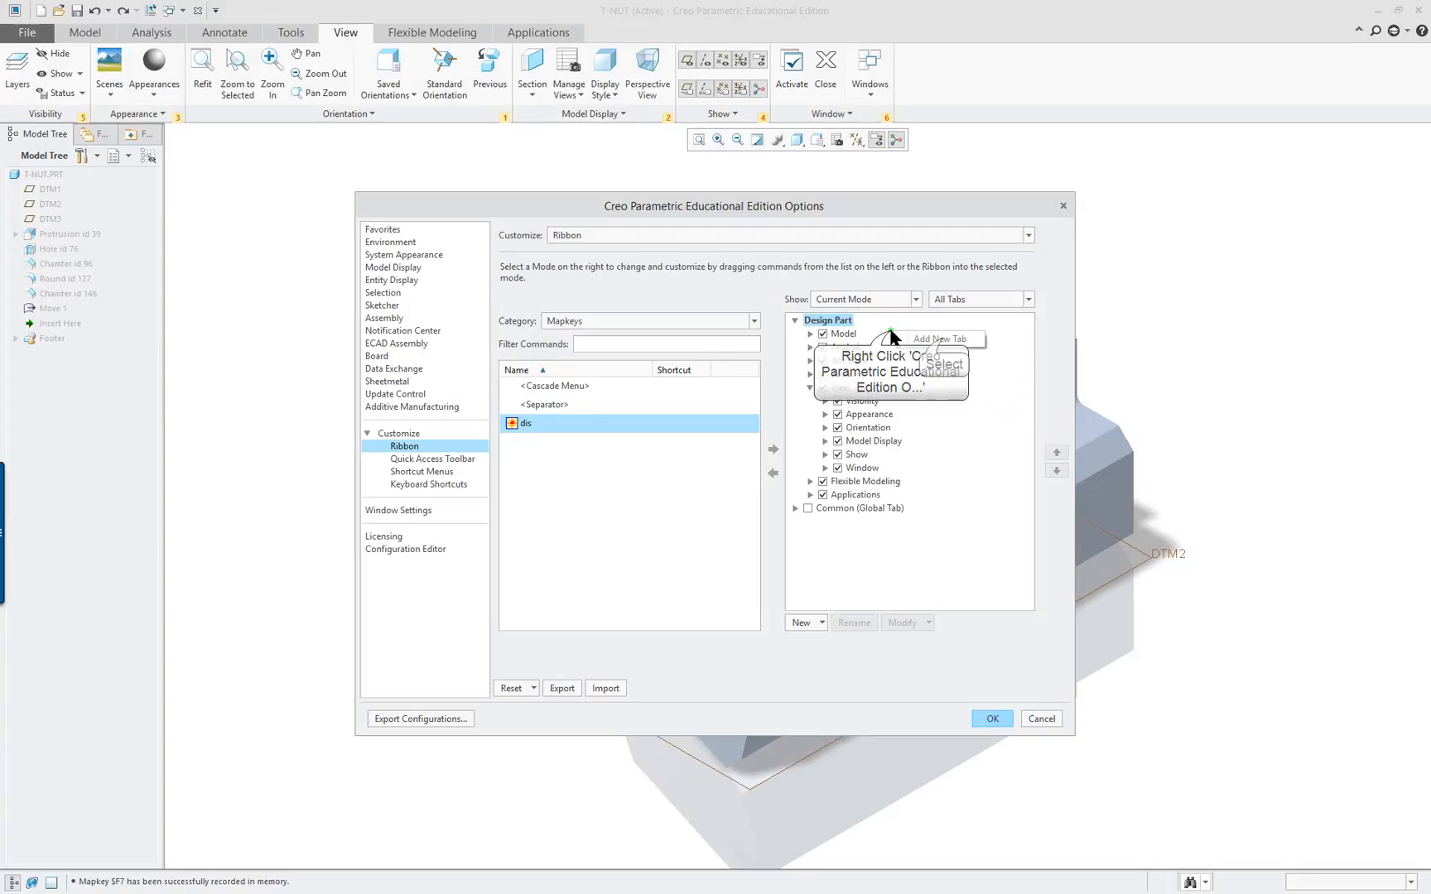
Add a new custom tab to the part ribbon and rename its group 'display'.
click(937, 339)
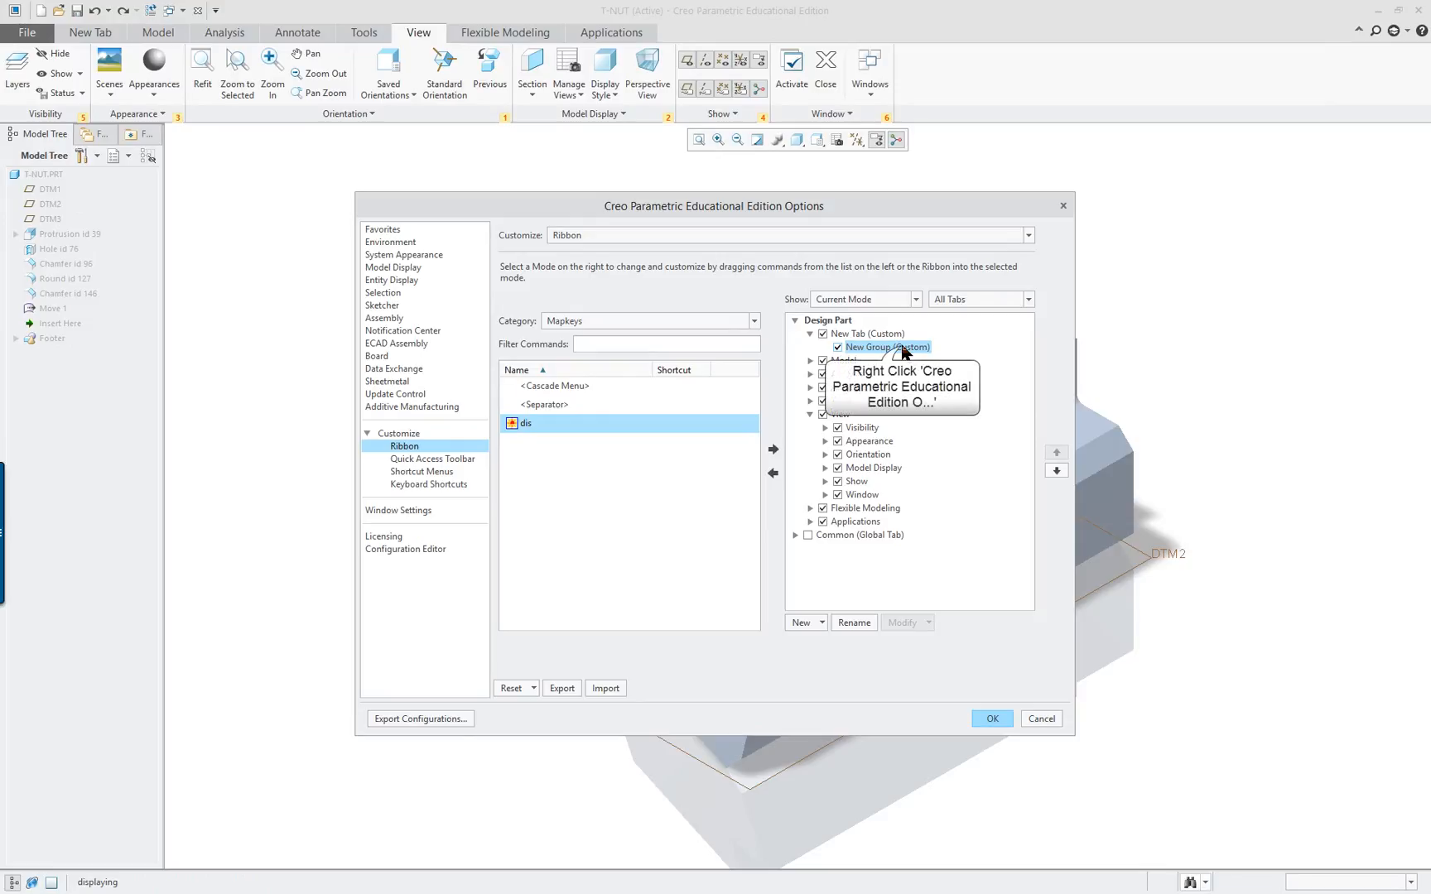
right_click(894, 347)
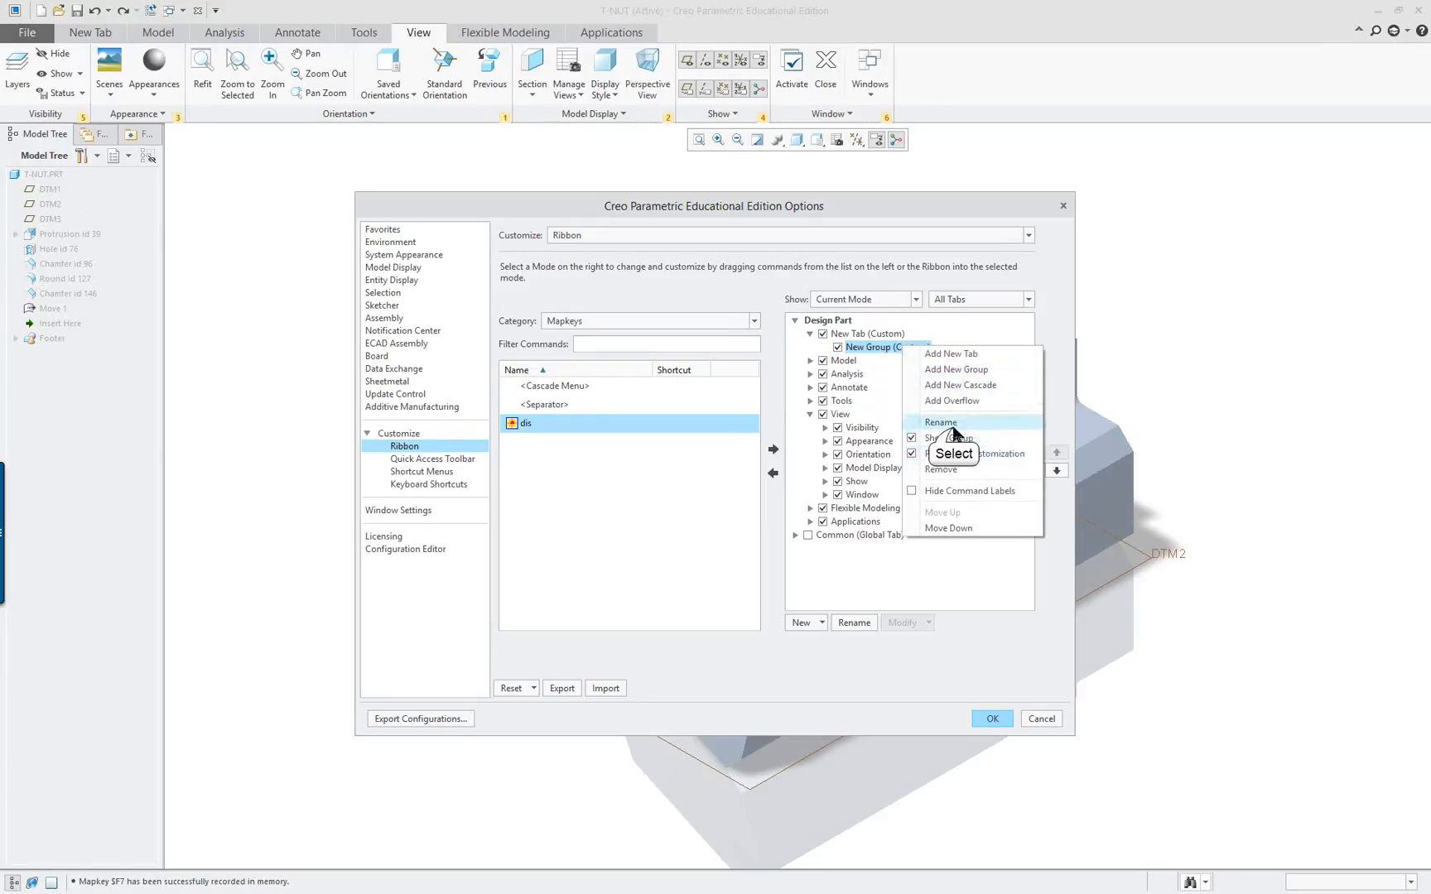
click(941, 423)
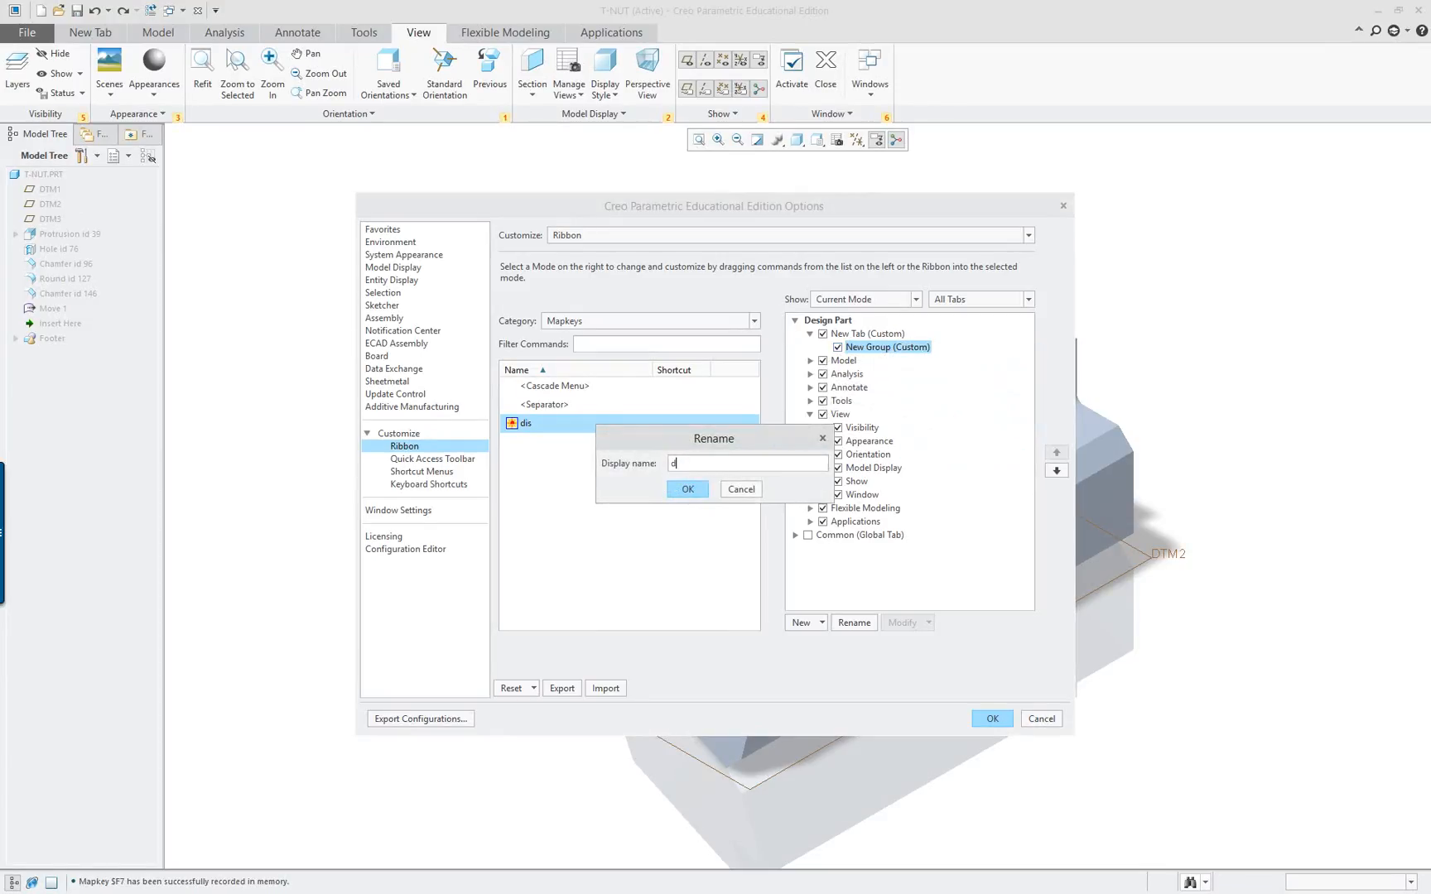
text(isplayin)
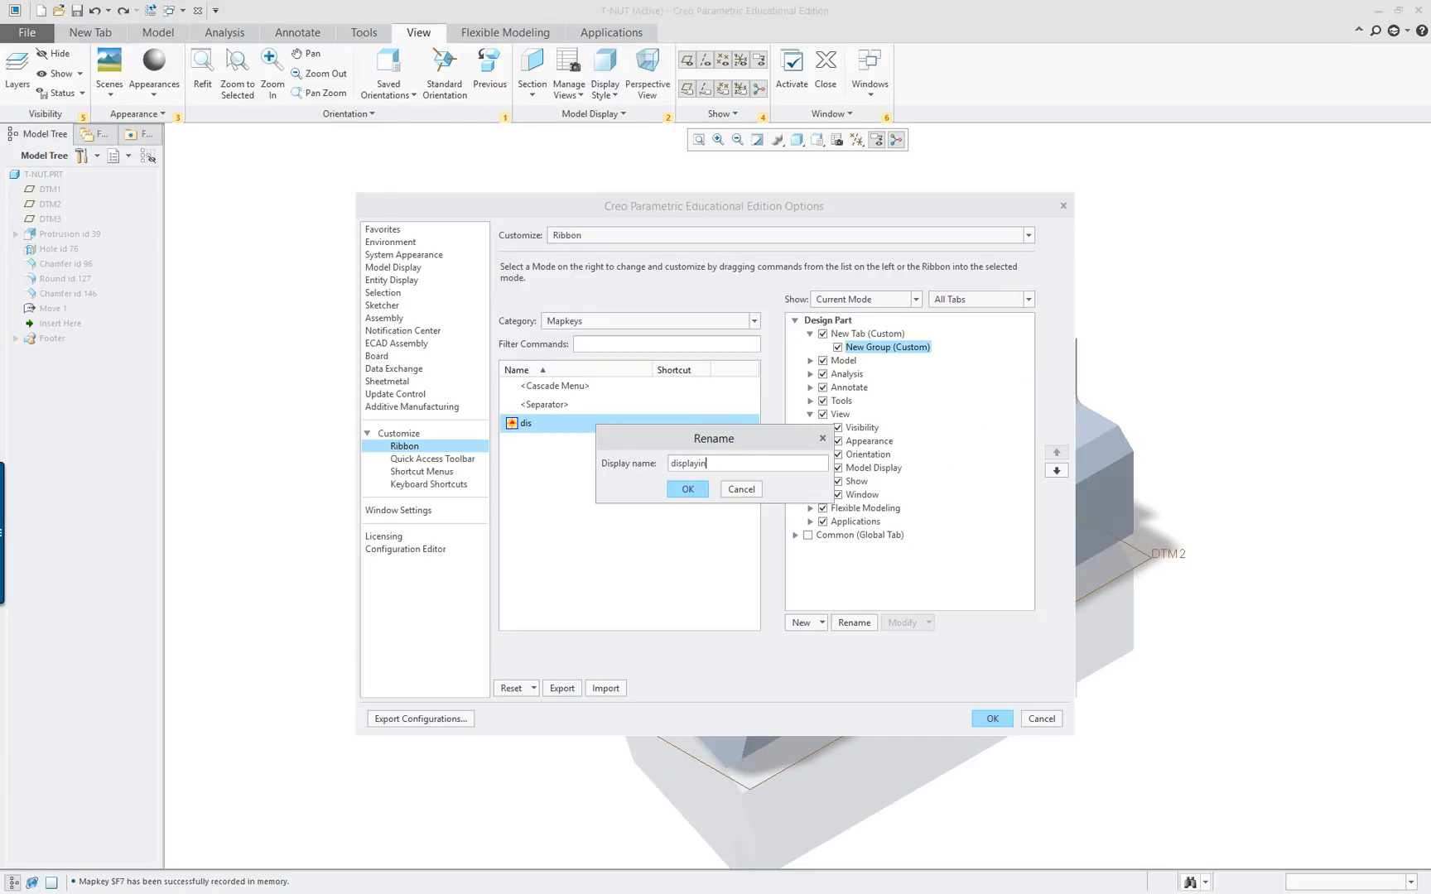
key(Backspace)
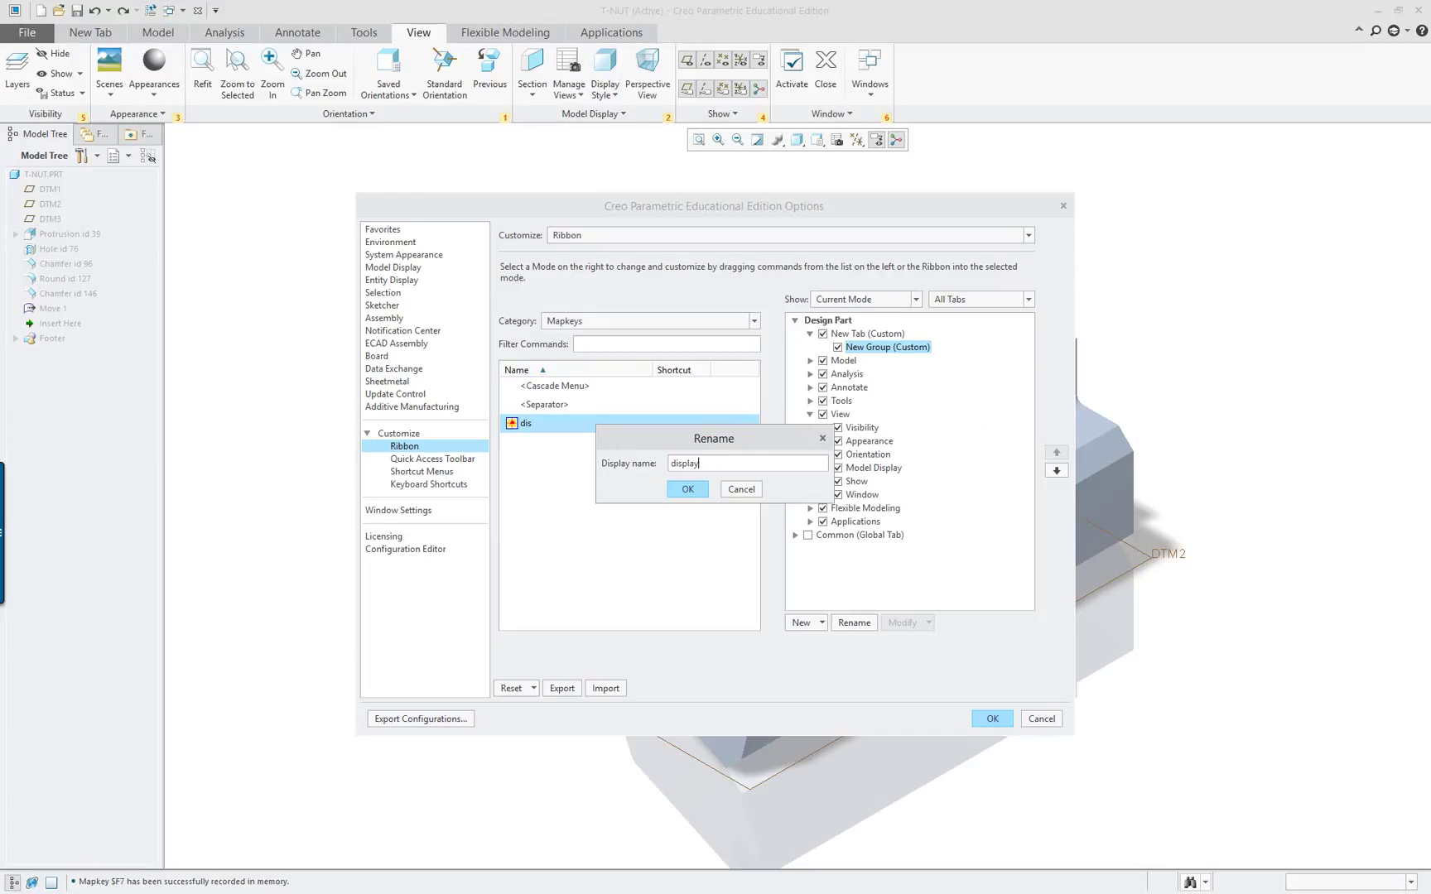
text(1)
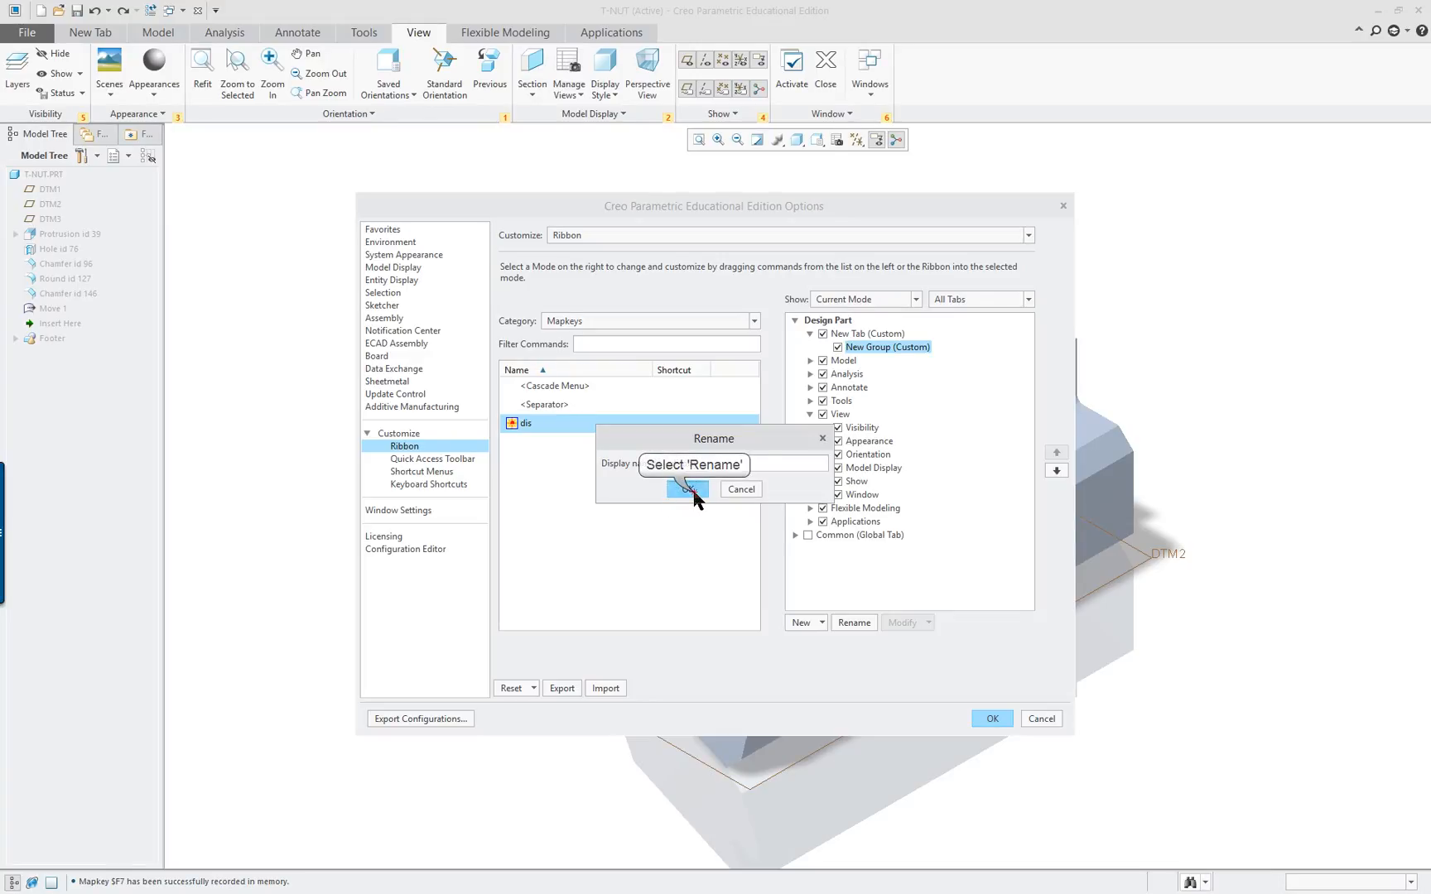
click(688, 489)
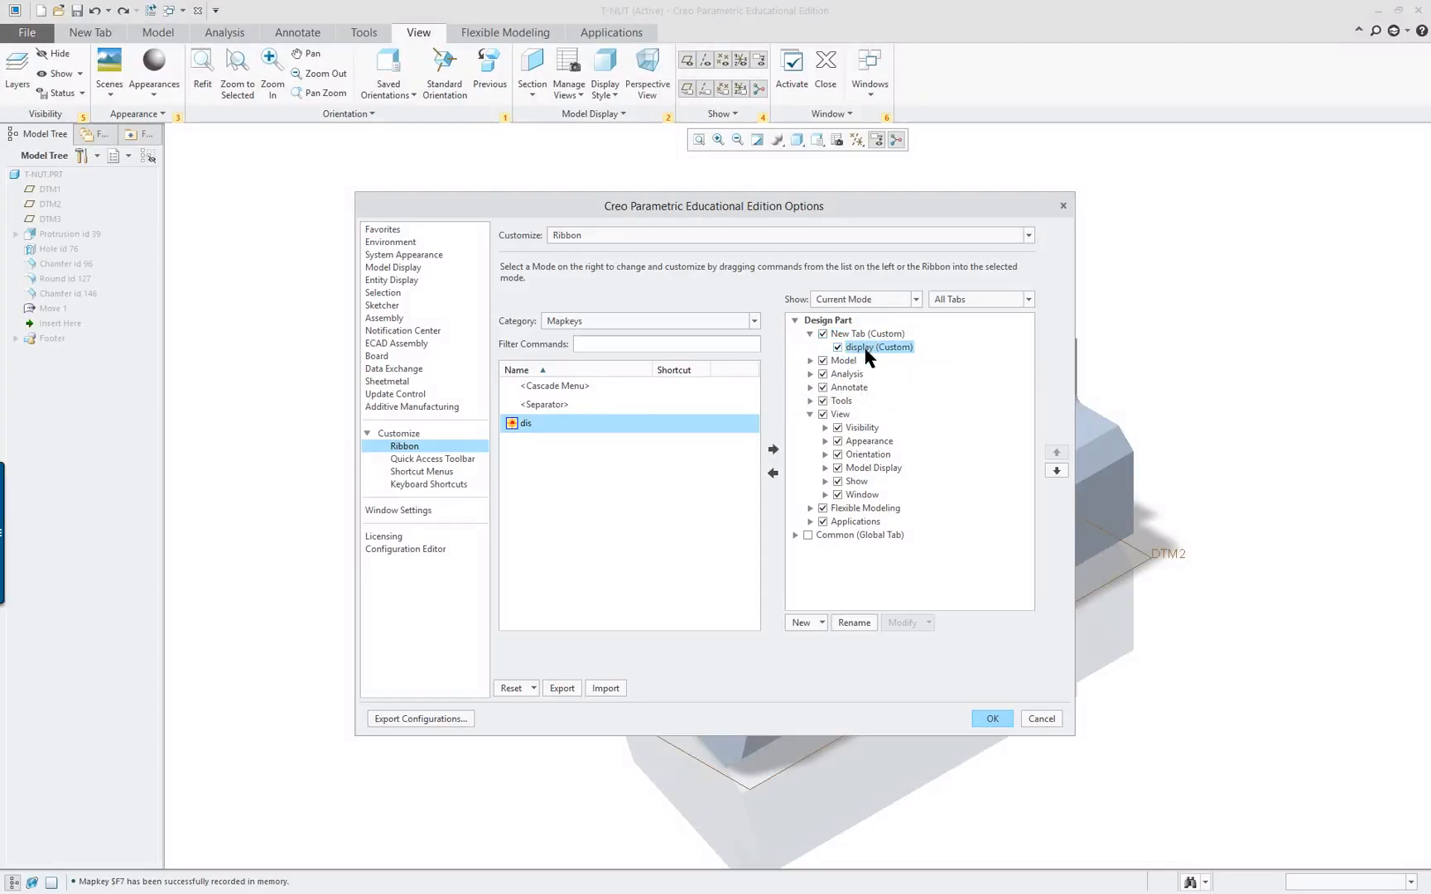
mouse_move(774, 450)
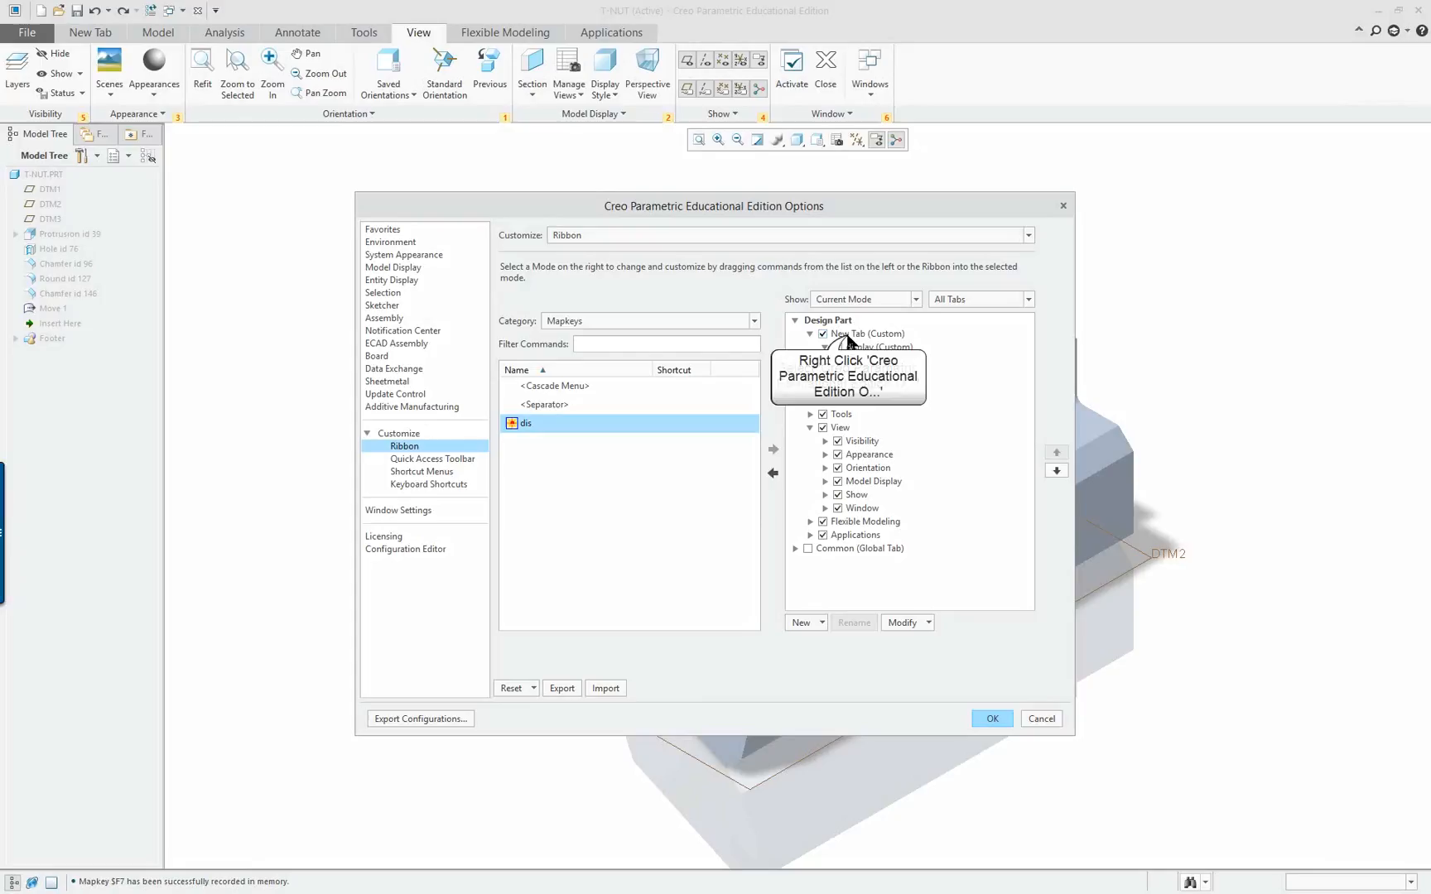
Rename the new custom ribbon tab to 'displaying'.
right_click(858, 333)
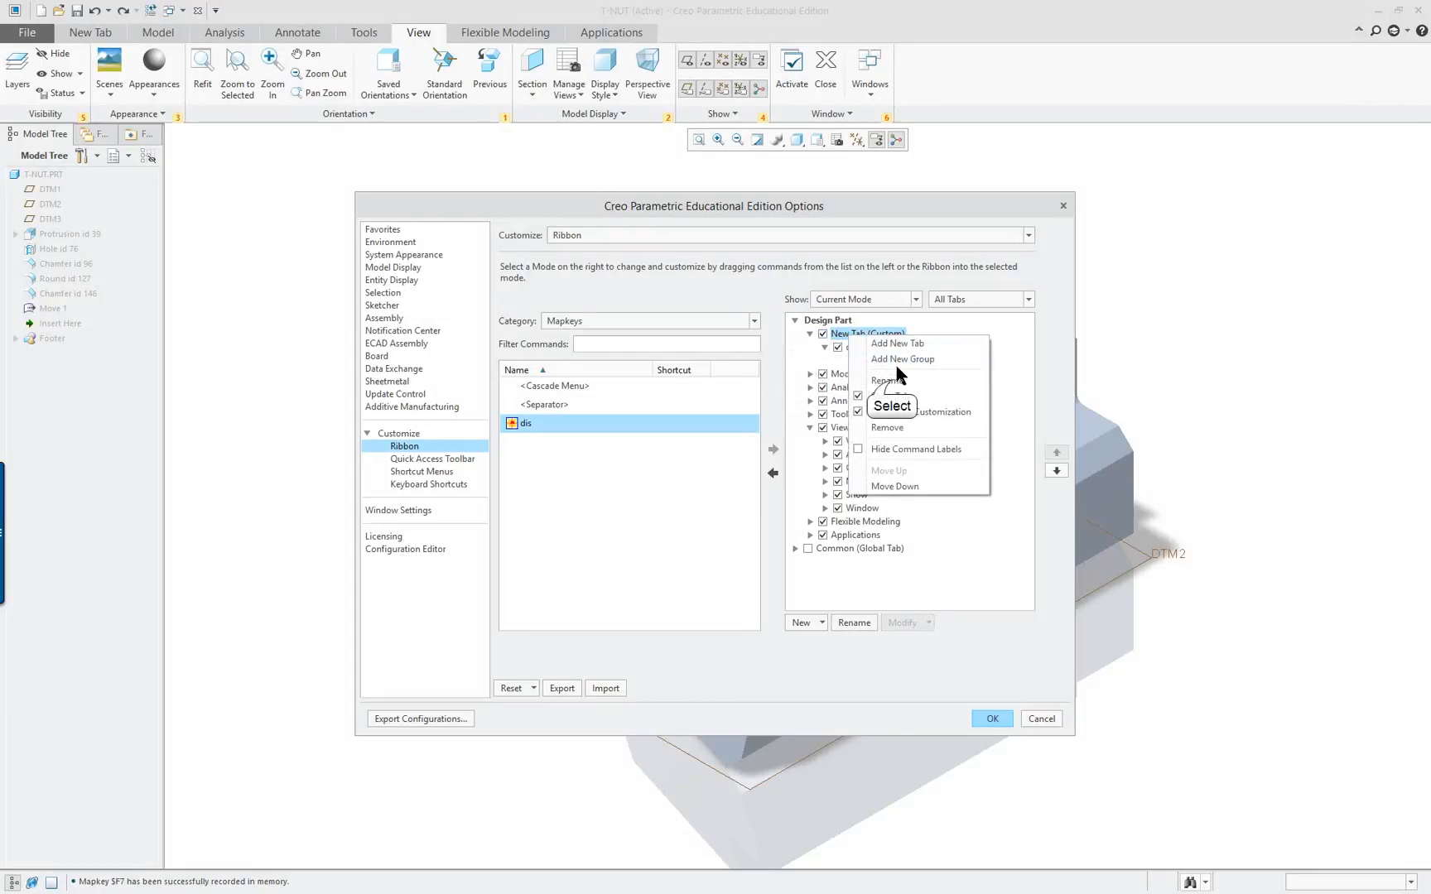
click(886, 379)
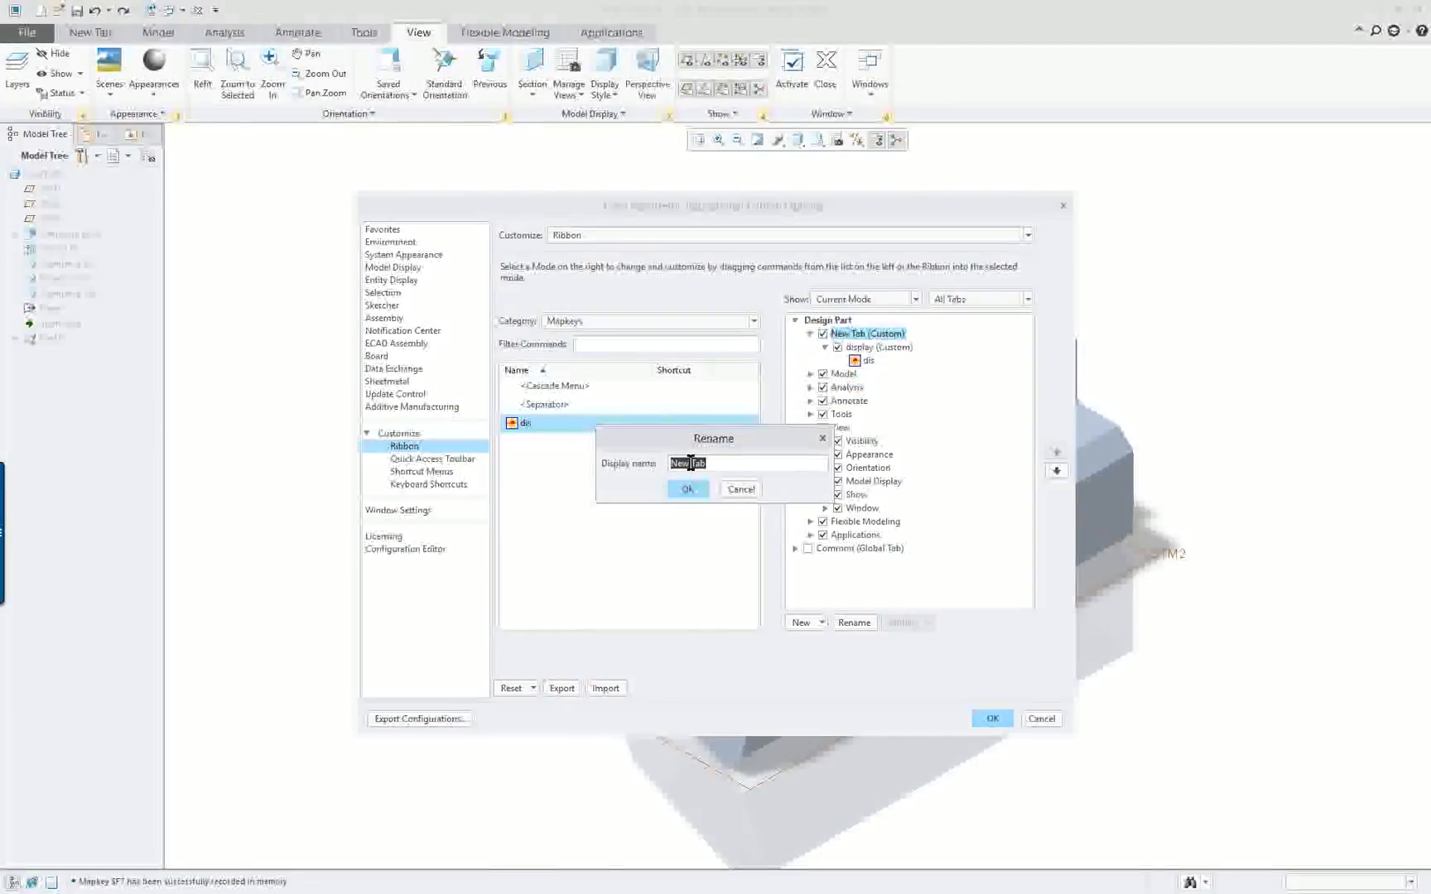
text(displaimn)
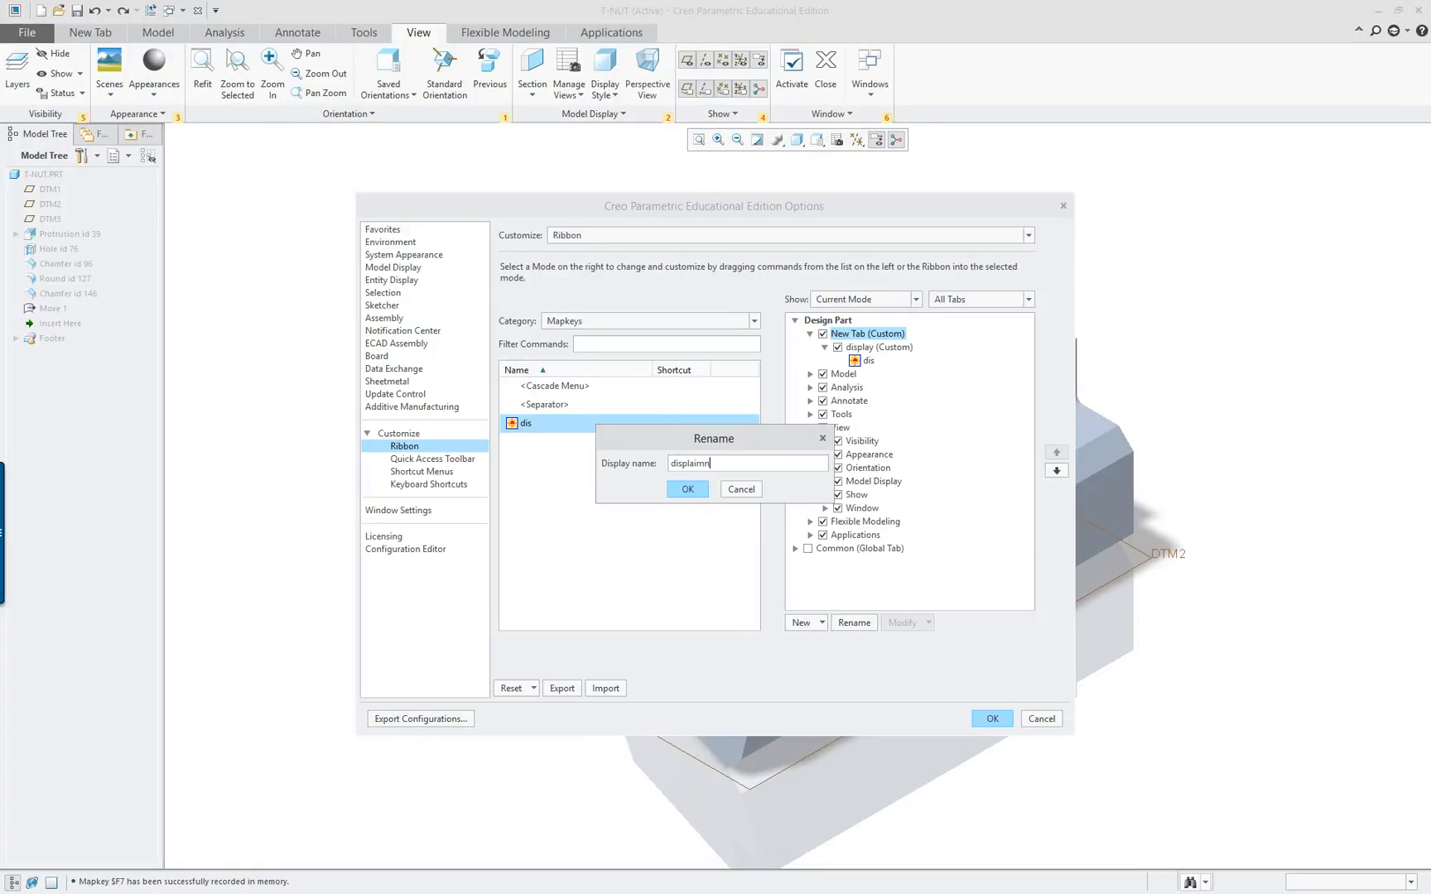
text(g)
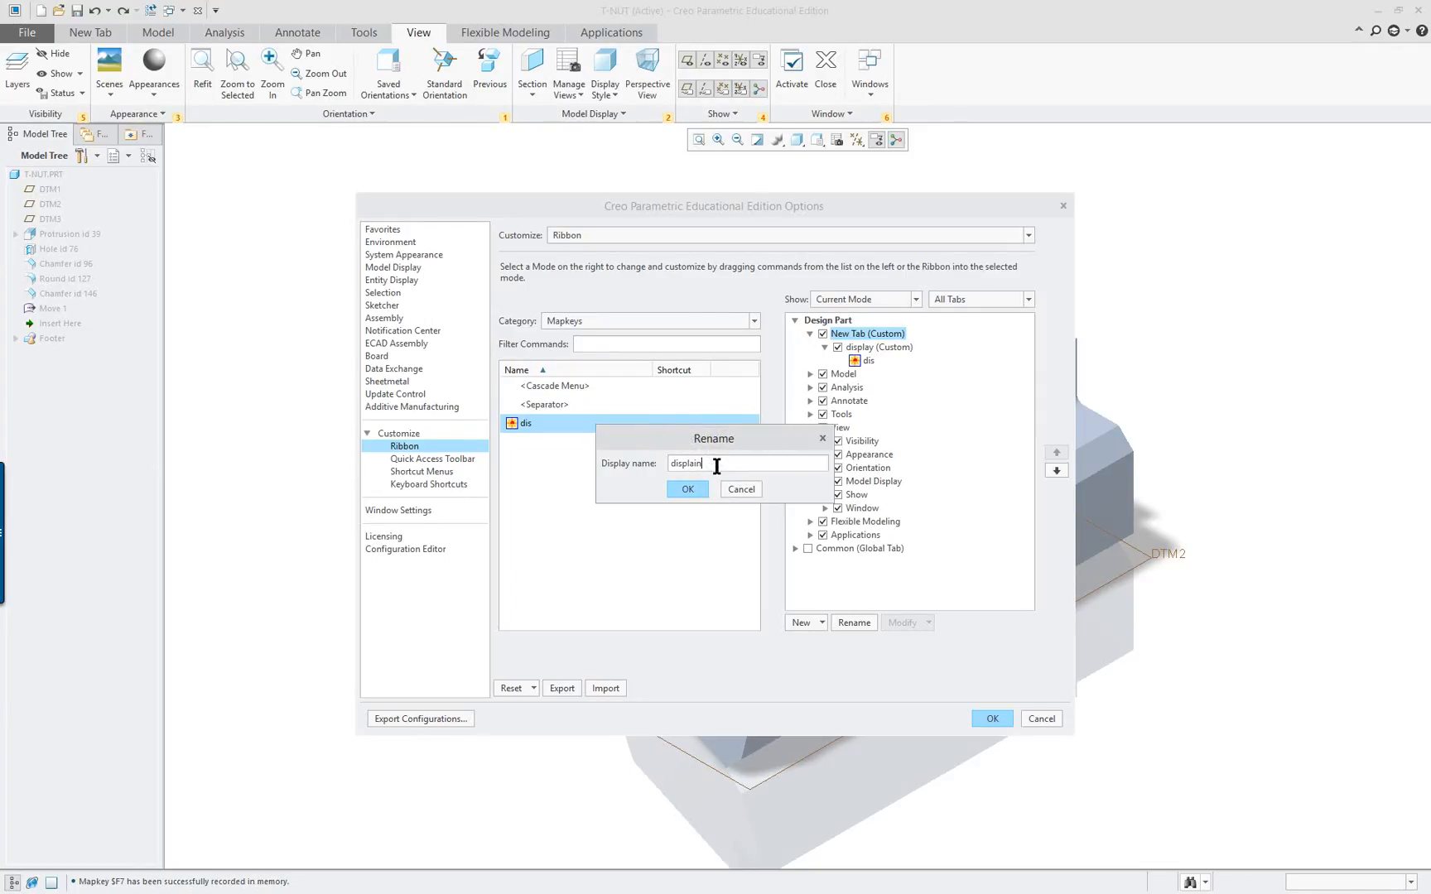
key(BackSpace)
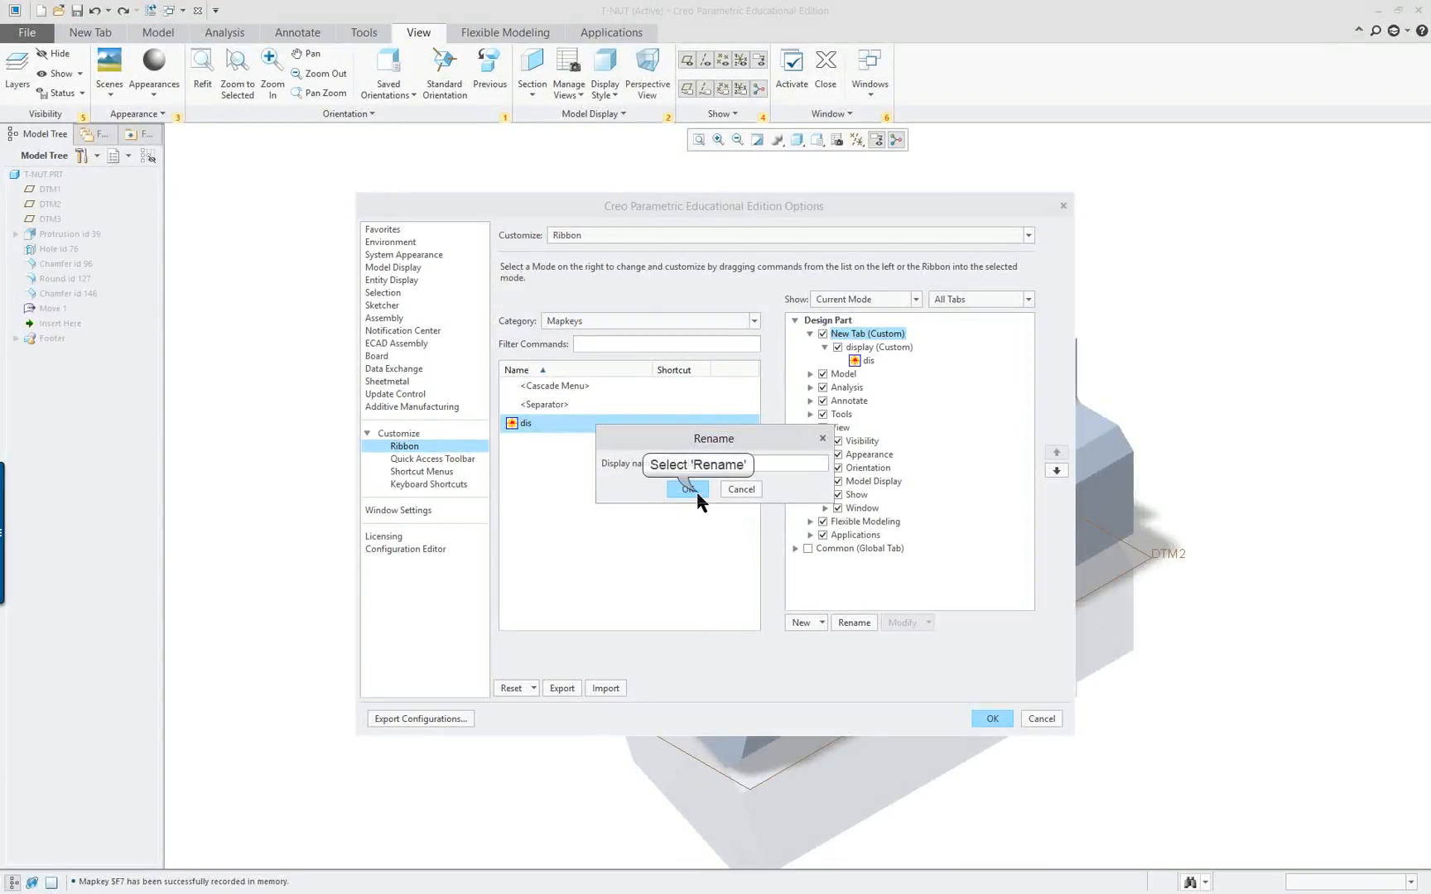
click(689, 489)
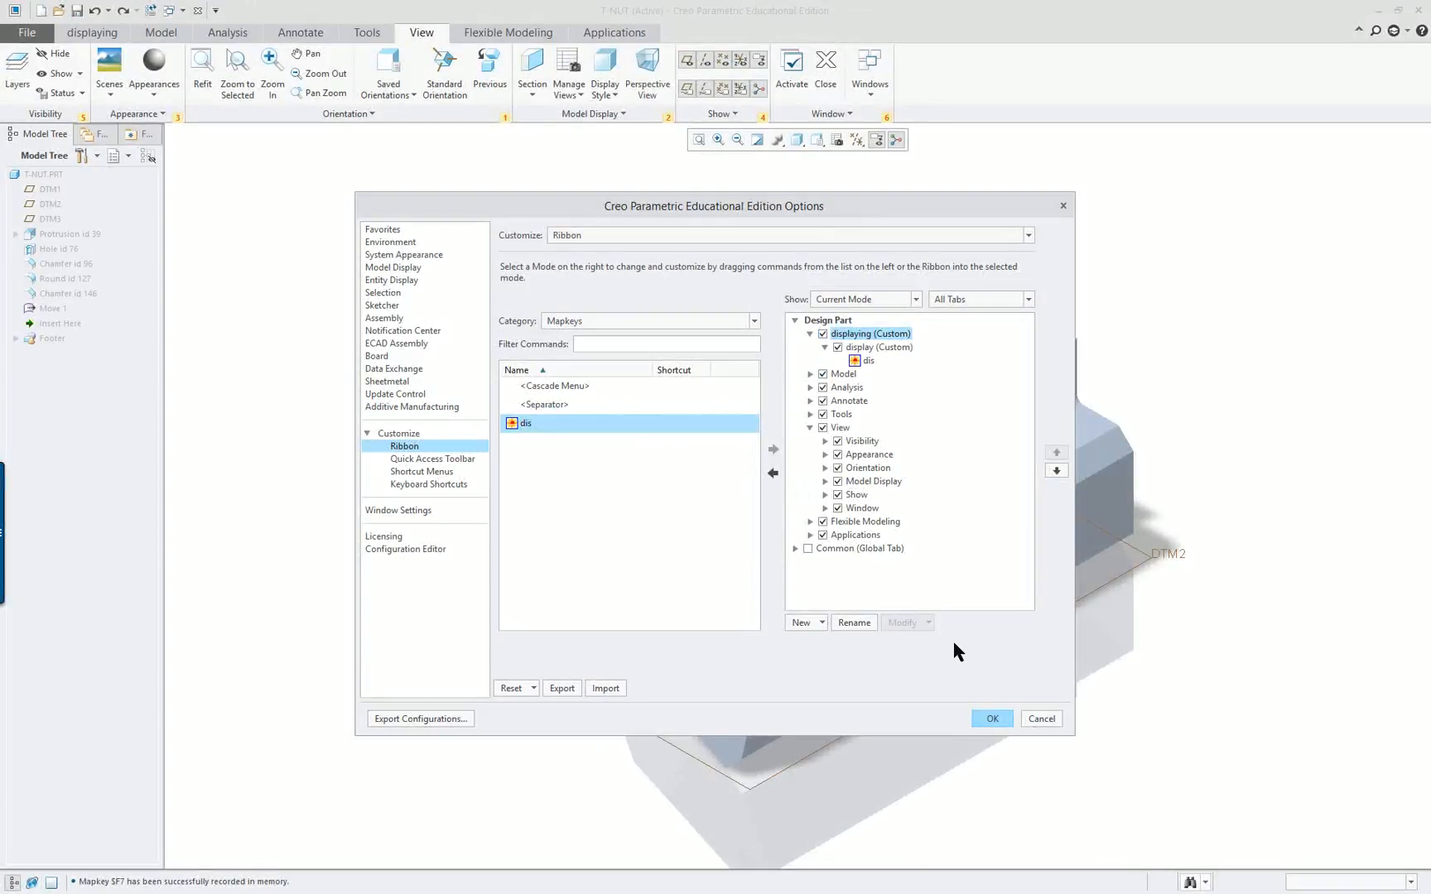
mouse_move(864, 361)
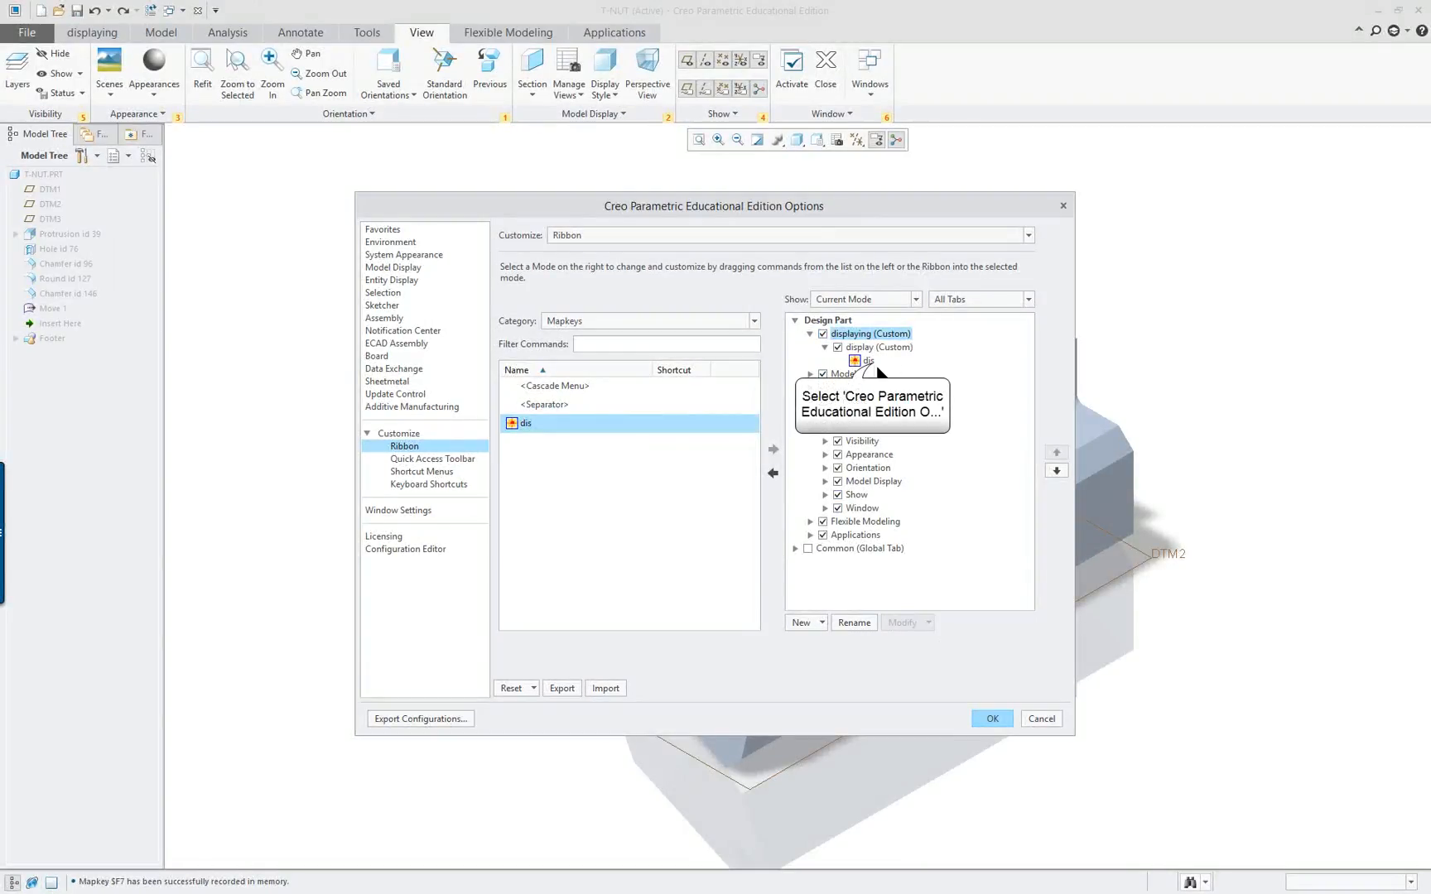
Choose an existing icon for dis, then start editing its button image.
click(908, 622)
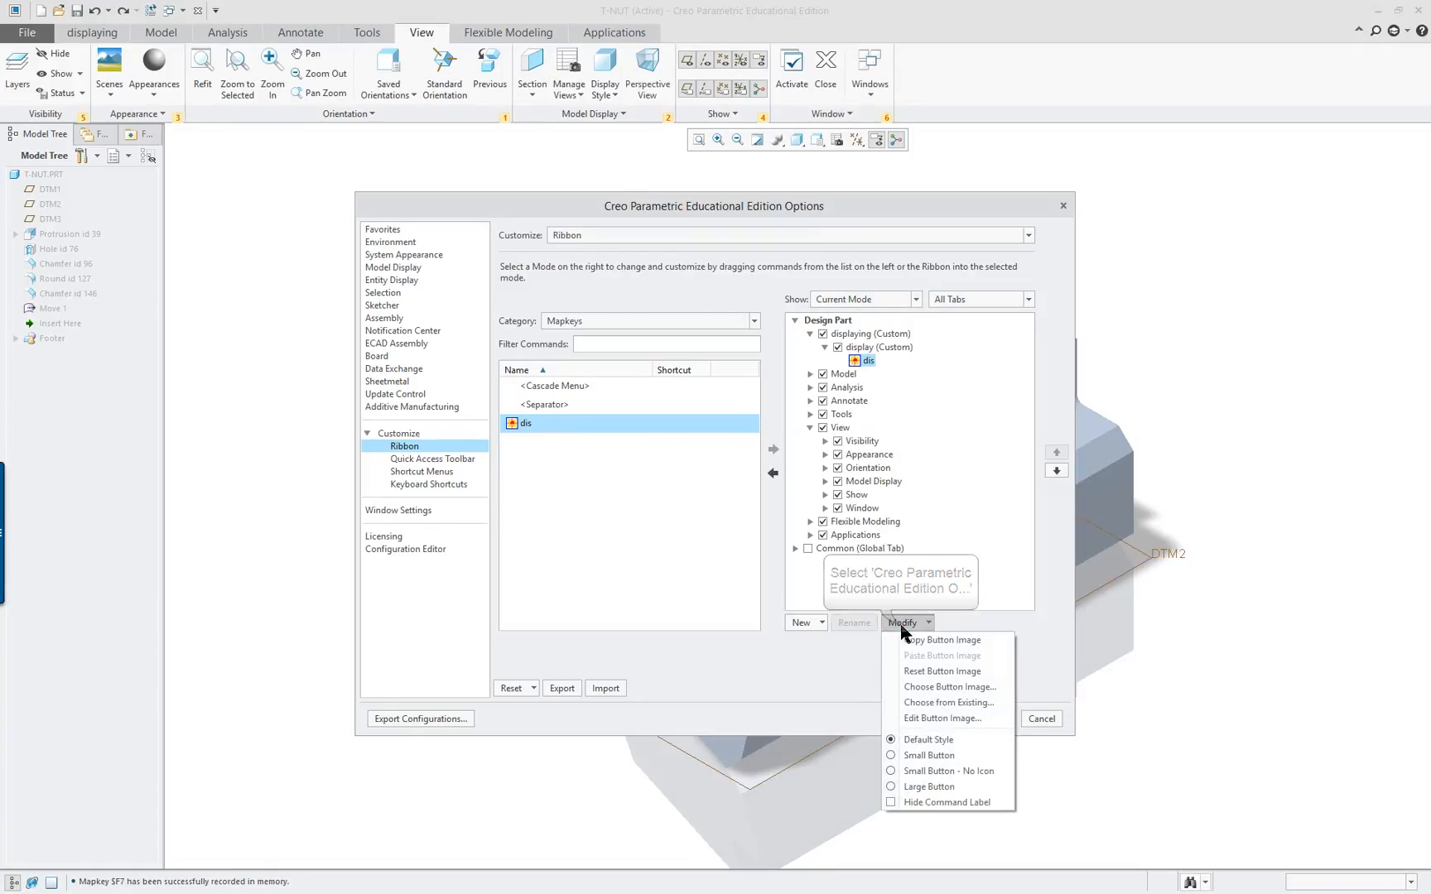
mouse_move(974, 721)
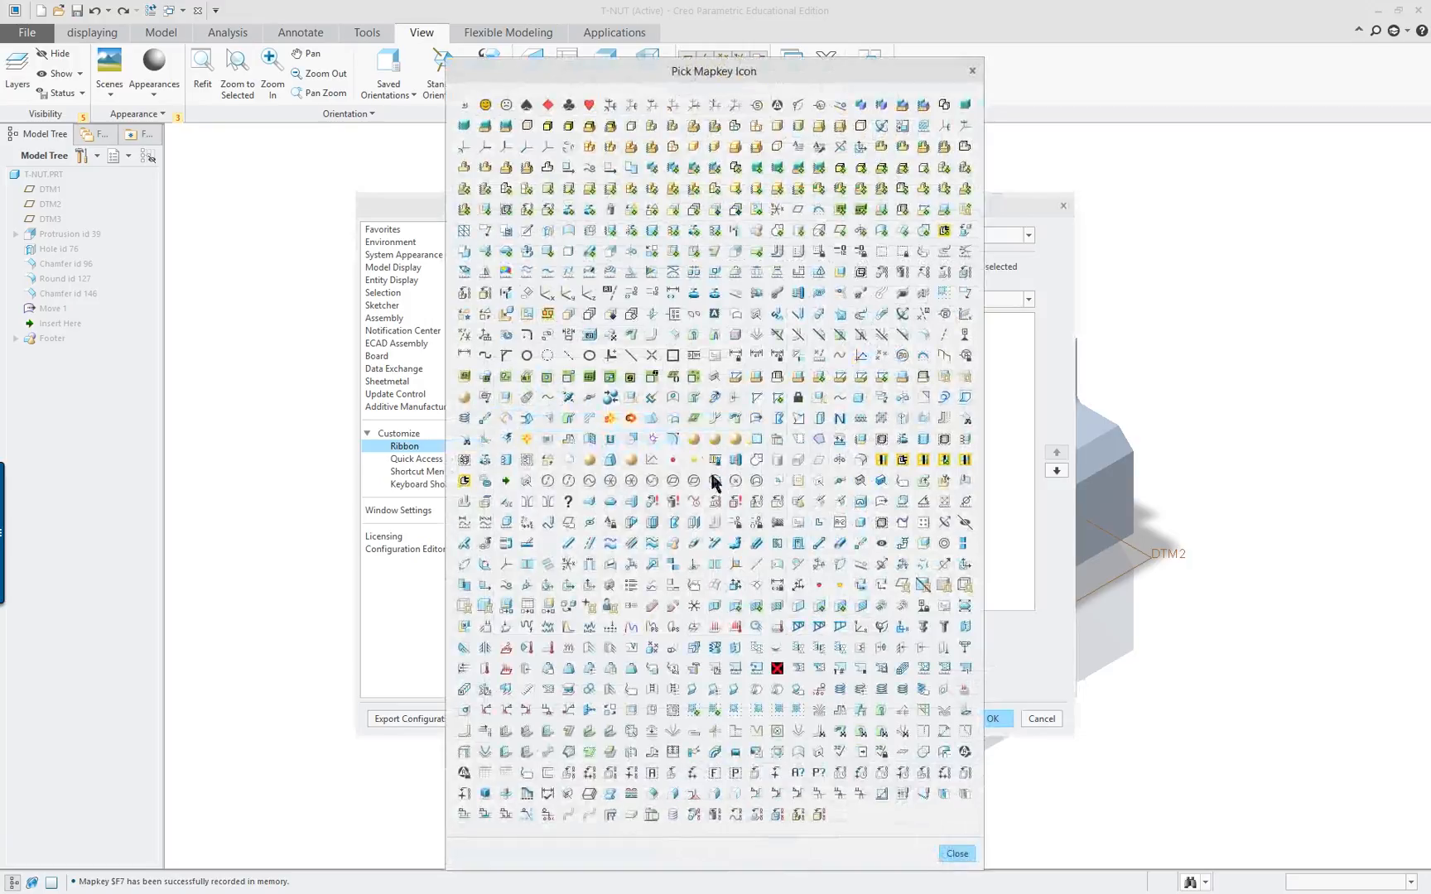
click(956, 854)
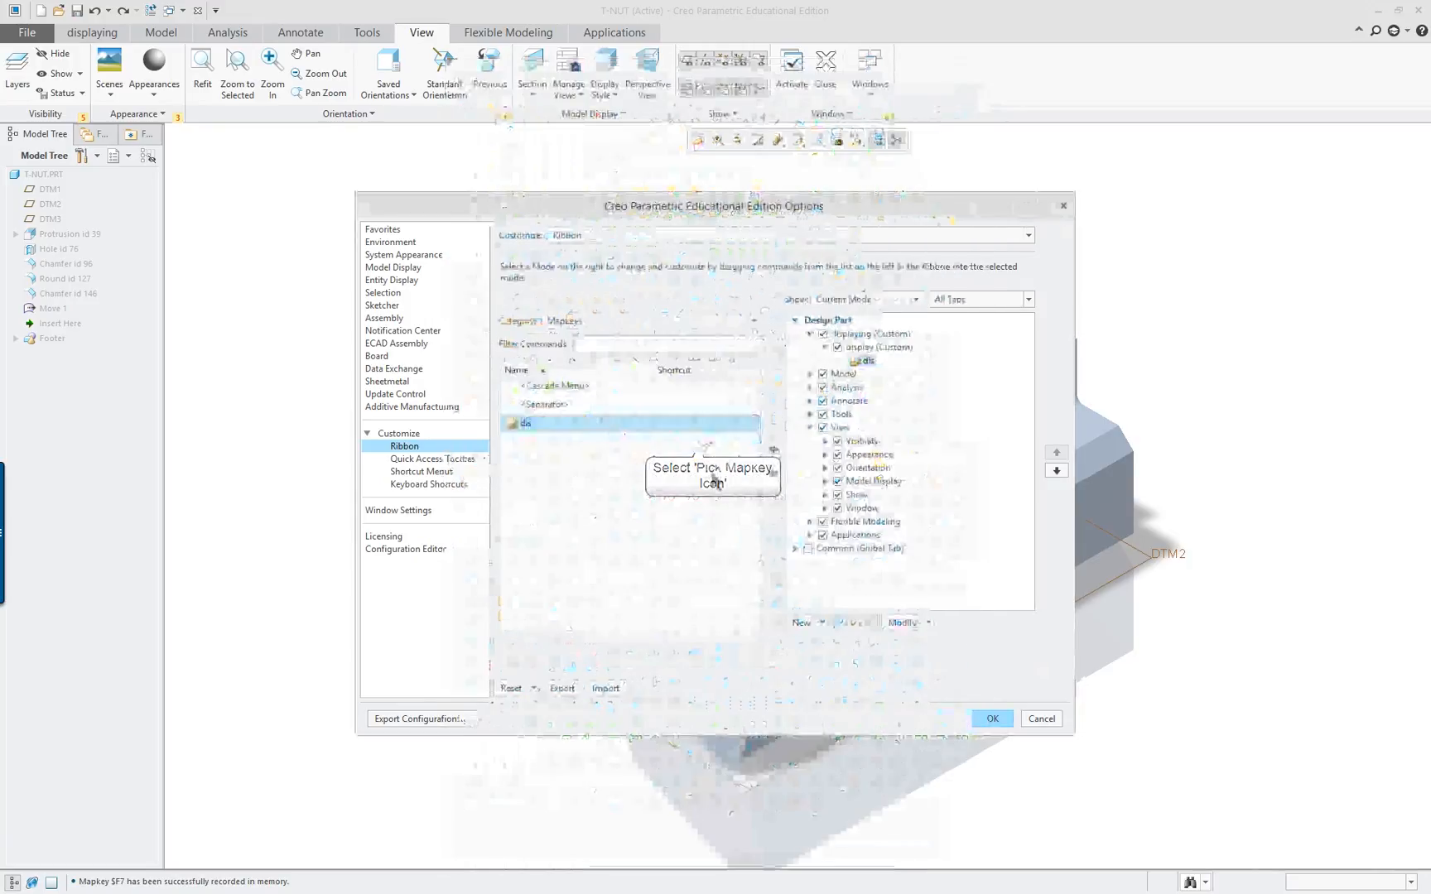
click(906, 623)
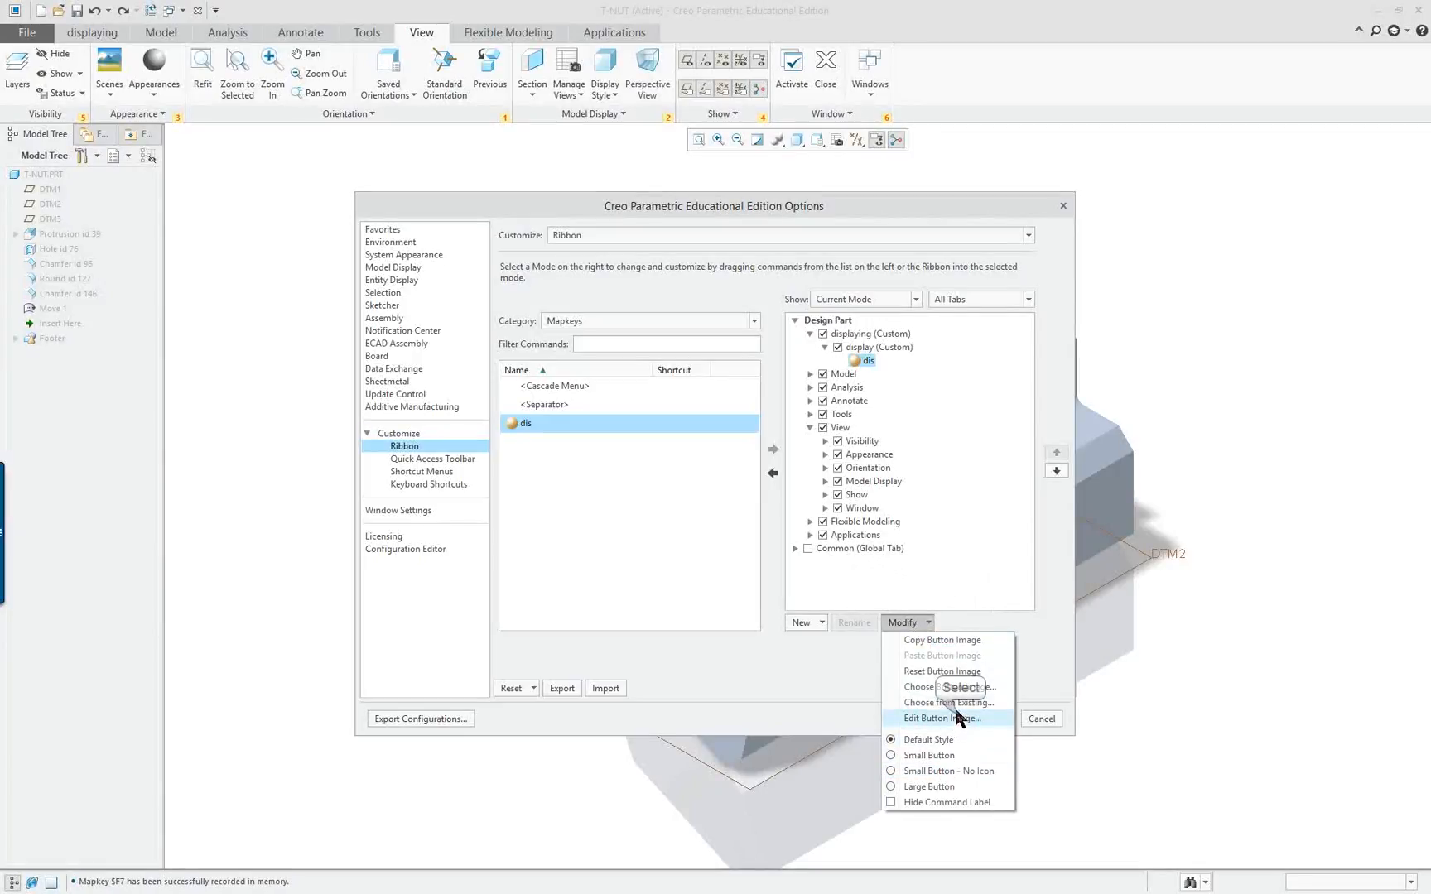
click(941, 718)
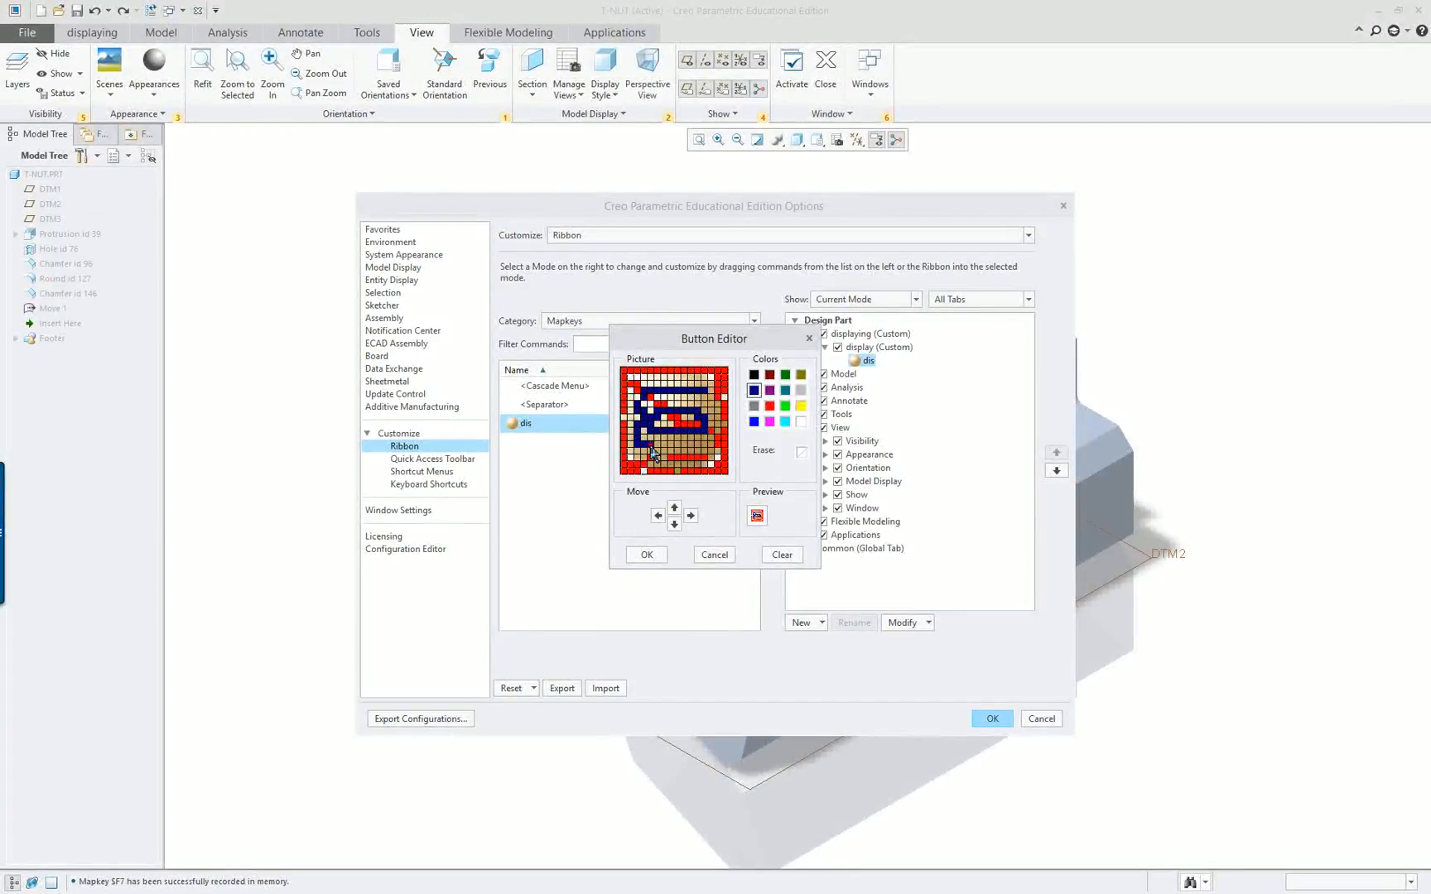
mouse_move(784, 405)
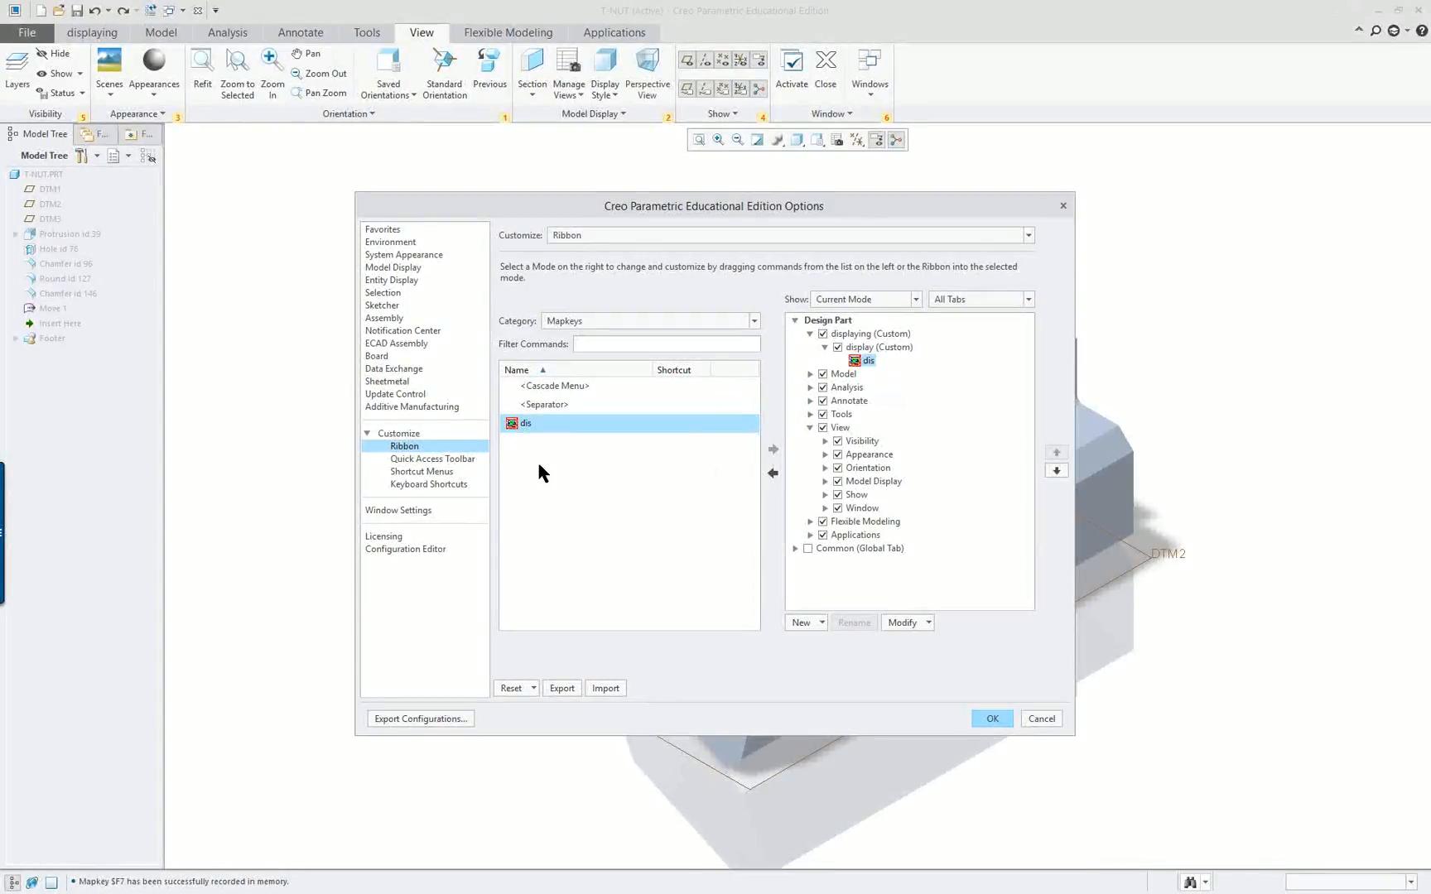
mouse_move(435, 465)
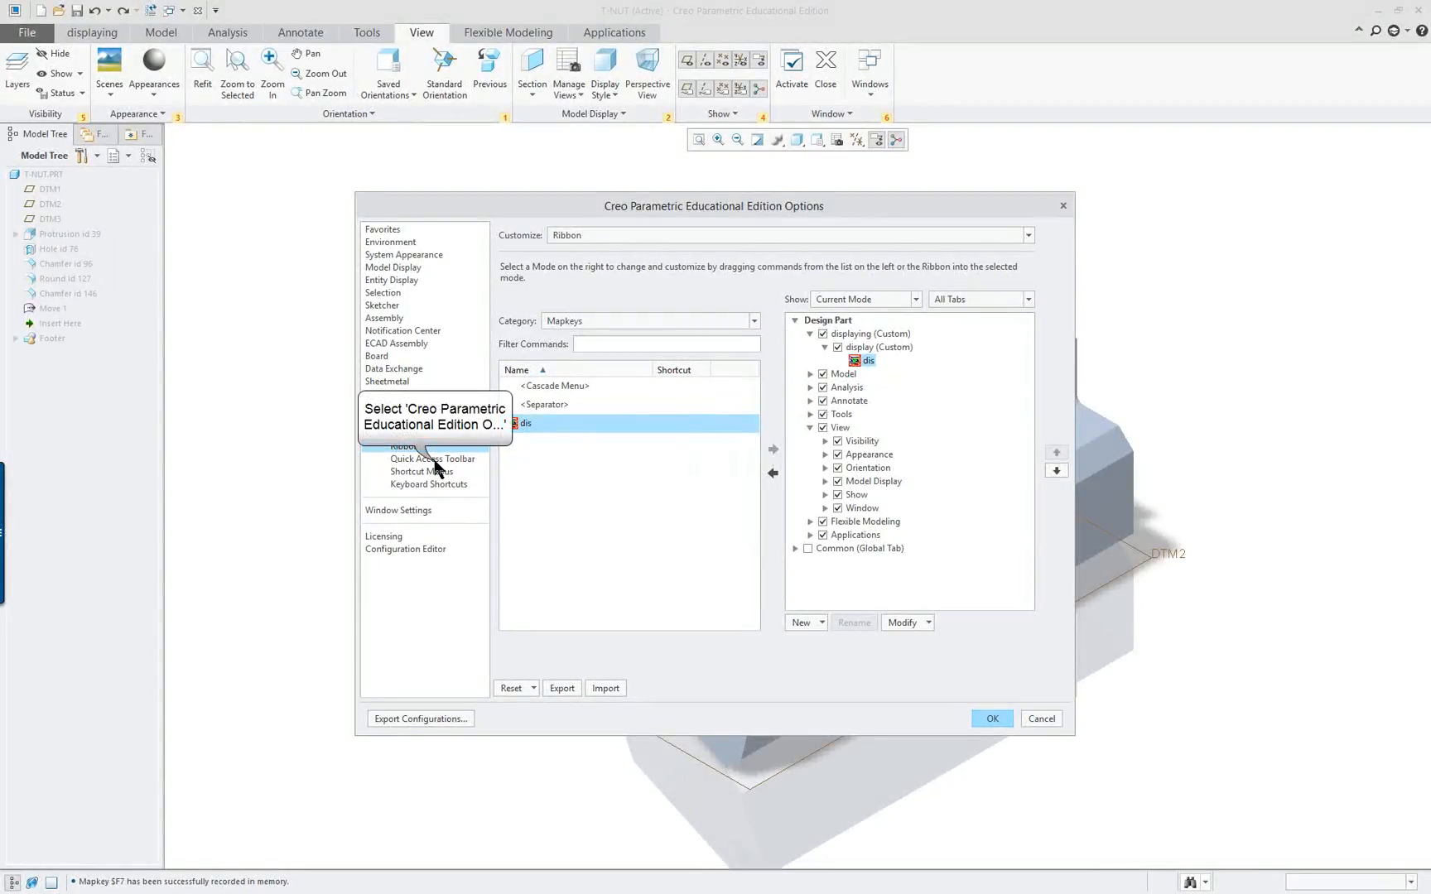
Add dis to the Quick Access Toolbar and the Primary shortcut menu, then confirm with OK.
click(433, 458)
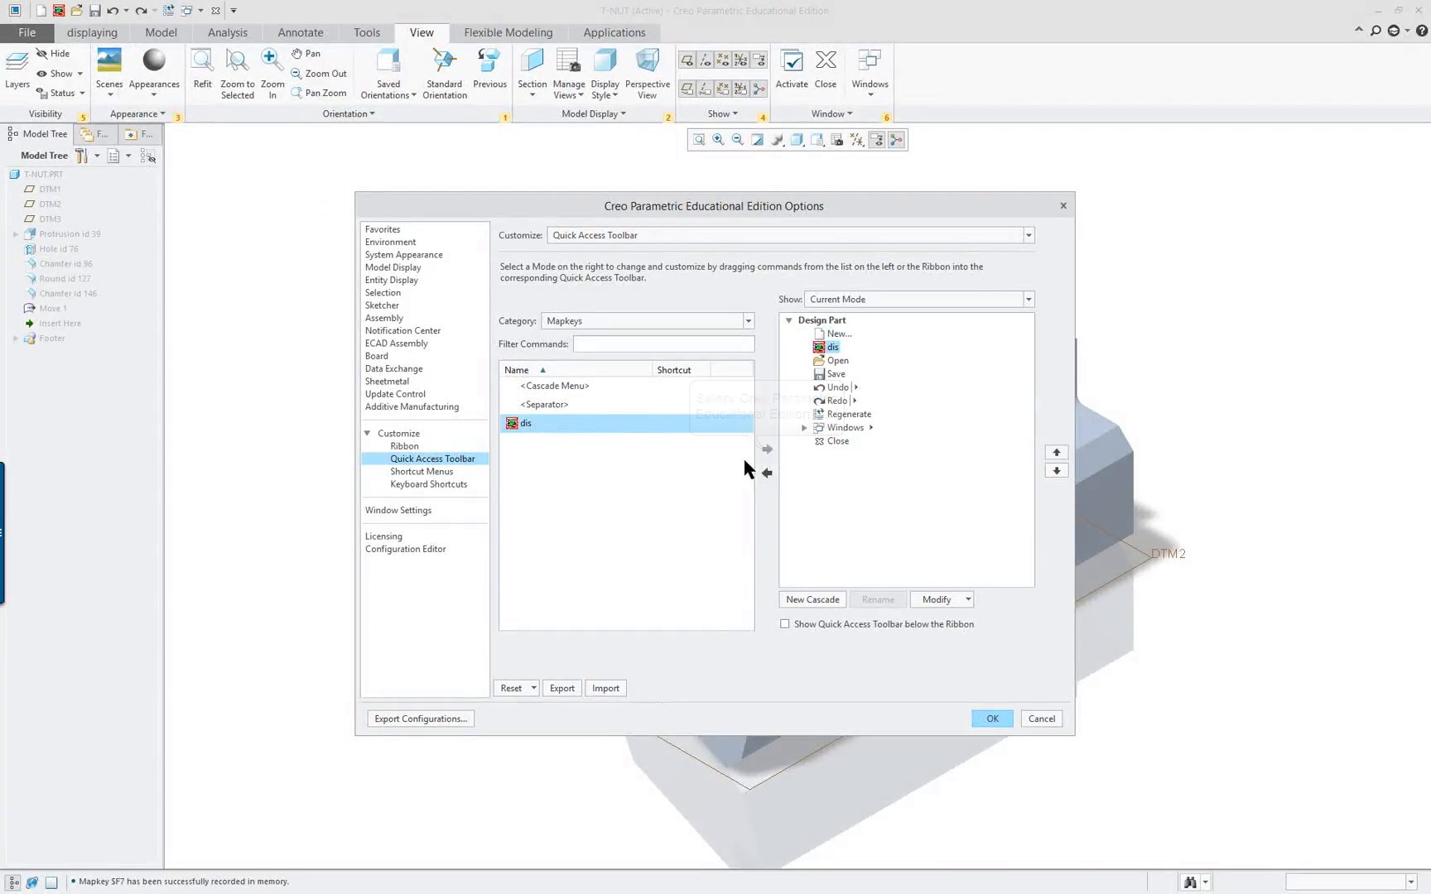
click(421, 471)
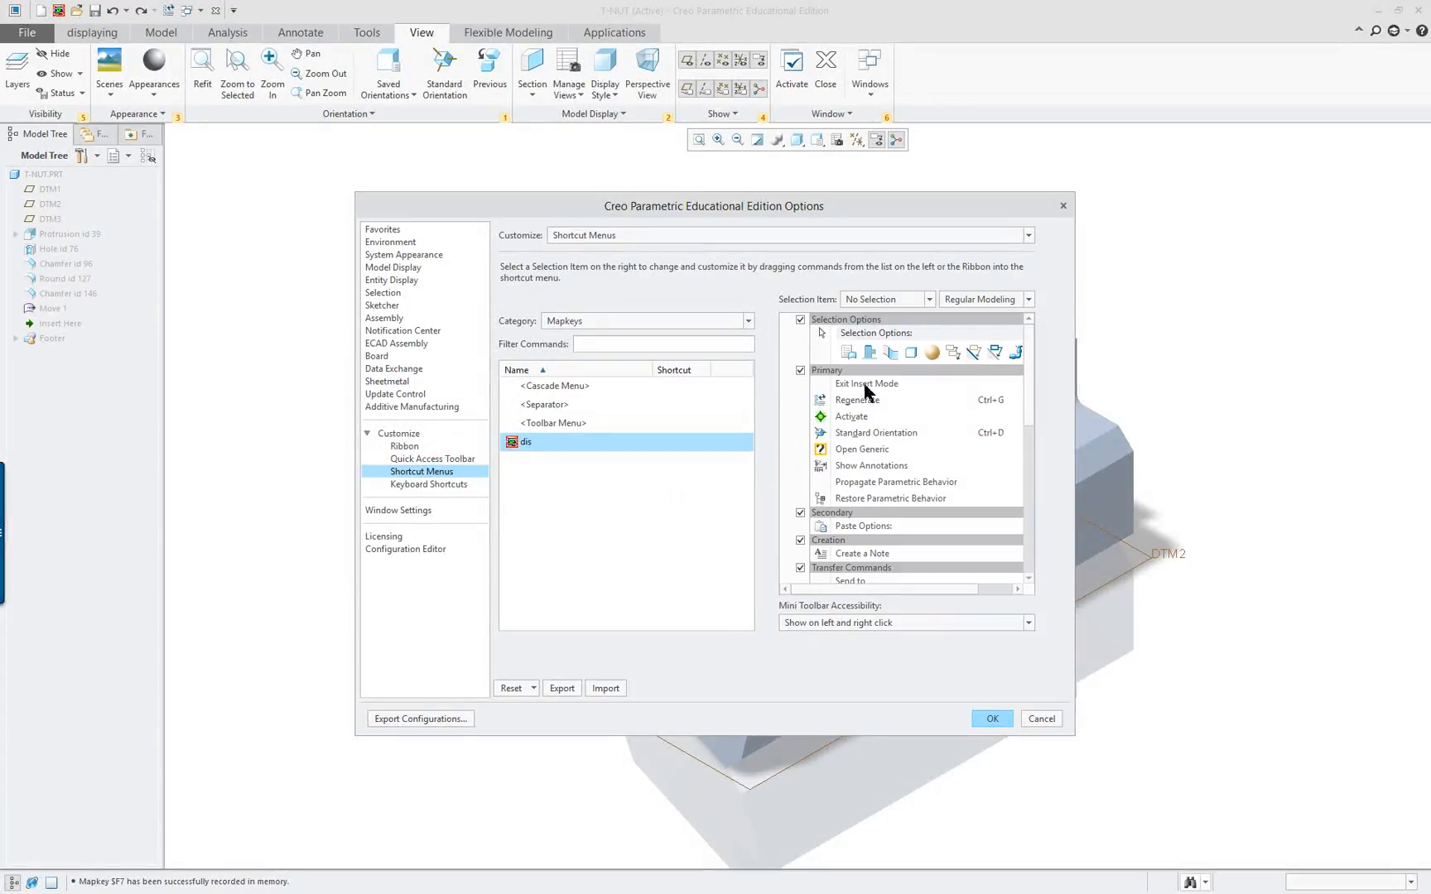
mouse_move(525, 442)
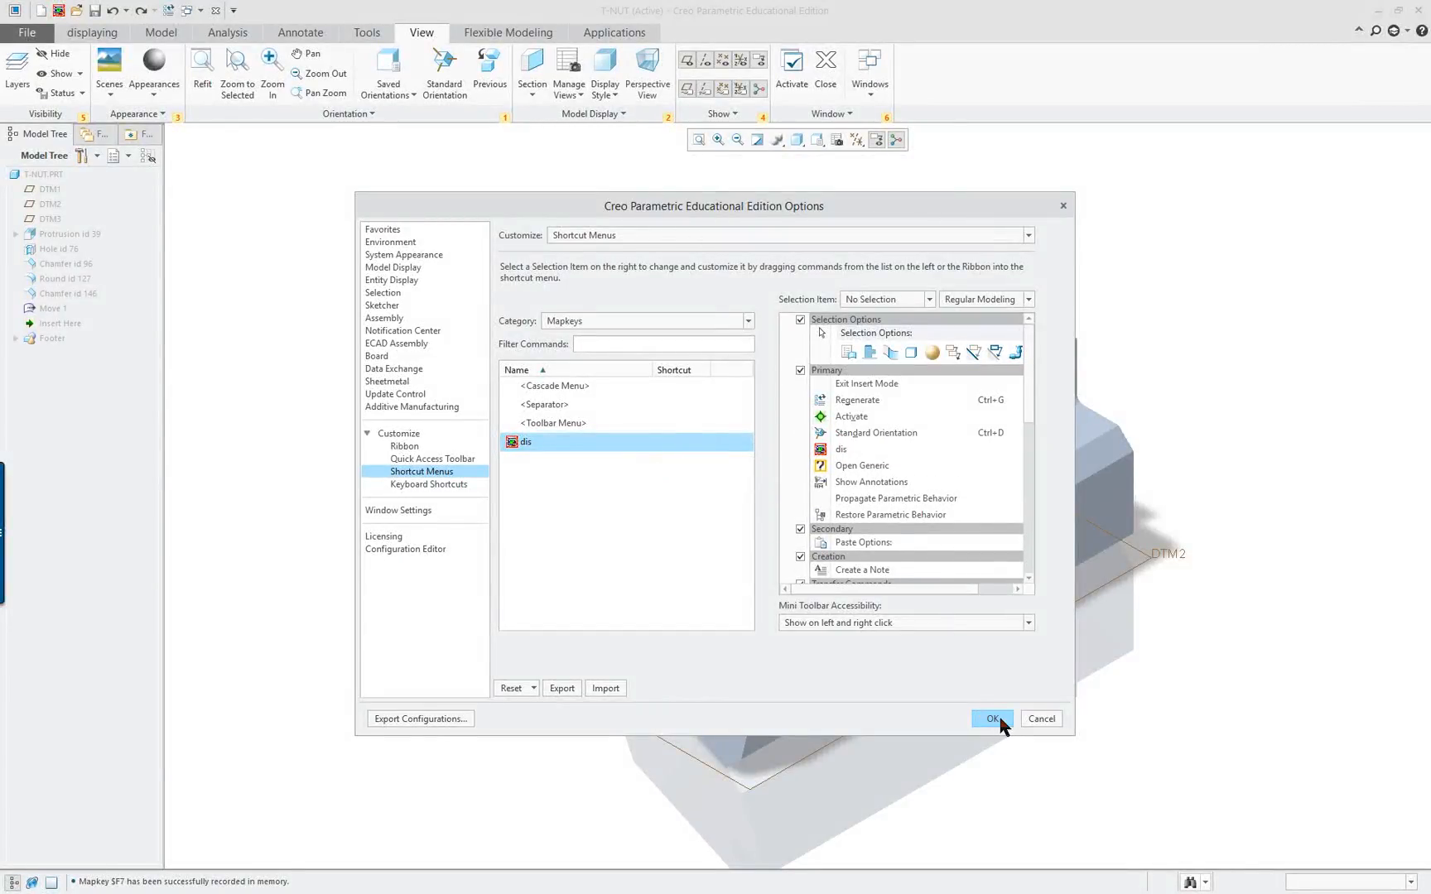
mouse_move(995, 723)
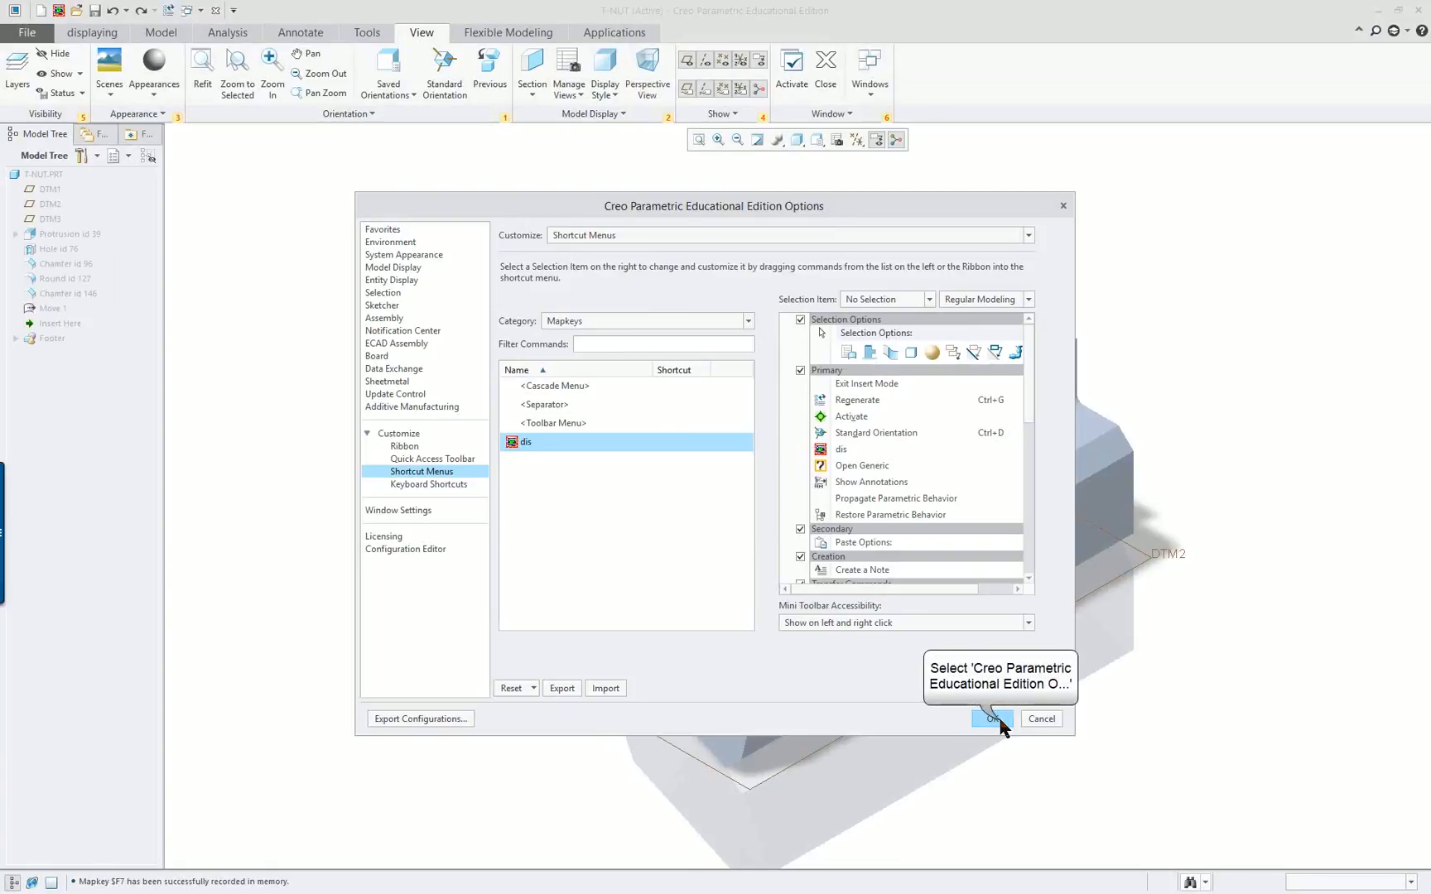
click(992, 719)
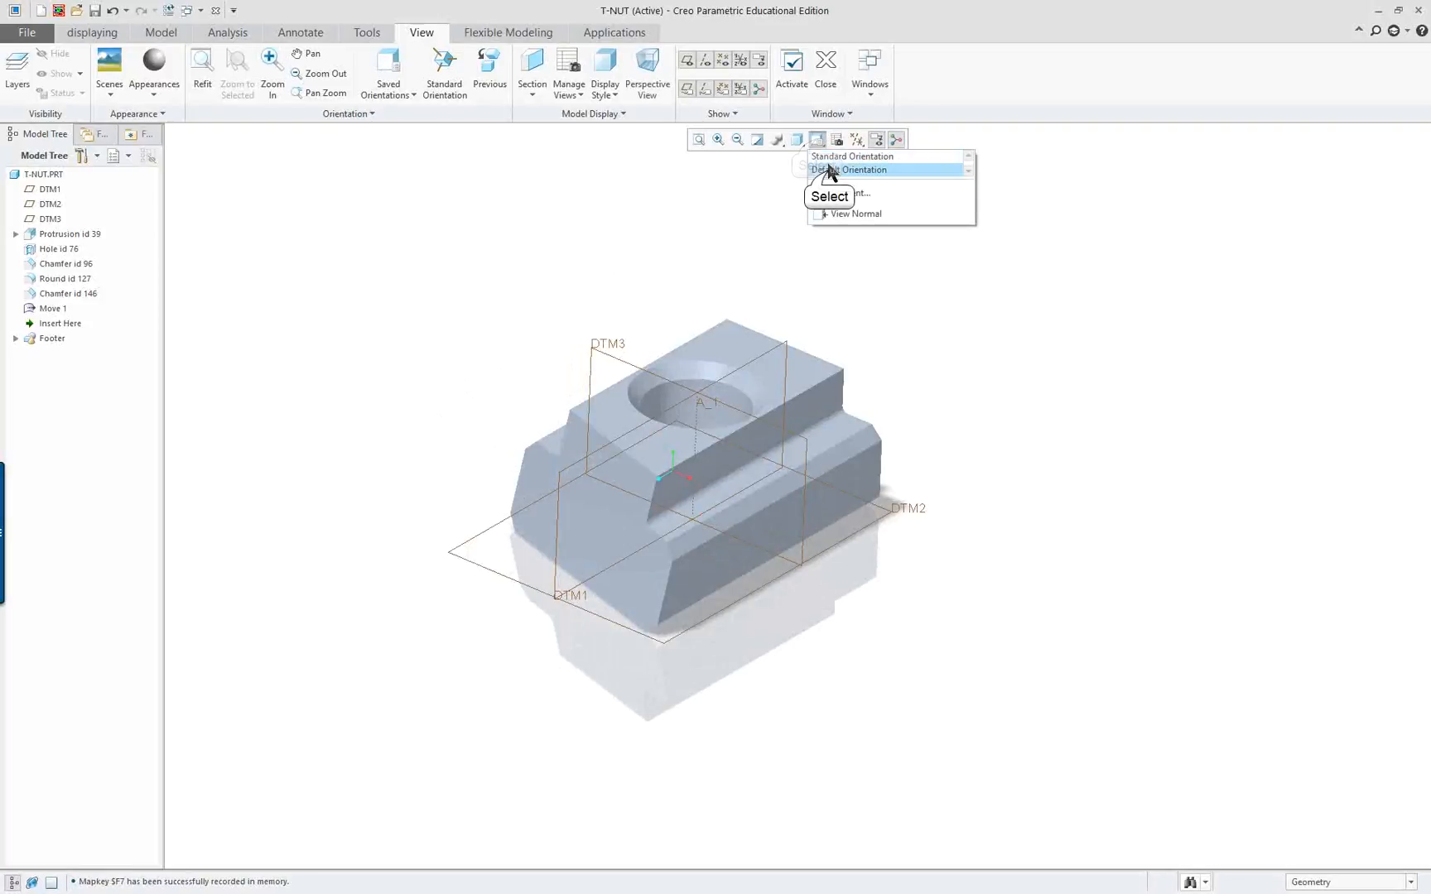
Reorient the T-NUT, show it as wireframe, restore it with dis, then orbit it.
click(852, 170)
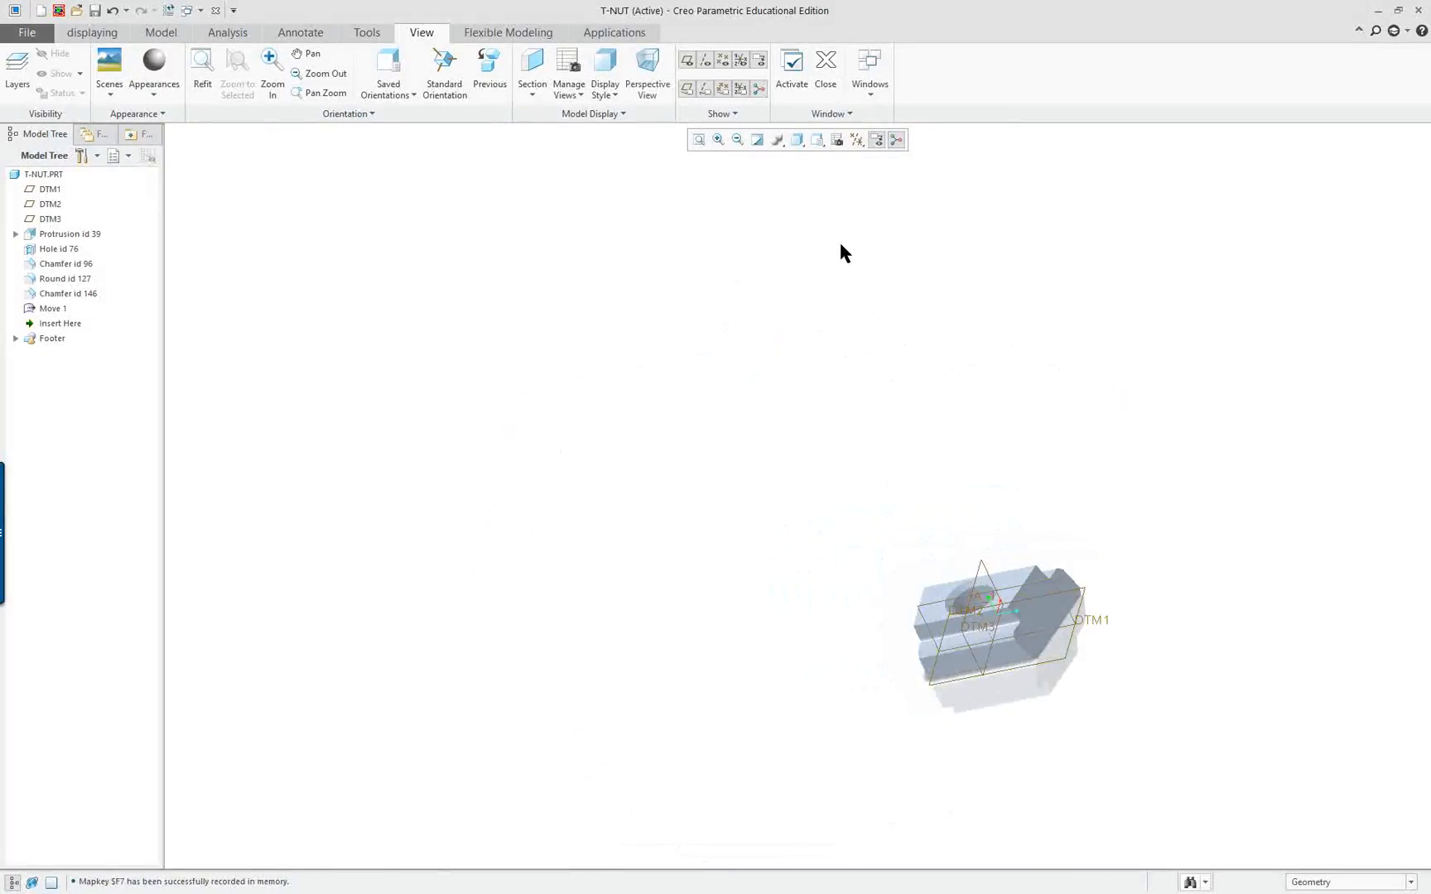
click(797, 139)
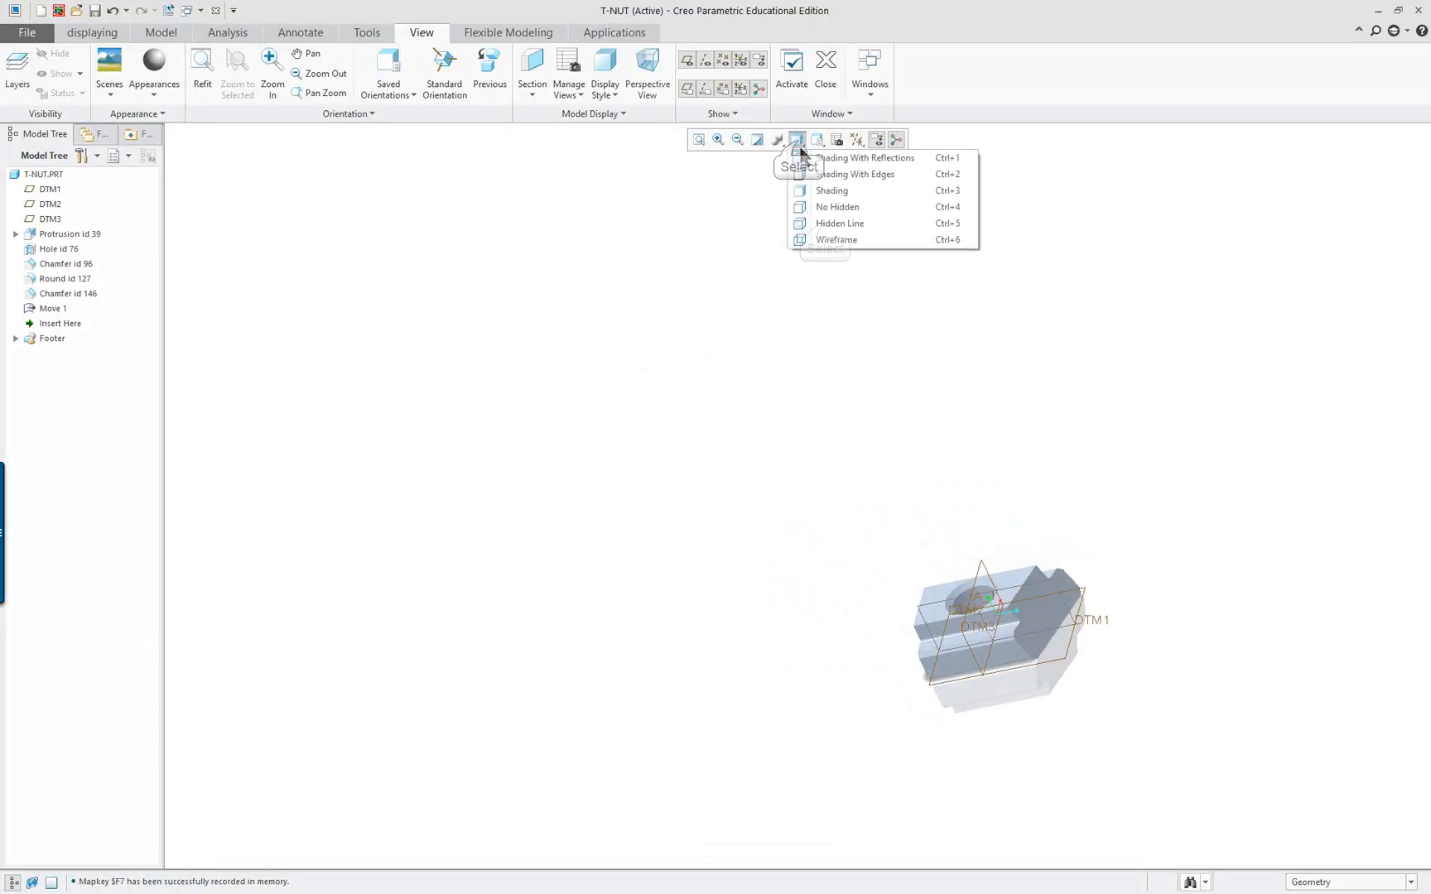
click(837, 240)
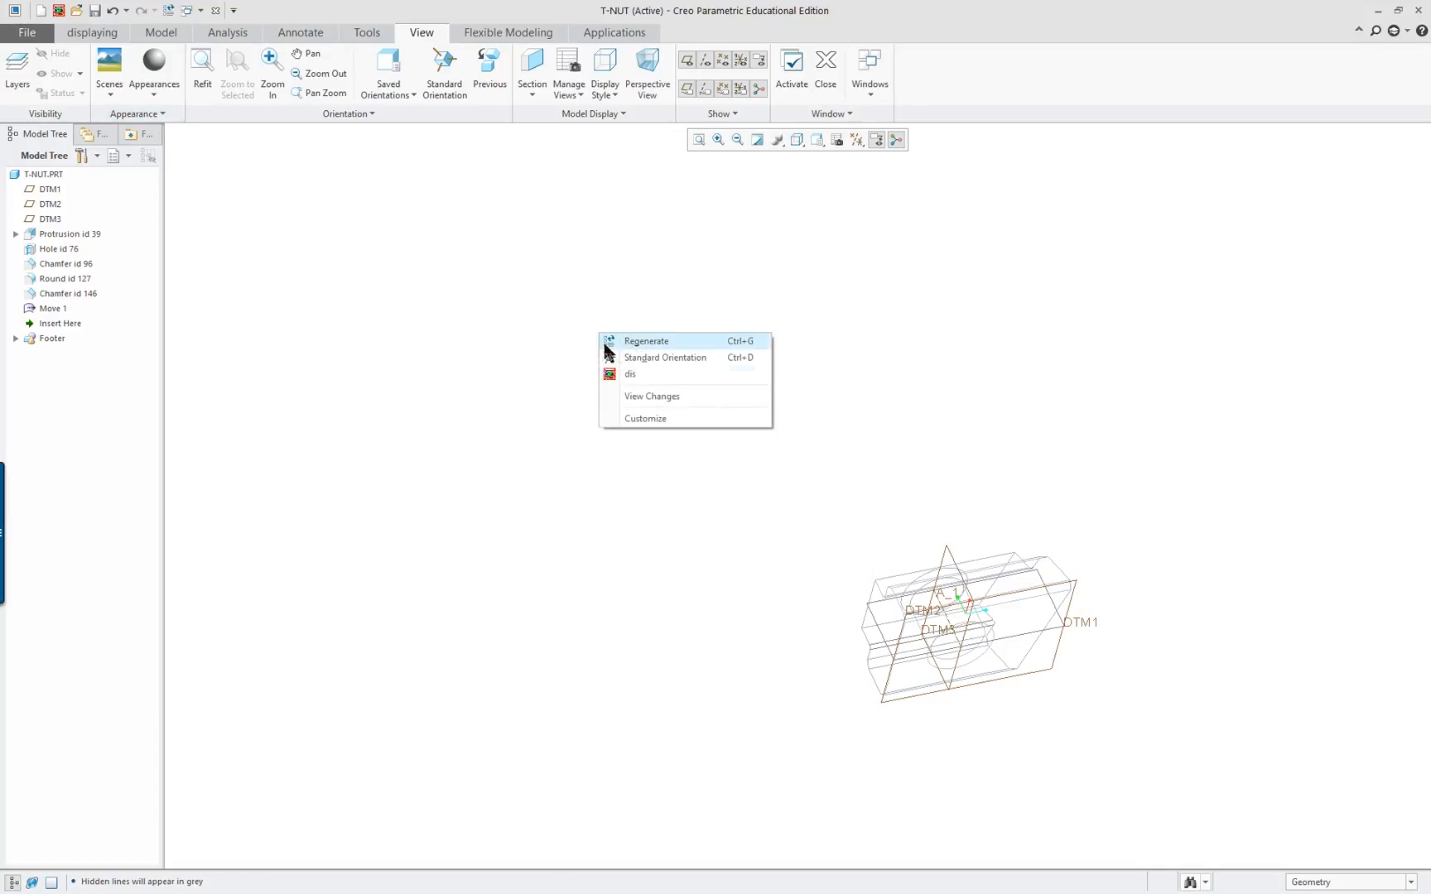
mouse_move(631, 375)
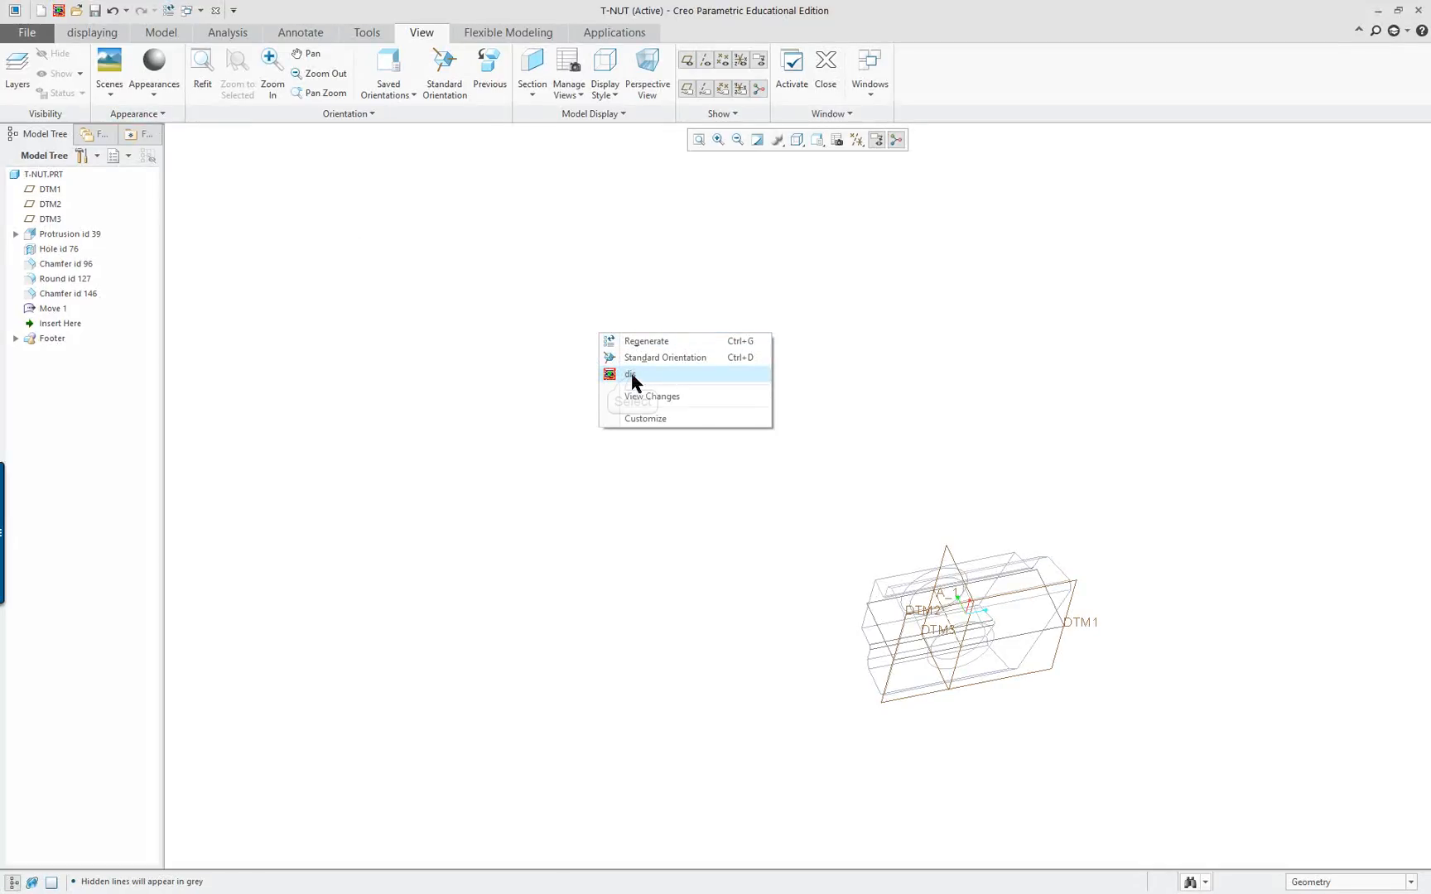
click(631, 374)
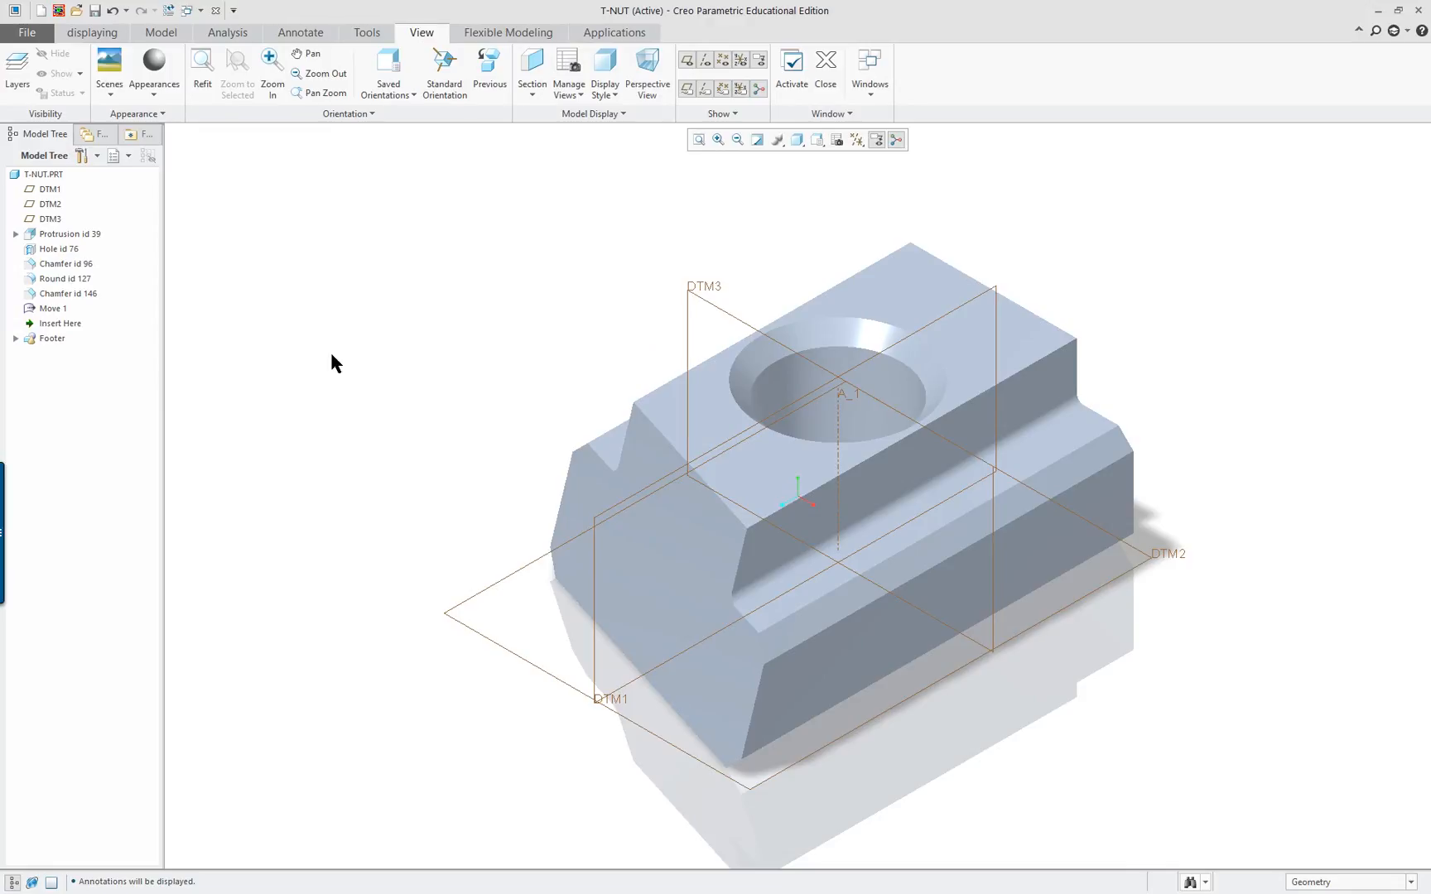
mouse_move(736, 754)
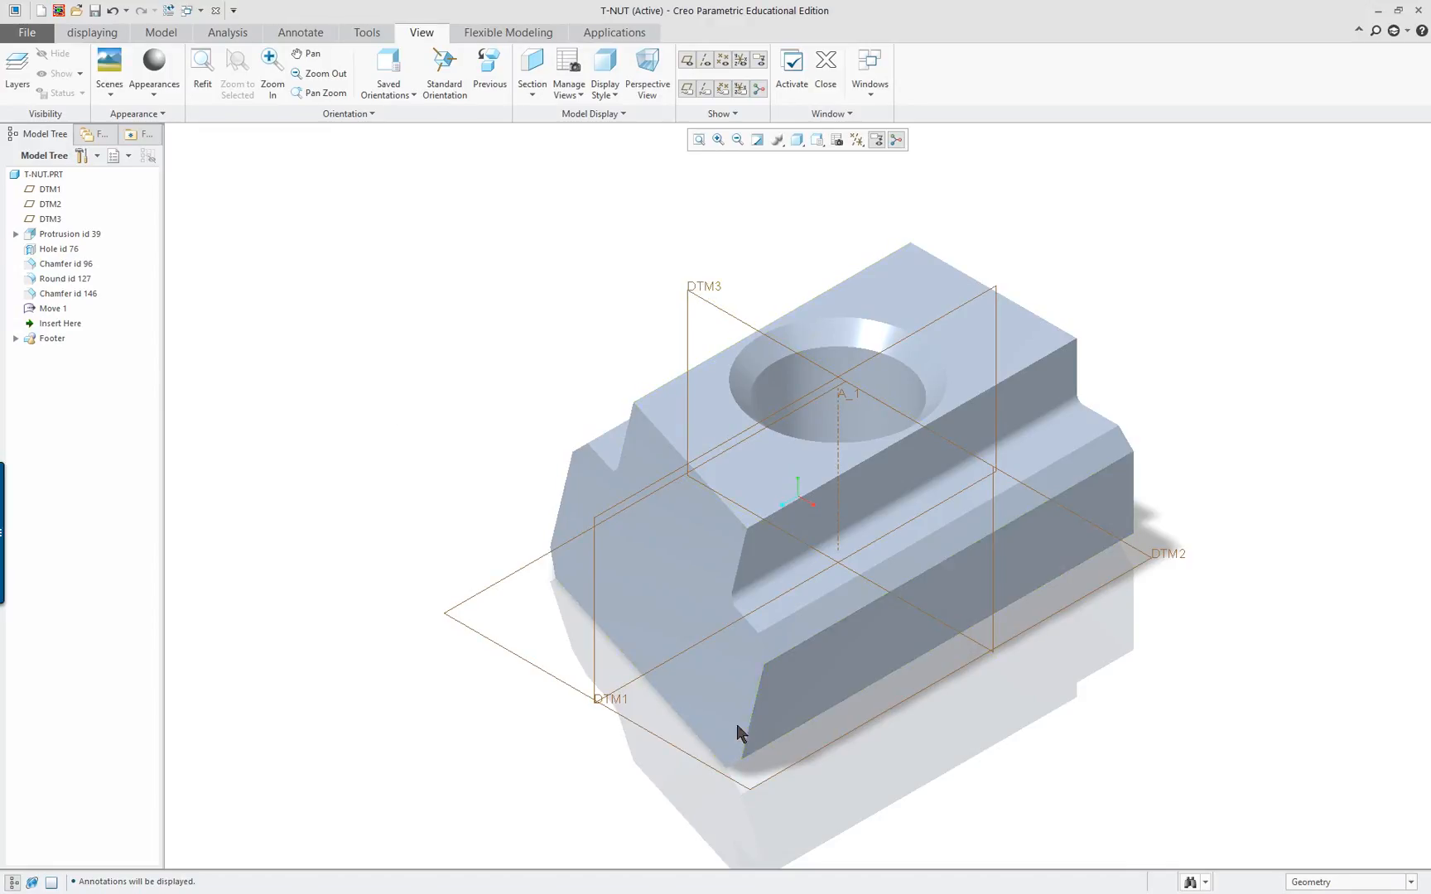
drag(739, 730, 480, 454)
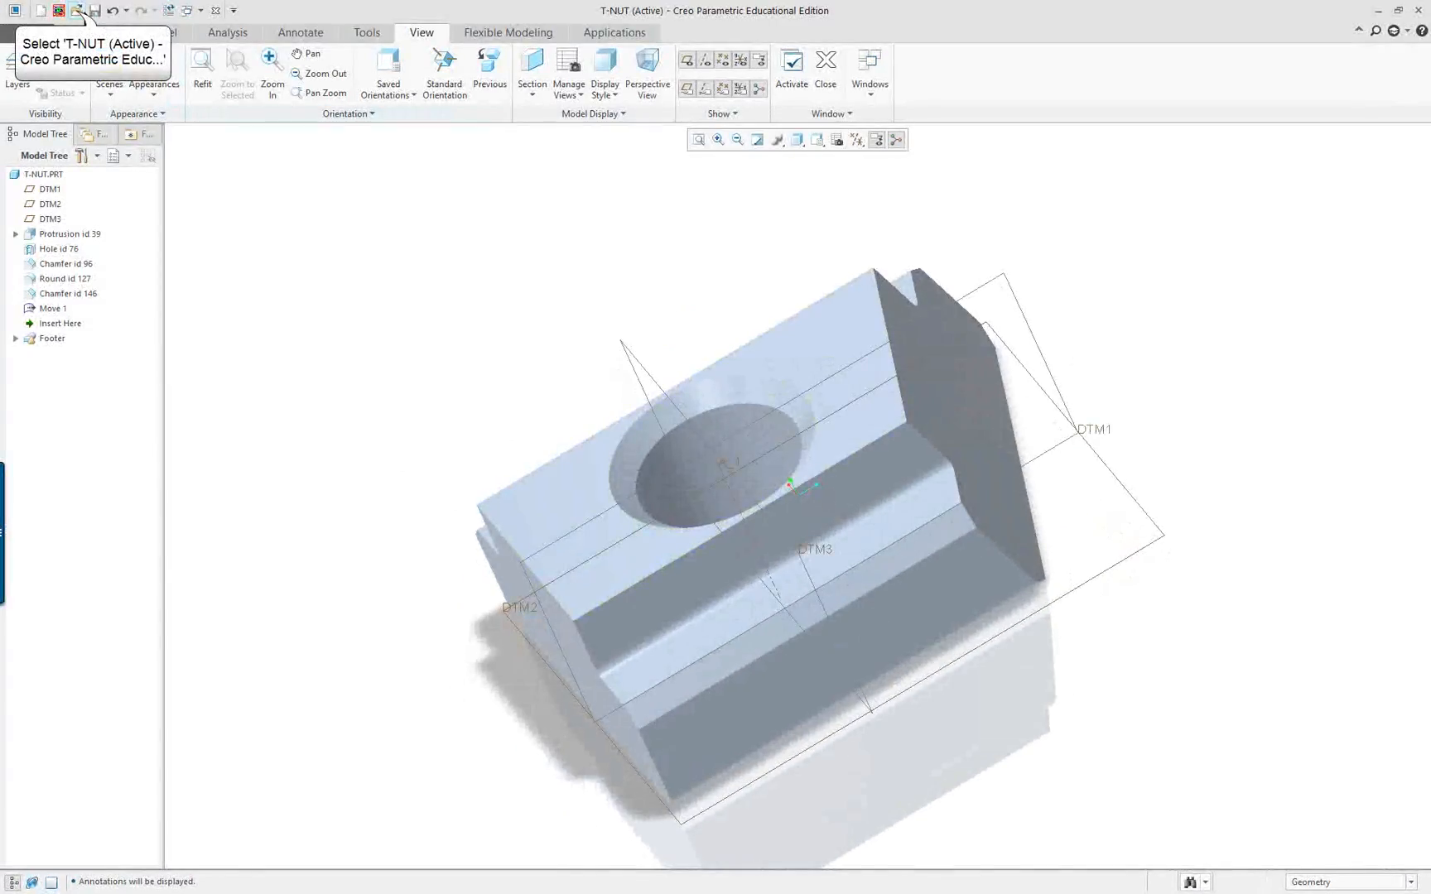
Open clamp_ball.prt from the File Open dialog.
click(60, 14)
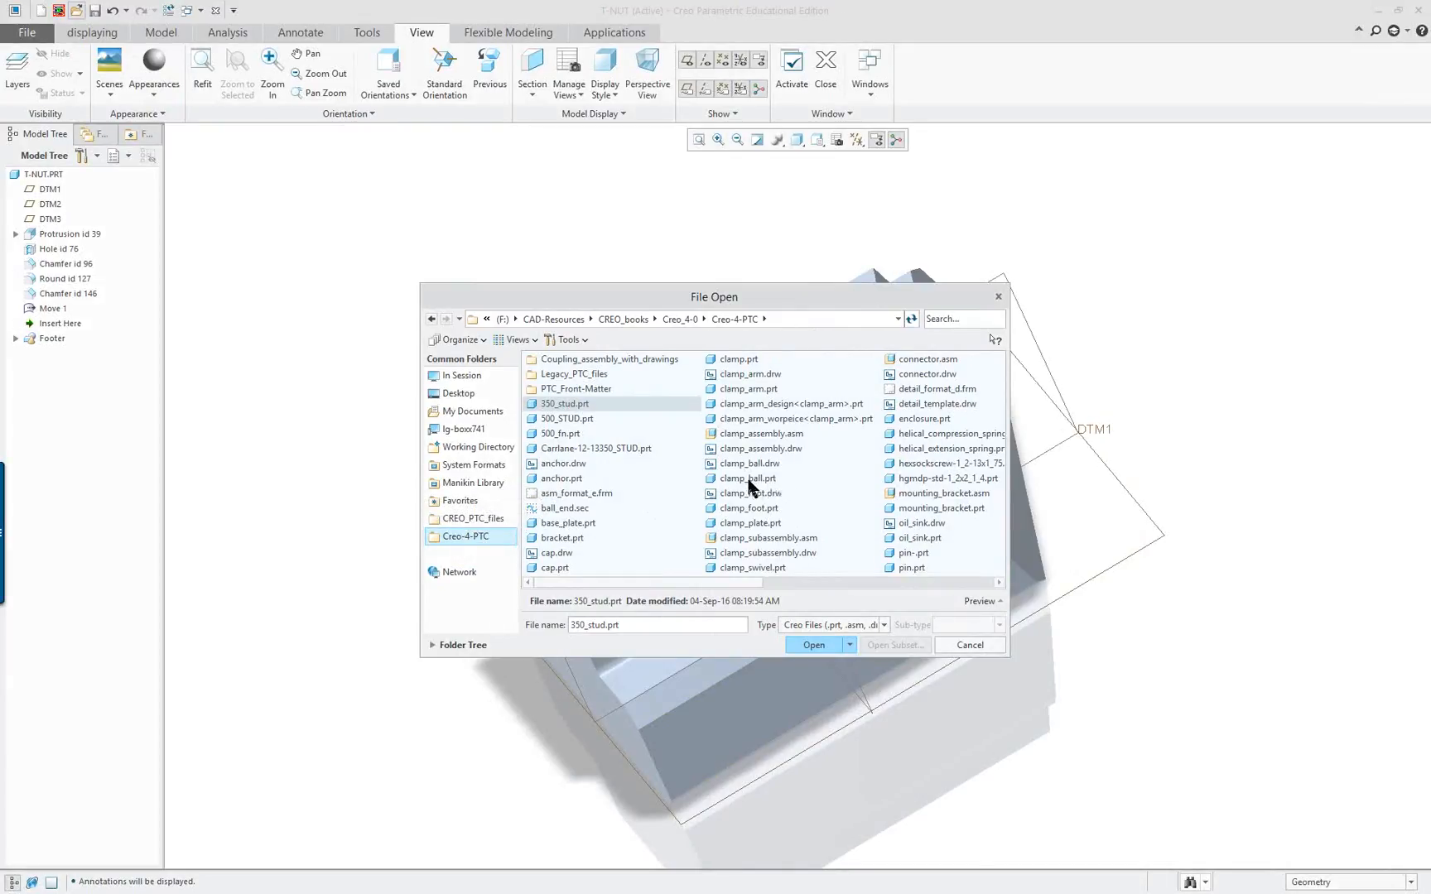
click(745, 478)
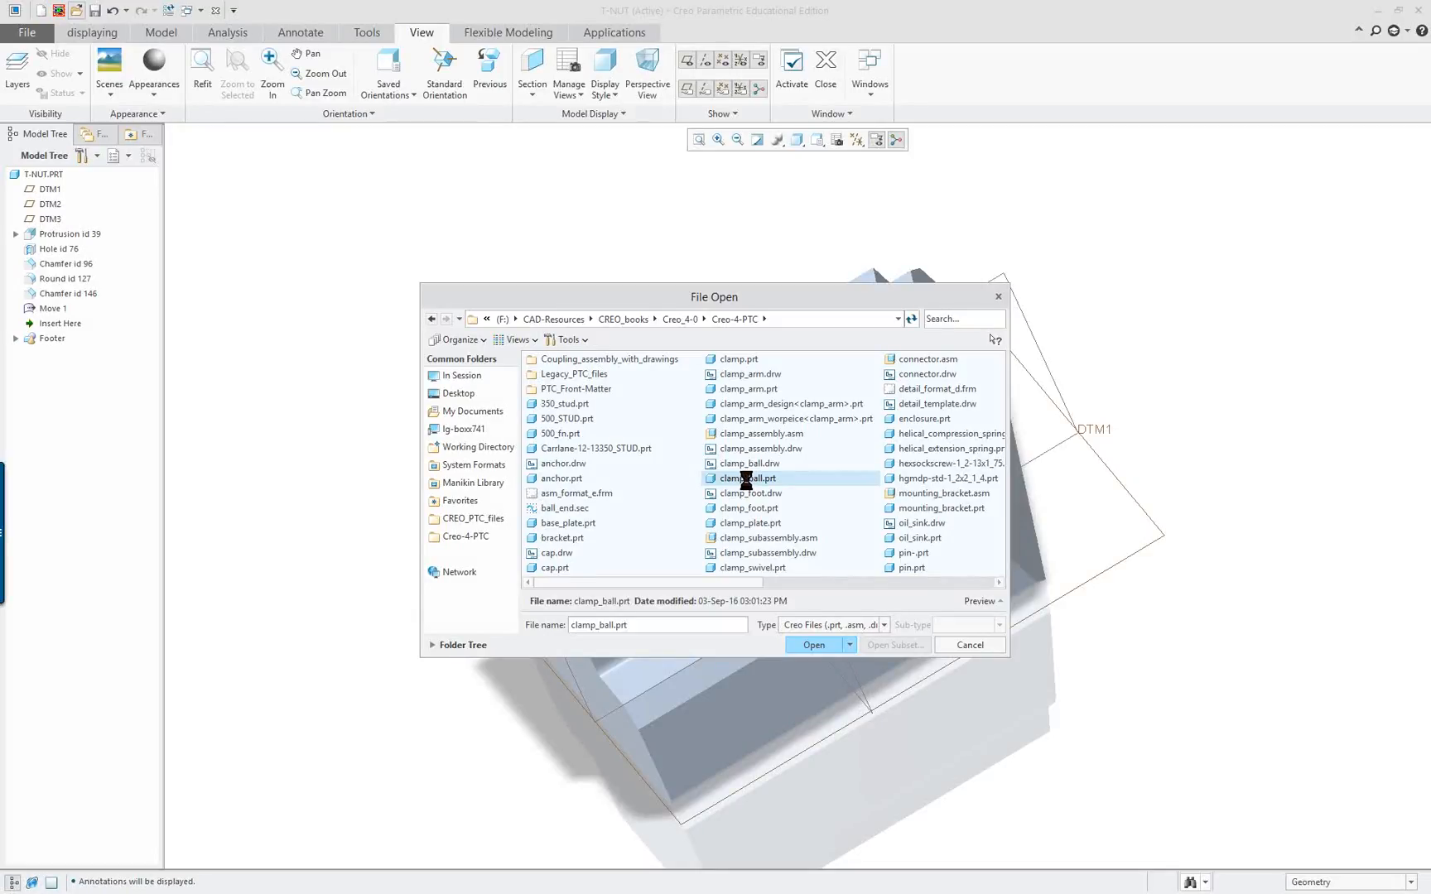
click(814, 644)
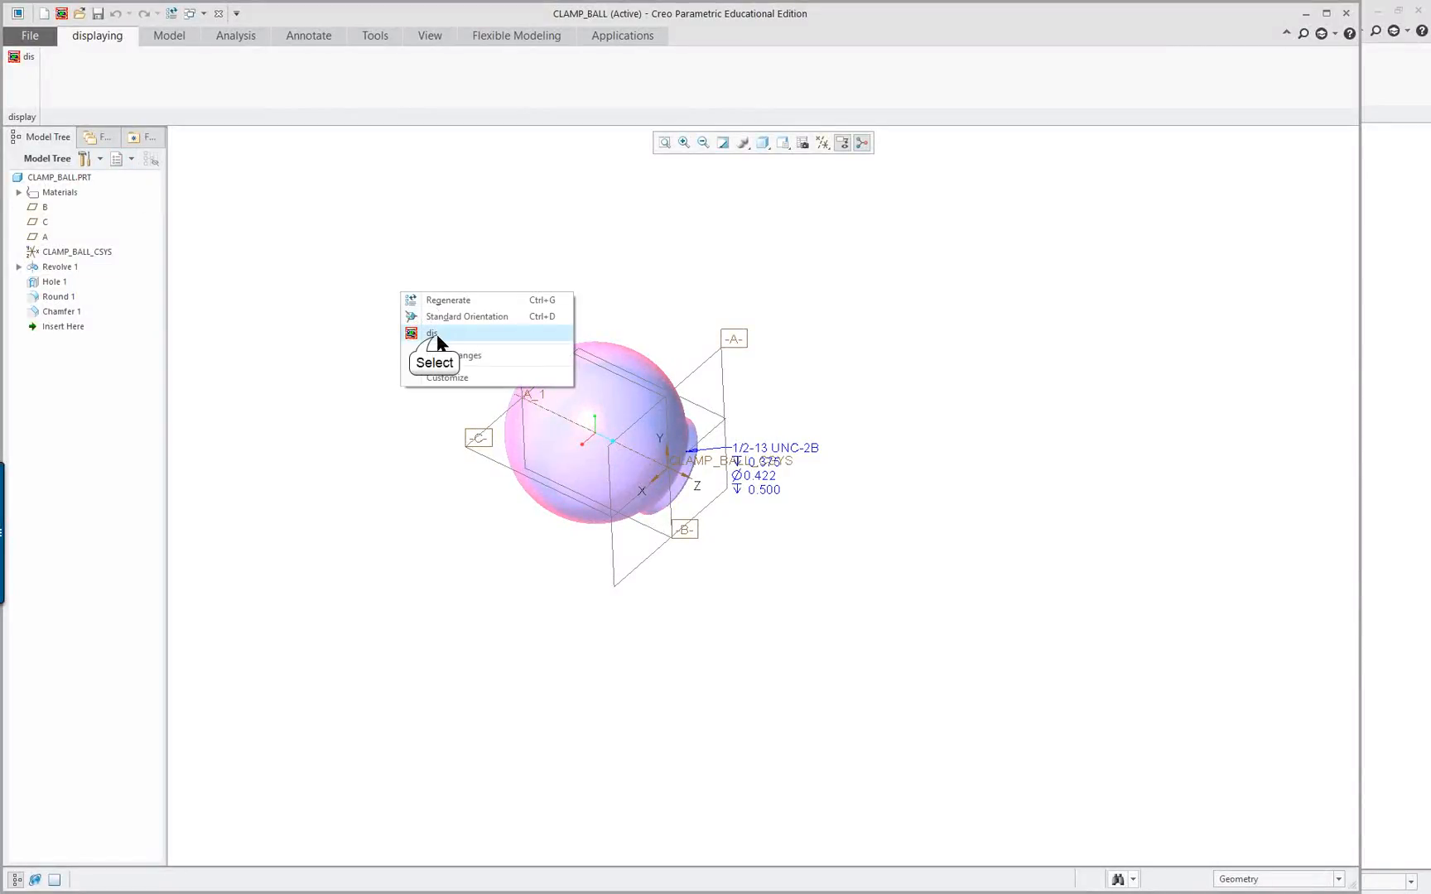
Run dis from the shortcut menu on the clamp ball for a shaded isometric view.
click(431, 333)
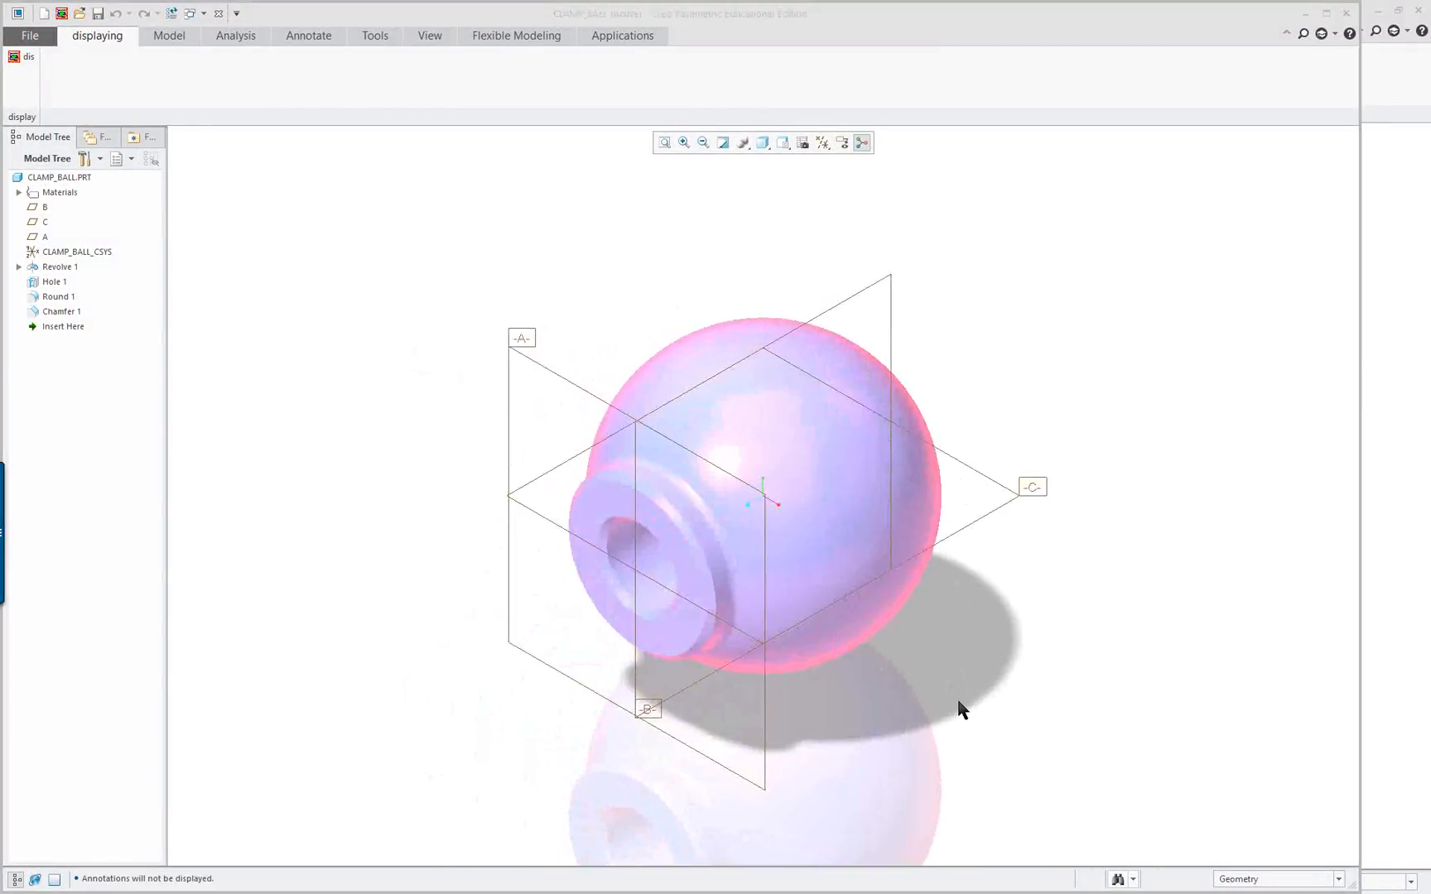
click(429, 35)
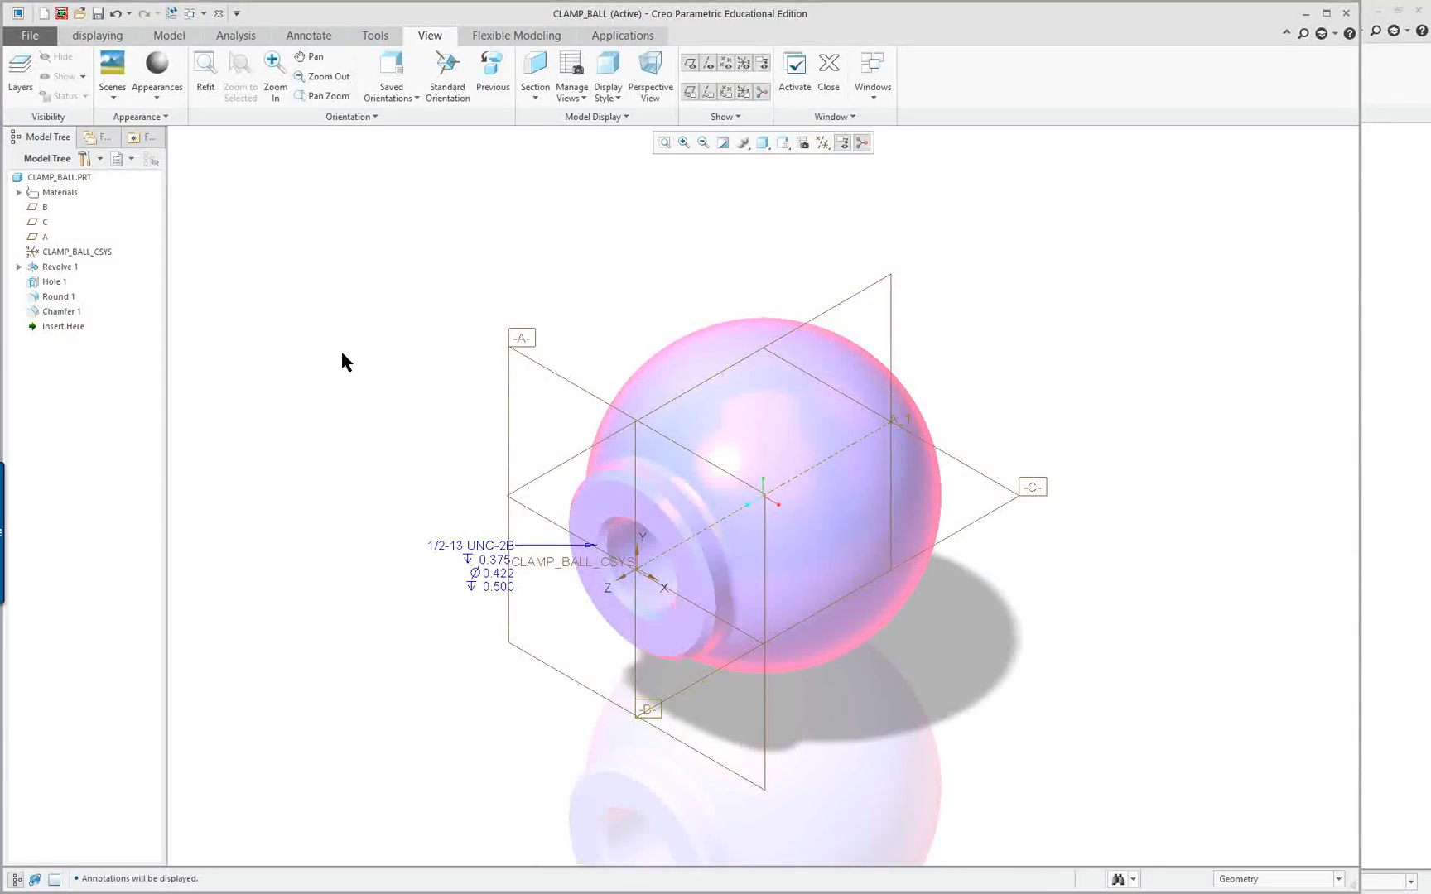
mouse_move(900, 478)
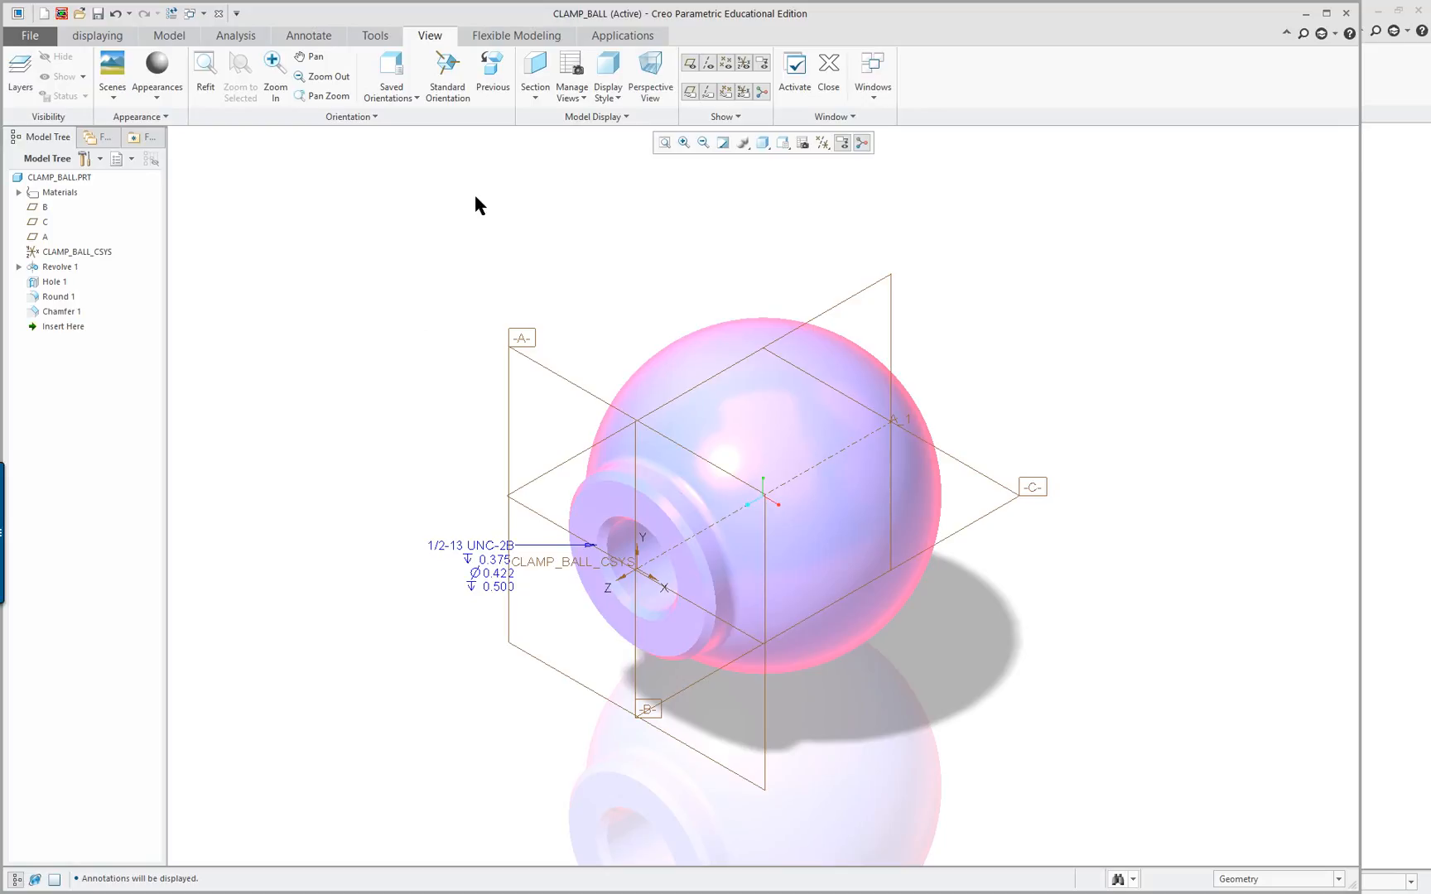
mouse_move(359, 276)
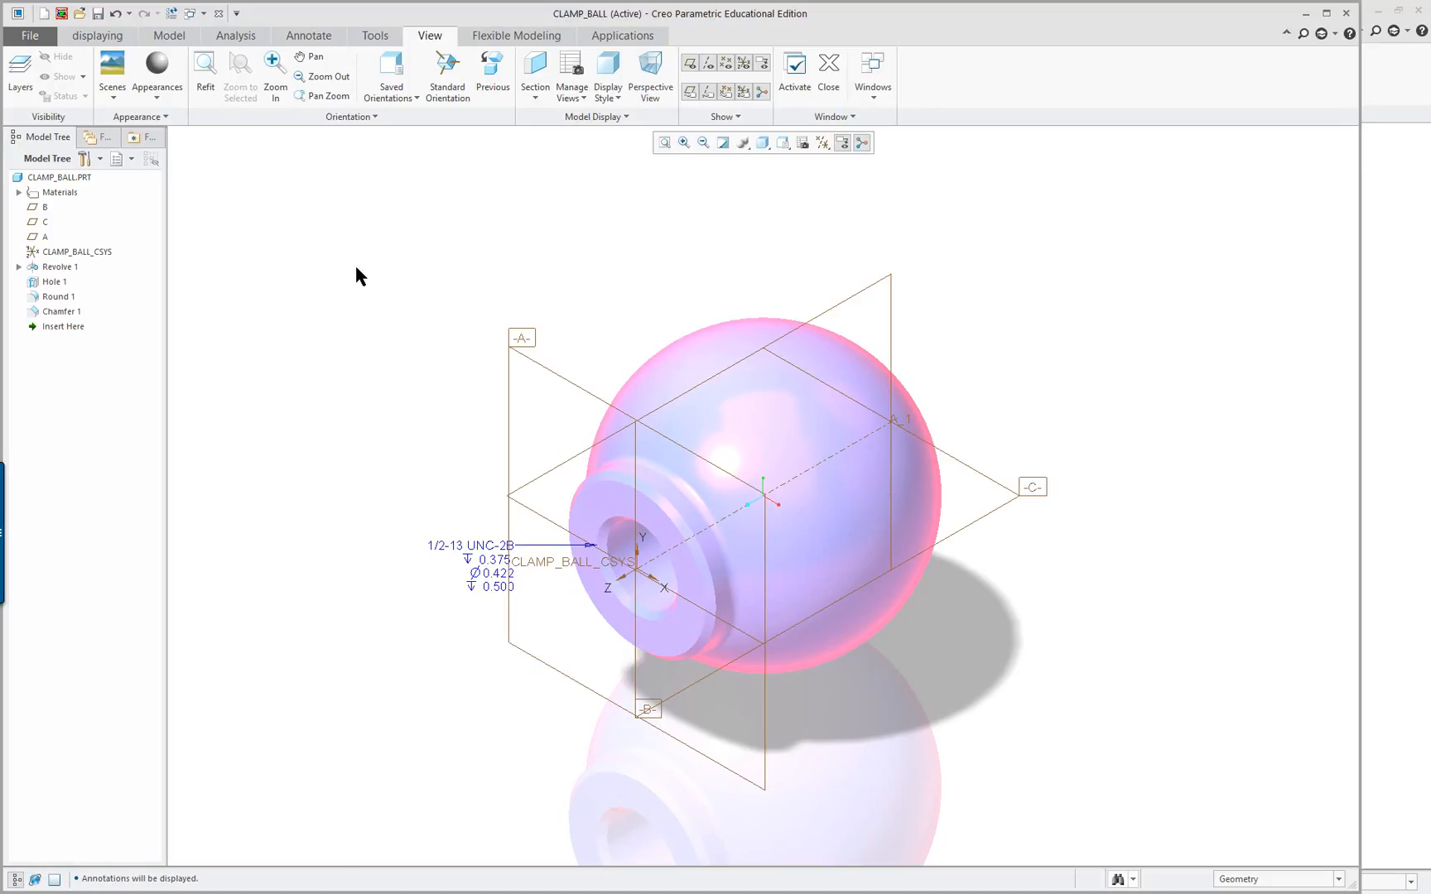